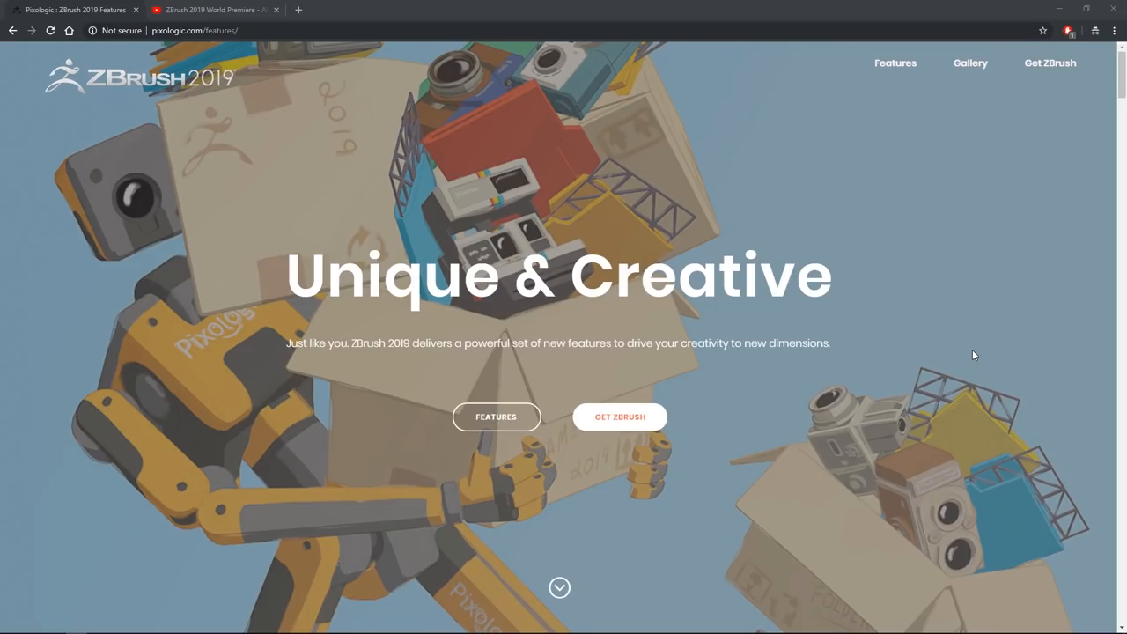
pyautogui.moveTo(960, 392)
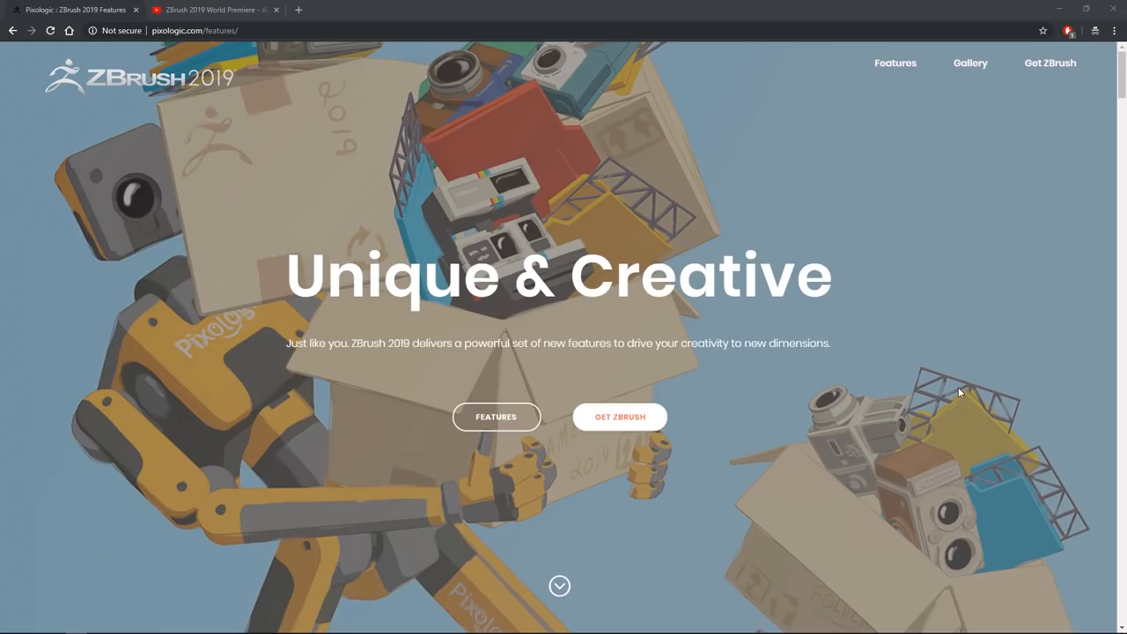
pyautogui.moveTo(959, 393)
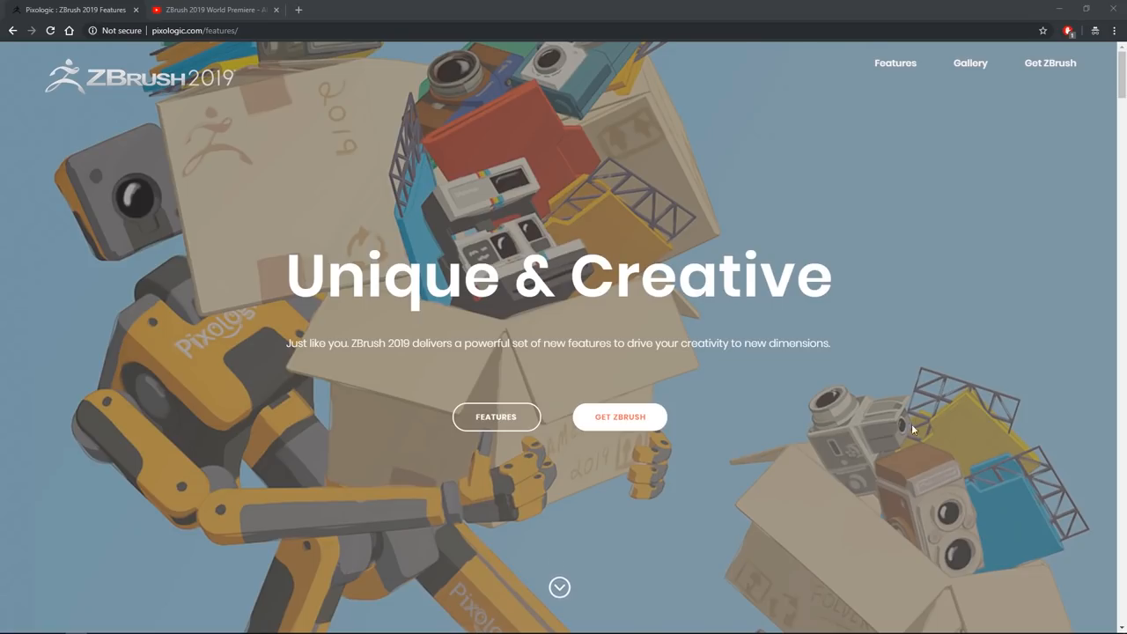
pyautogui.moveTo(878, 421)
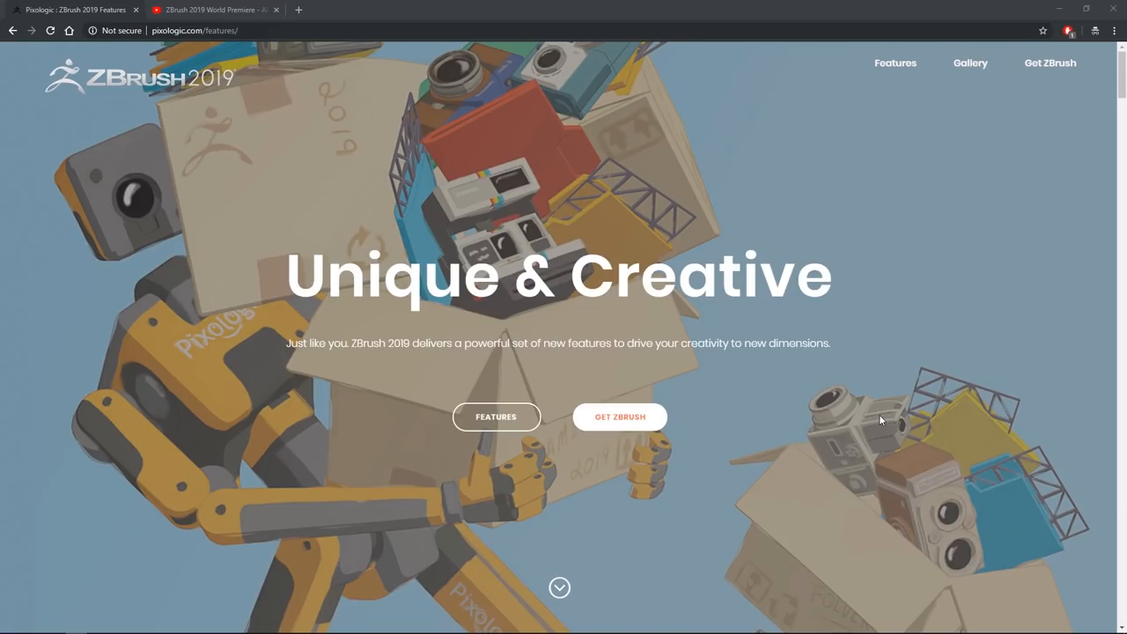
# Step: Scroll past the page introduction to the Non-Photorealistic Rendering (NPR) heading and artwork
pyautogui.scroll(-3)
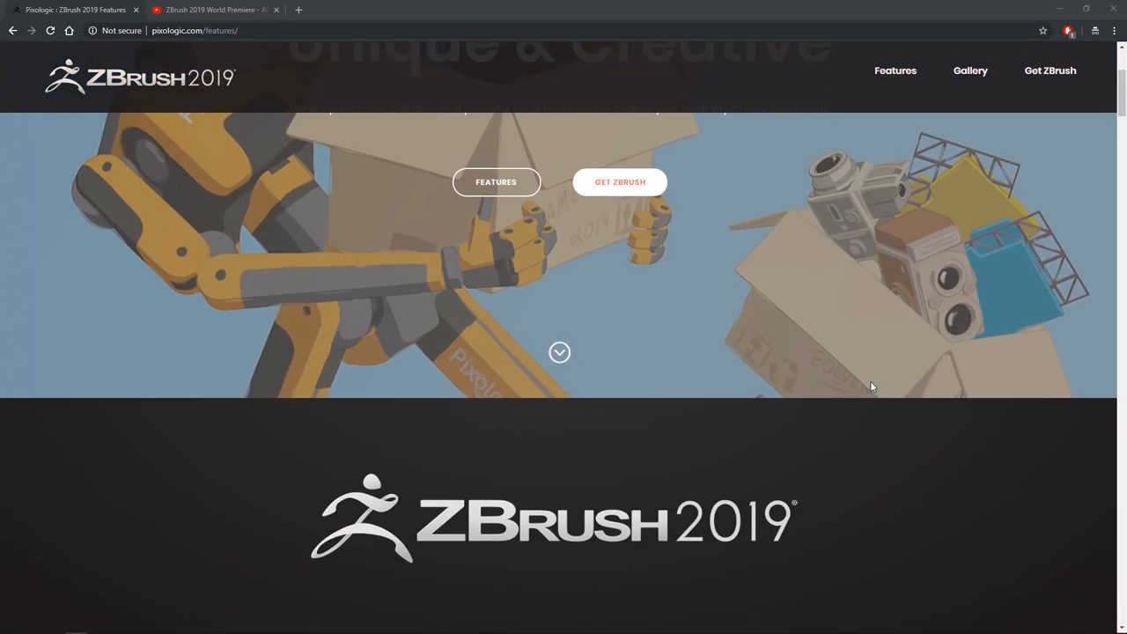
pyautogui.scroll(-3)
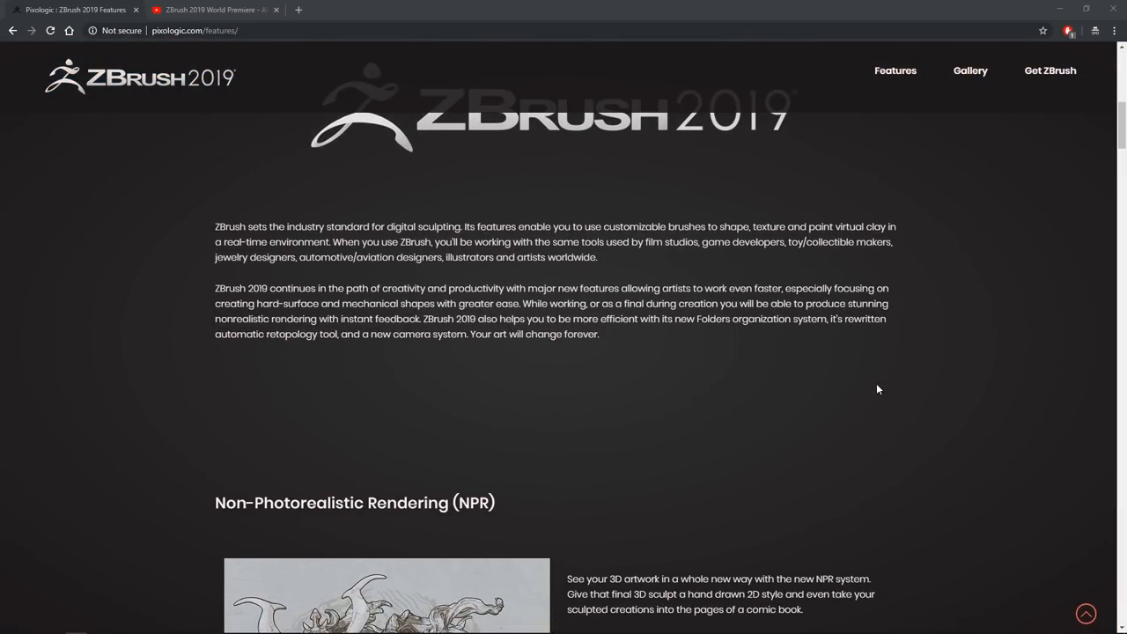
pyautogui.scroll(-3)
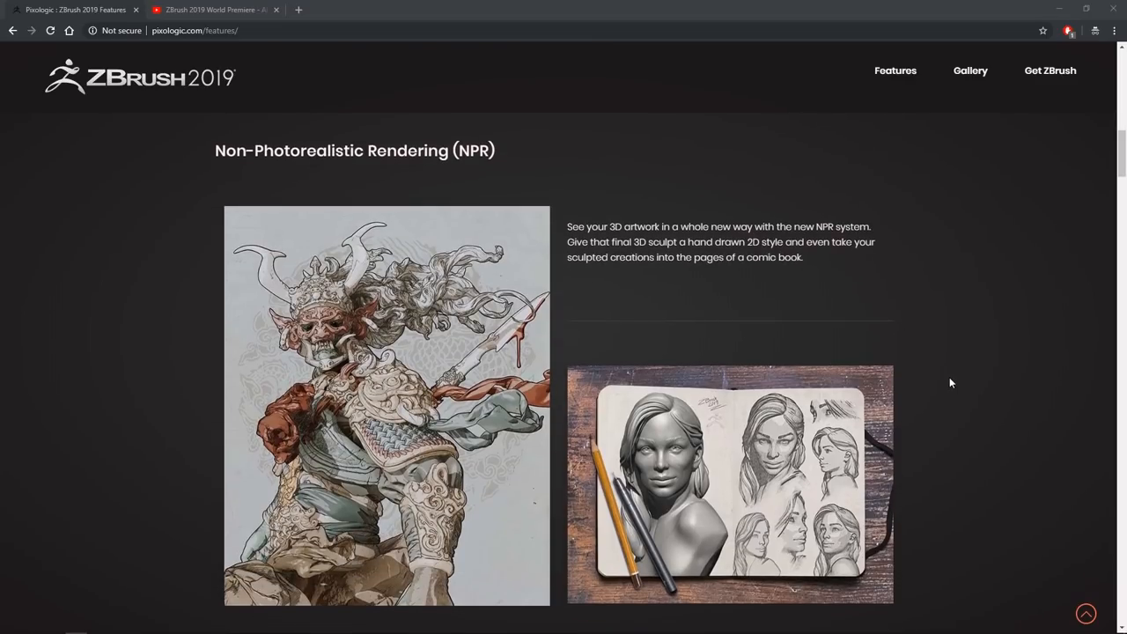
pyautogui.moveTo(958, 382)
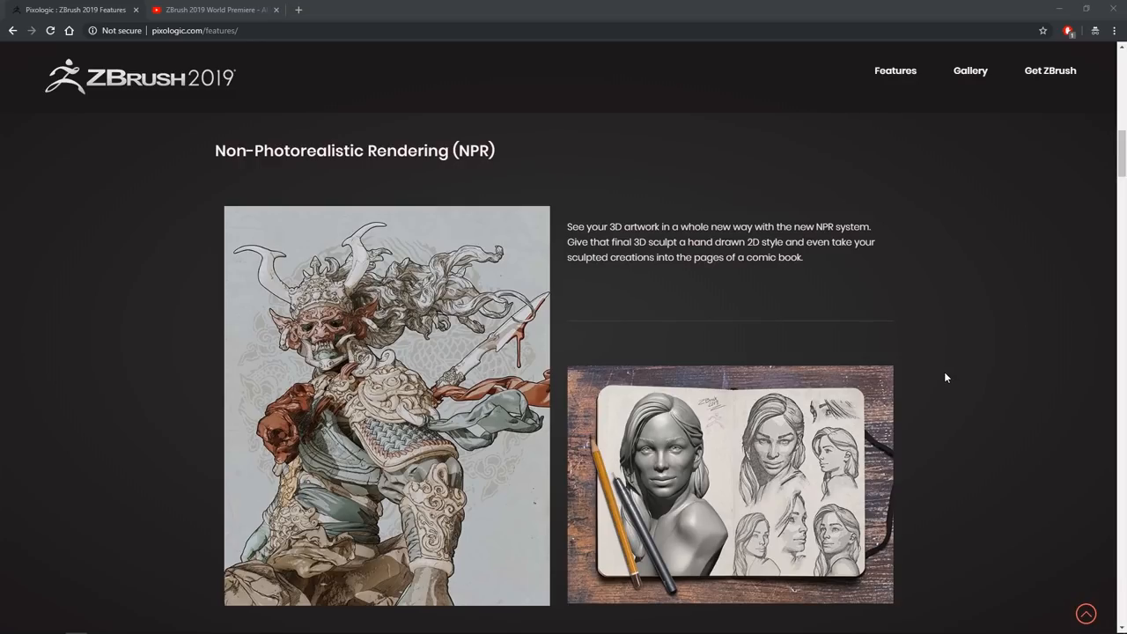
pyautogui.moveTo(968, 397)
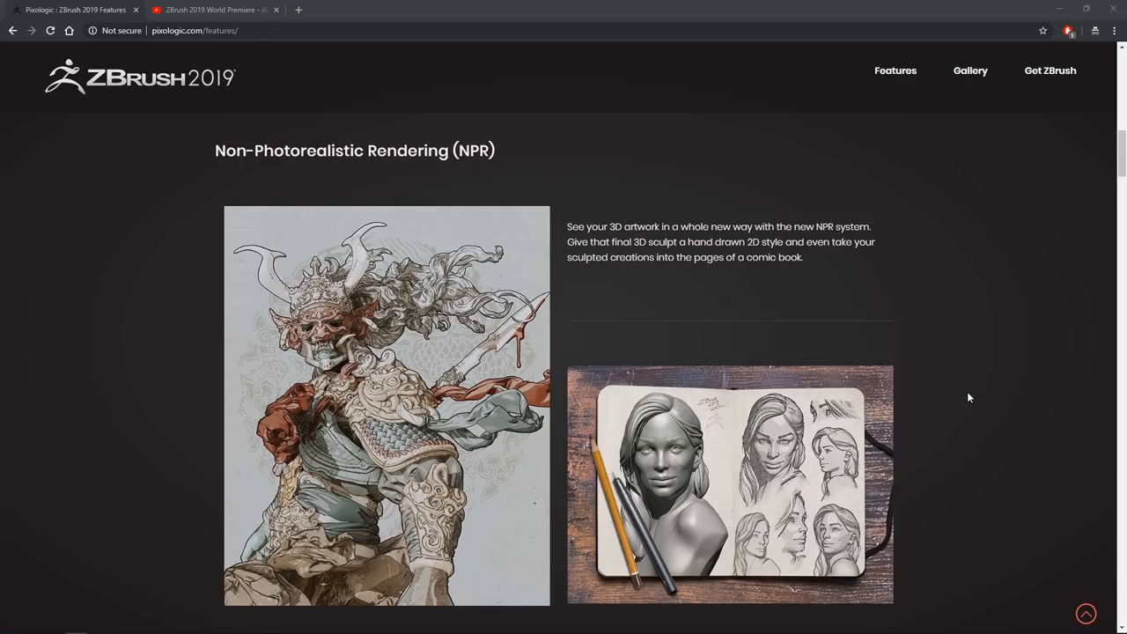
pyautogui.moveTo(692, 305)
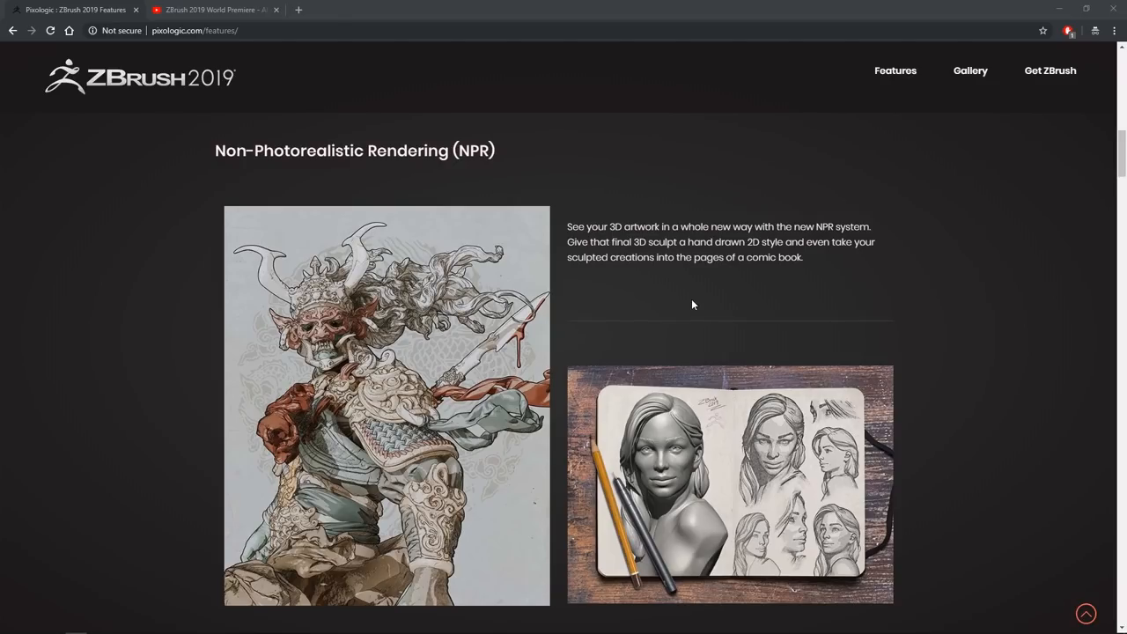
pyautogui.moveTo(698, 305)
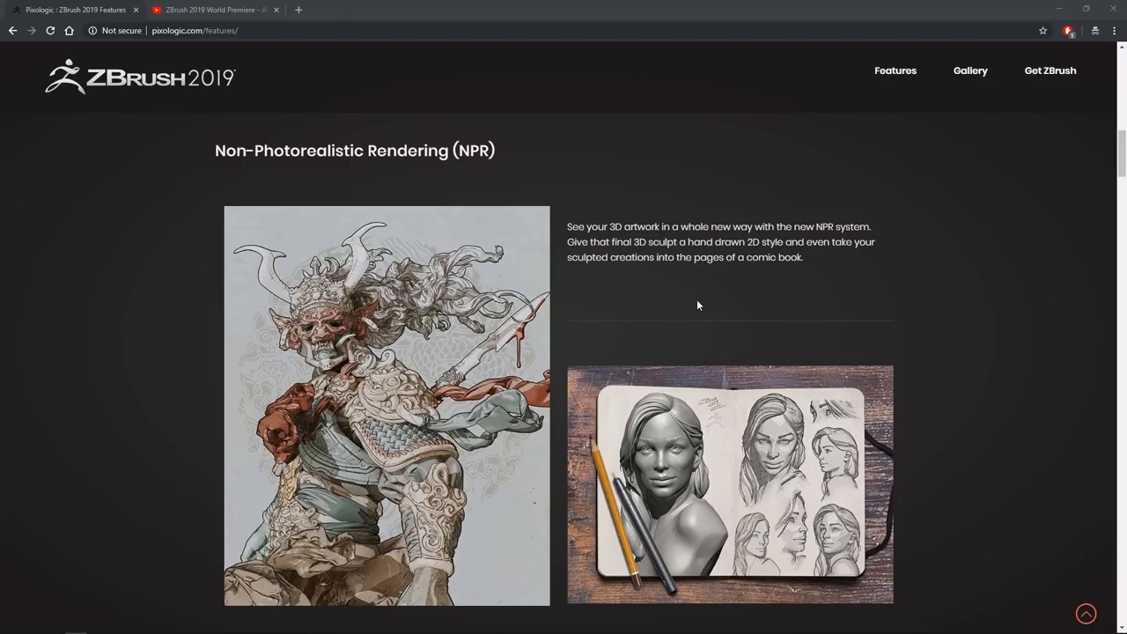
pyautogui.moveTo(712, 307)
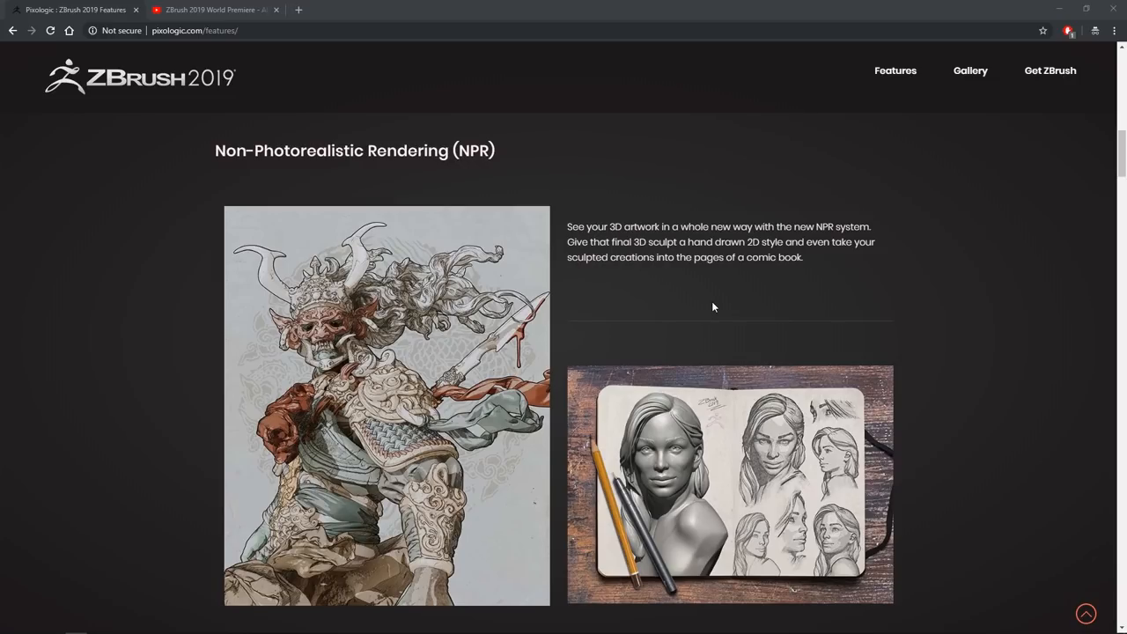
pyautogui.moveTo(722, 307)
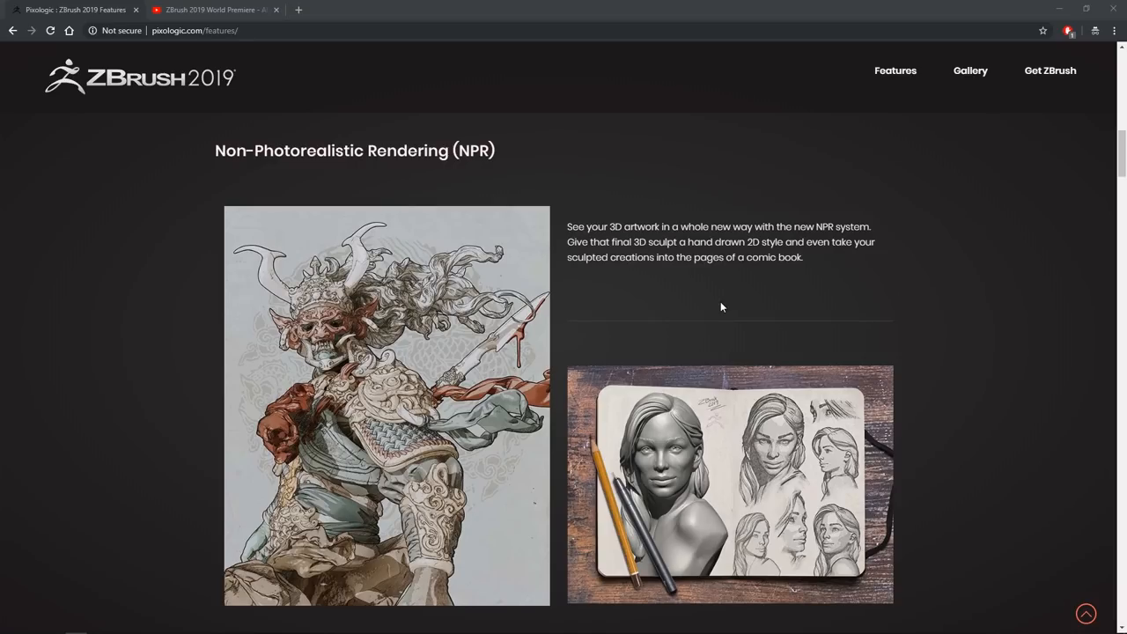
# Step: Scroll through the NPR textures, halftone and outlines description to the weapon and stone-arch renders
pyautogui.scroll(-3)
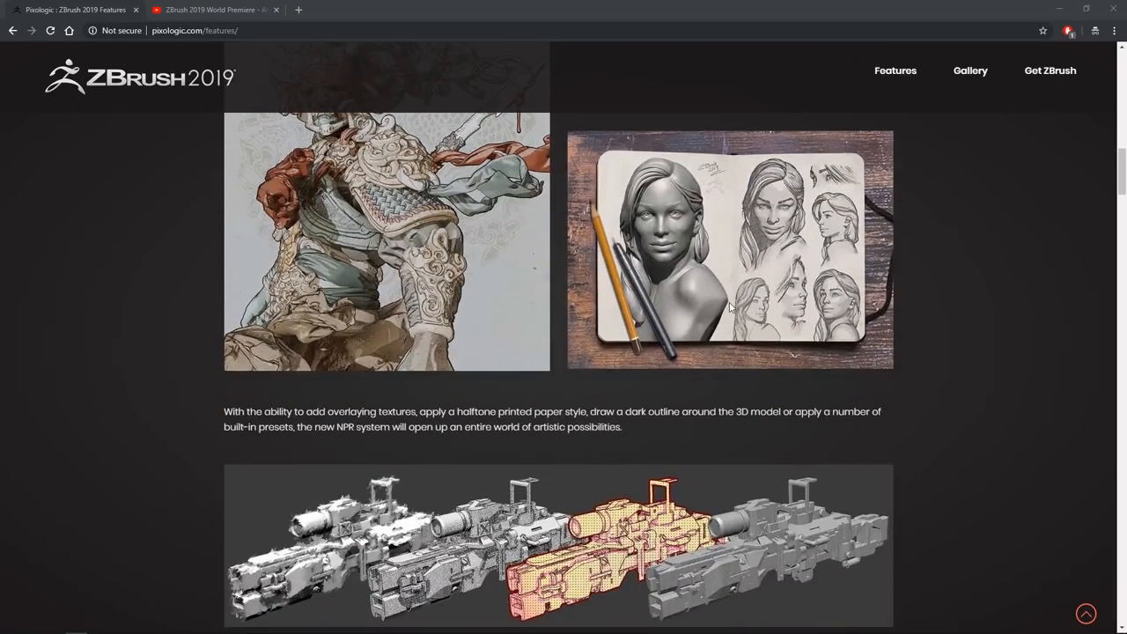
pyautogui.scroll(-3)
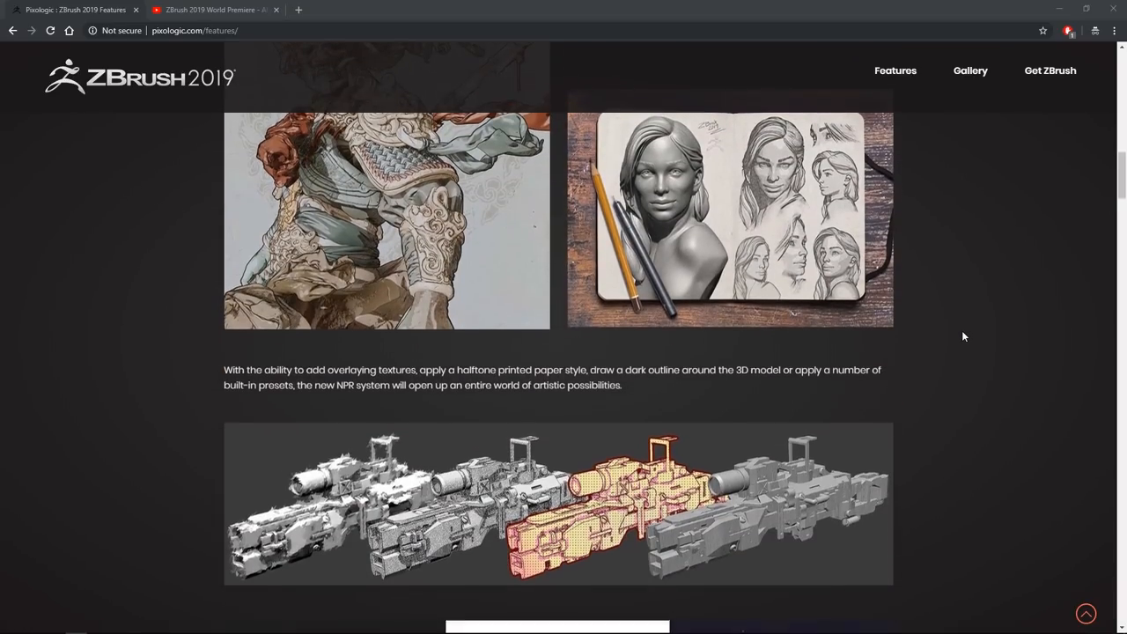
pyautogui.scroll(-3)
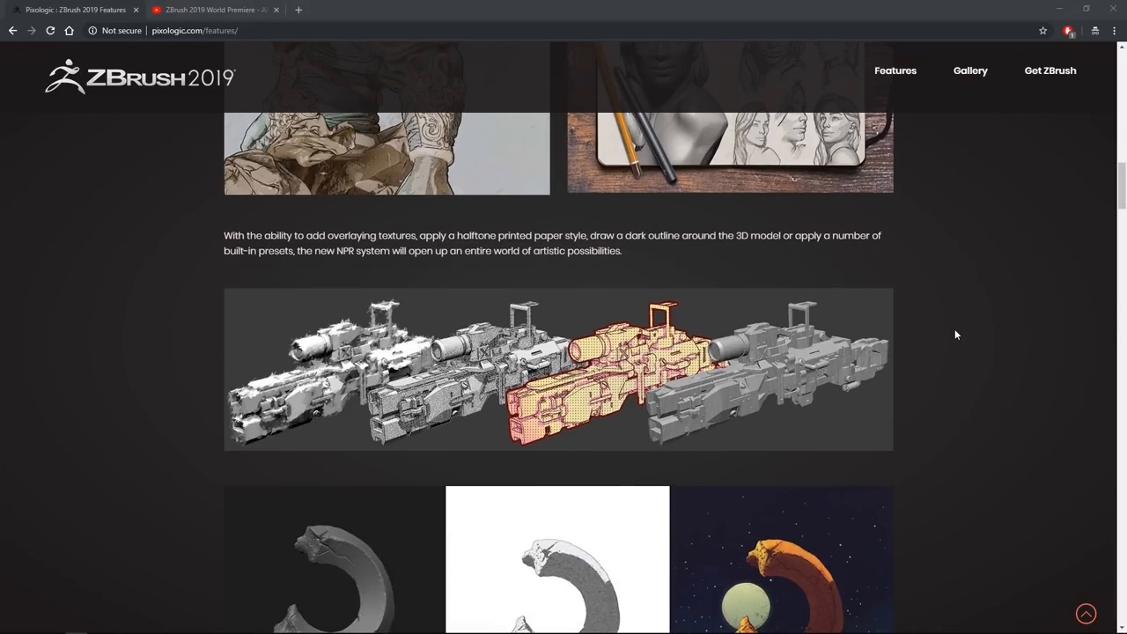
pyautogui.scroll(-3)
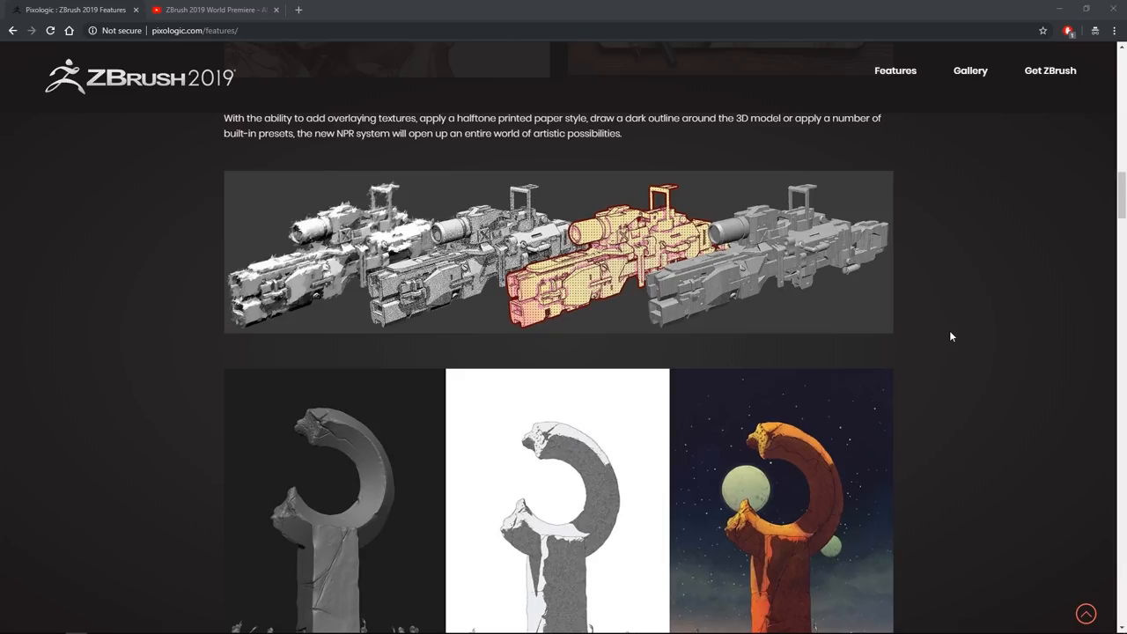
pyautogui.scroll(-3)
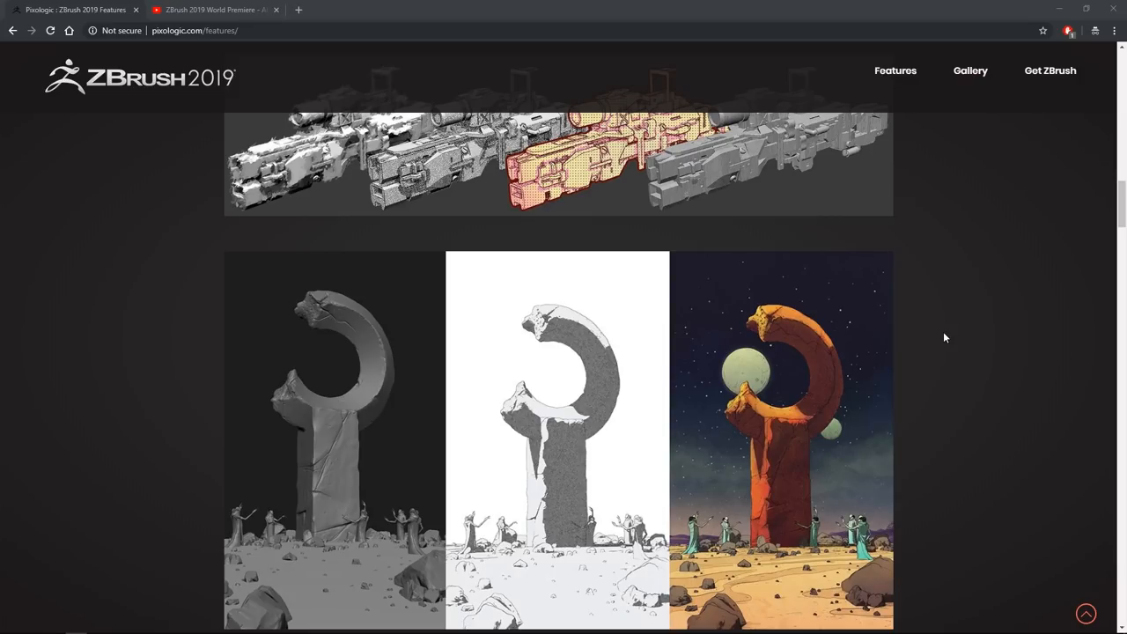
pyautogui.moveTo(949, 334)
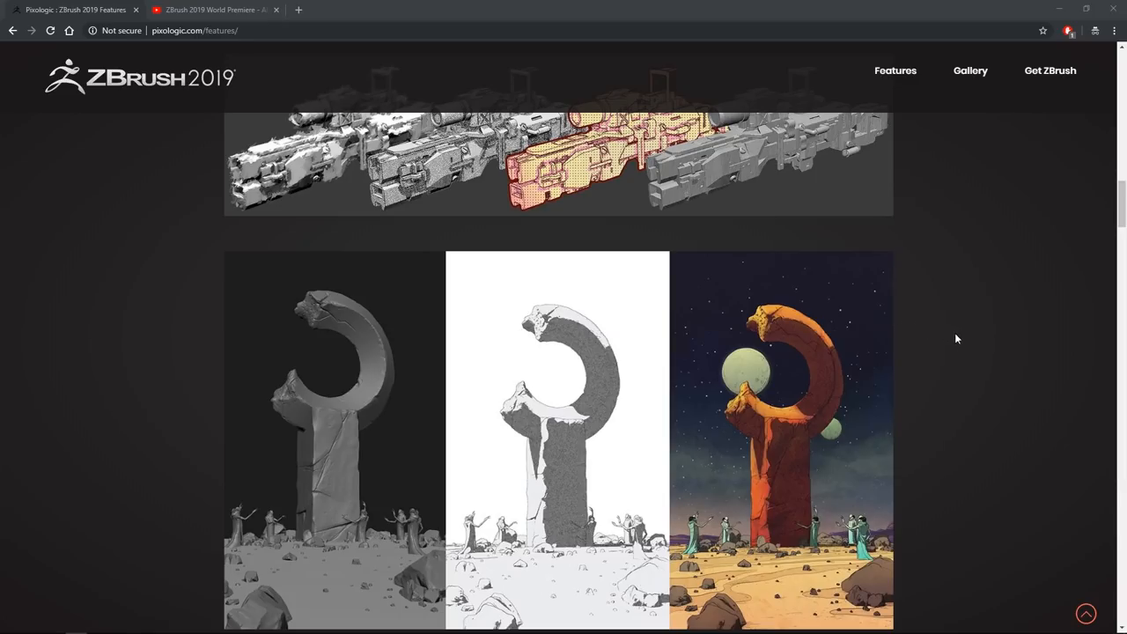
pyautogui.moveTo(993, 344)
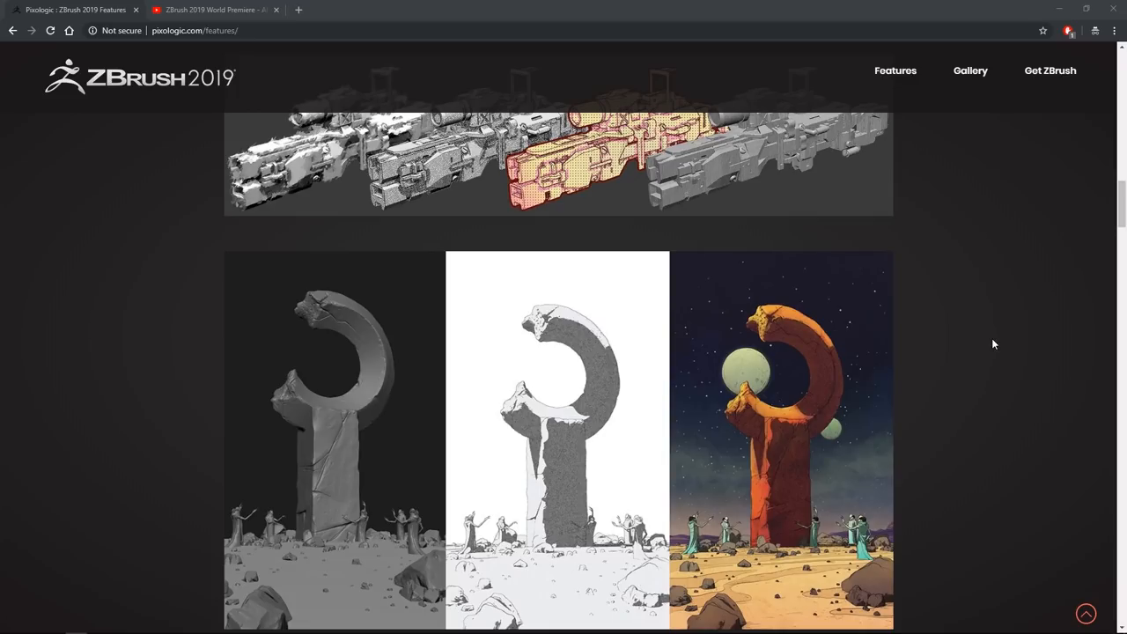
pyautogui.moveTo(1007, 354)
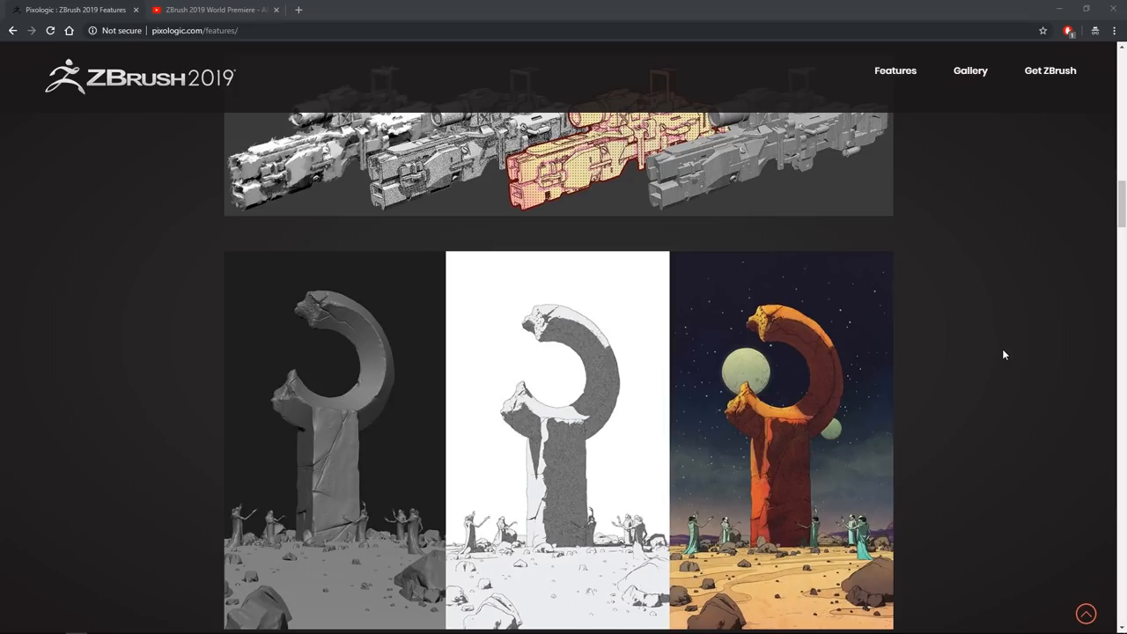
pyautogui.moveTo(984, 357)
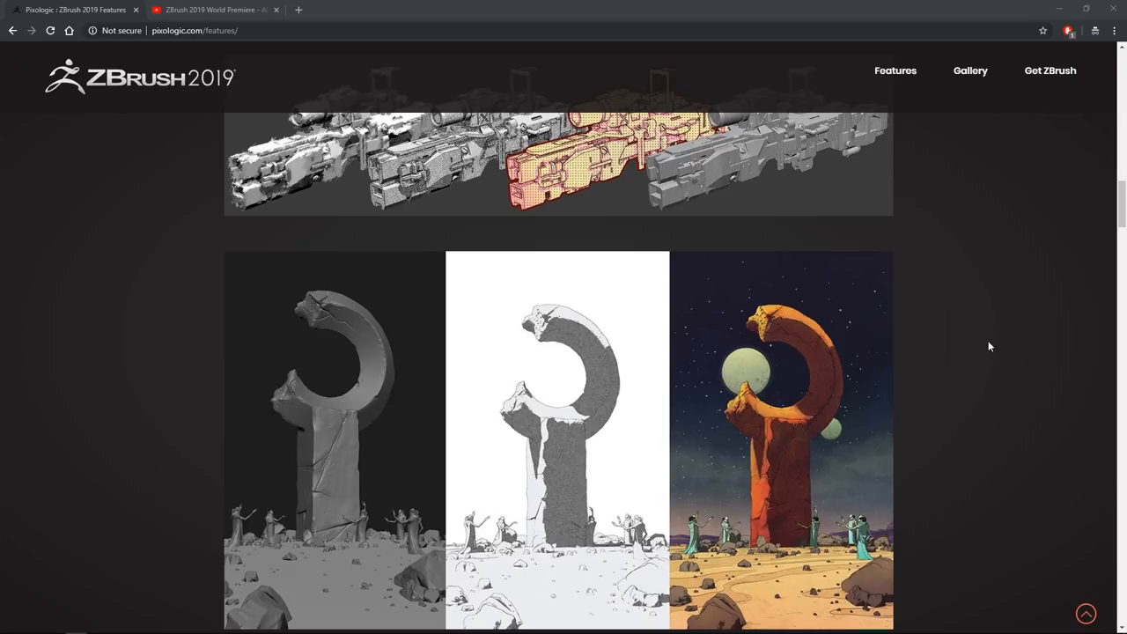
# Step: Scroll past the orange testimonial banner to the Snapshot3D gray-scale alpha section
pyautogui.scroll(-3)
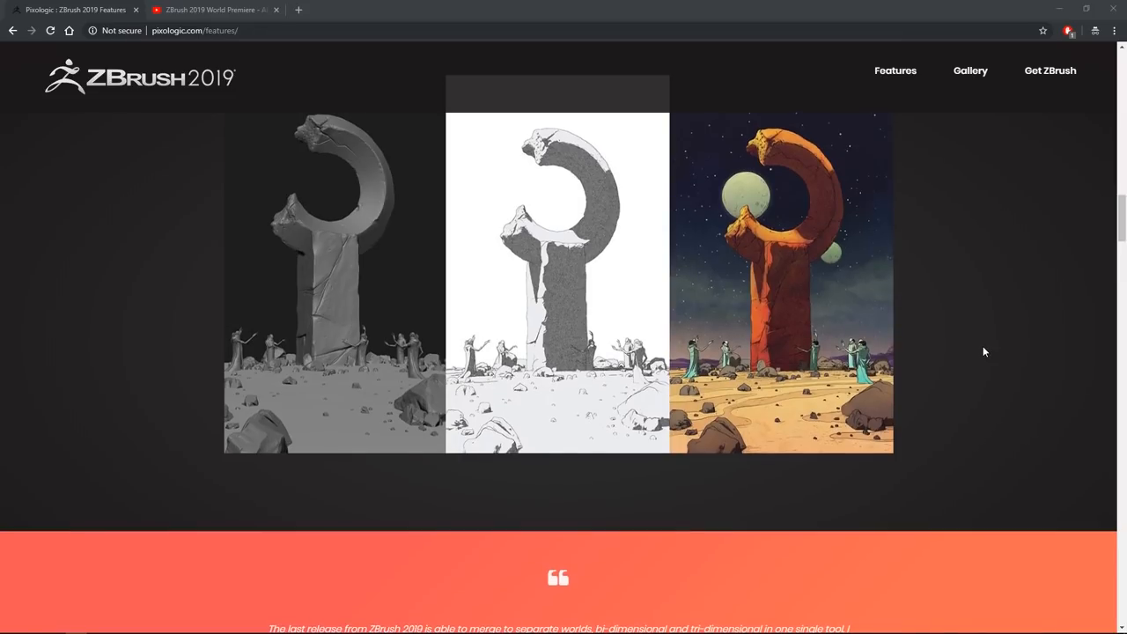
pyautogui.scroll(-3)
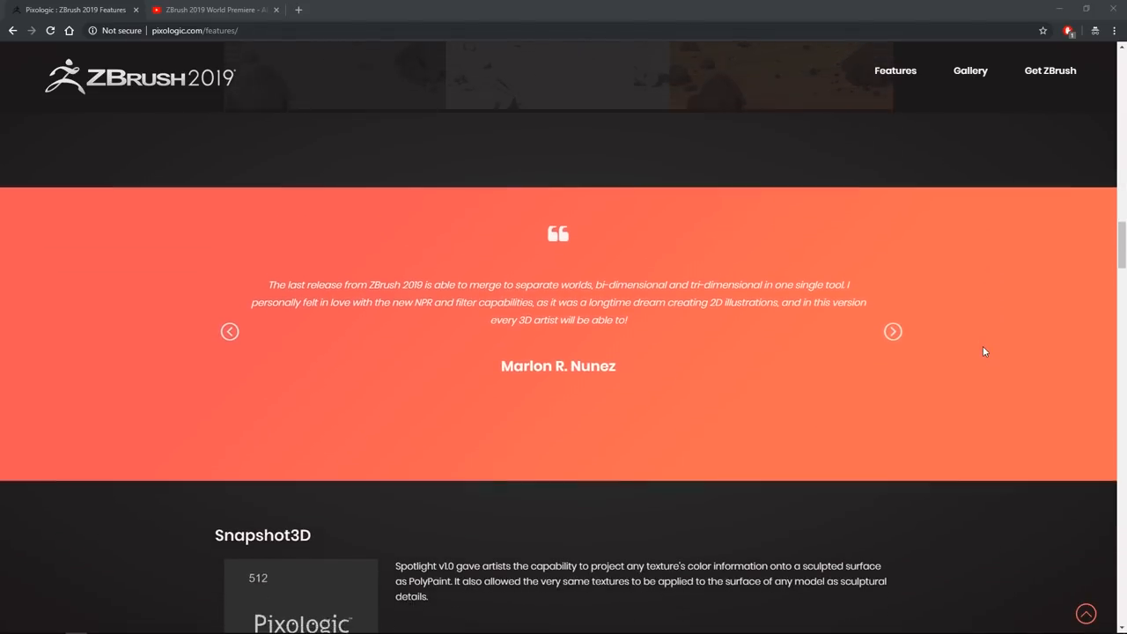
pyautogui.scroll(-3)
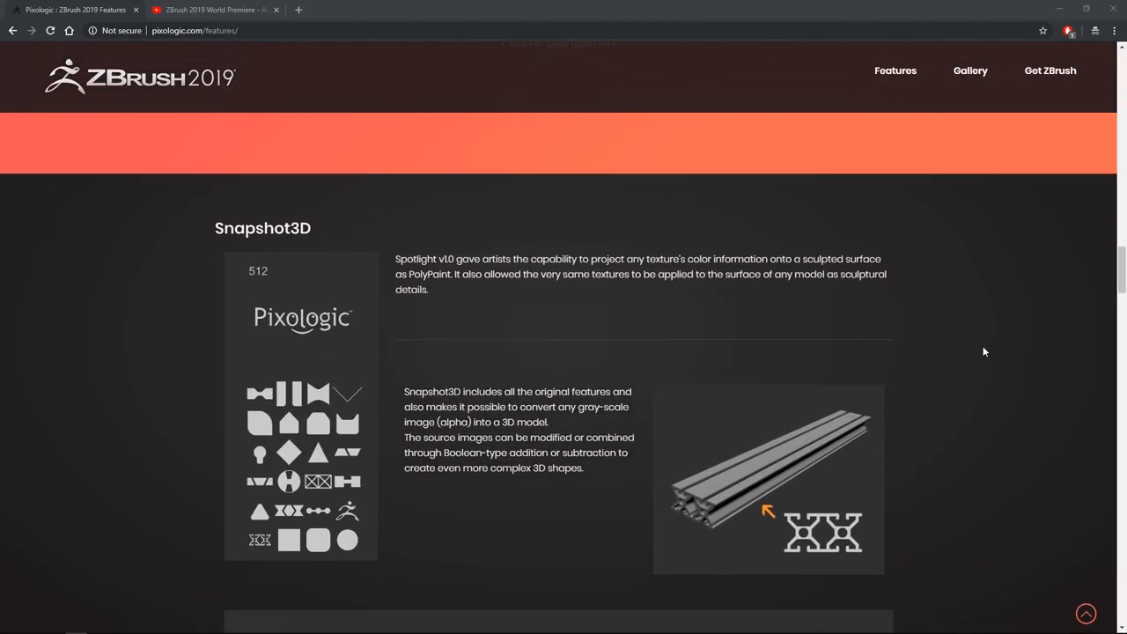
pyautogui.scroll(-3)
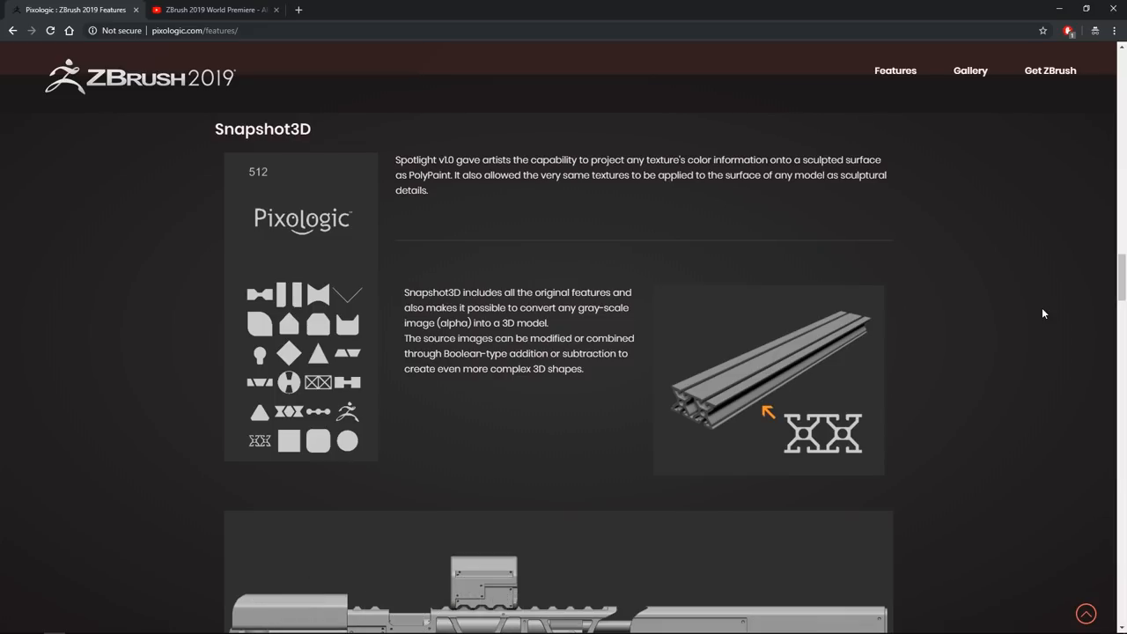
# Step: Scroll past the Live Boolean images to Michael Pavlovich's Snapshot 3D demonstration video
pyautogui.scroll(-3)
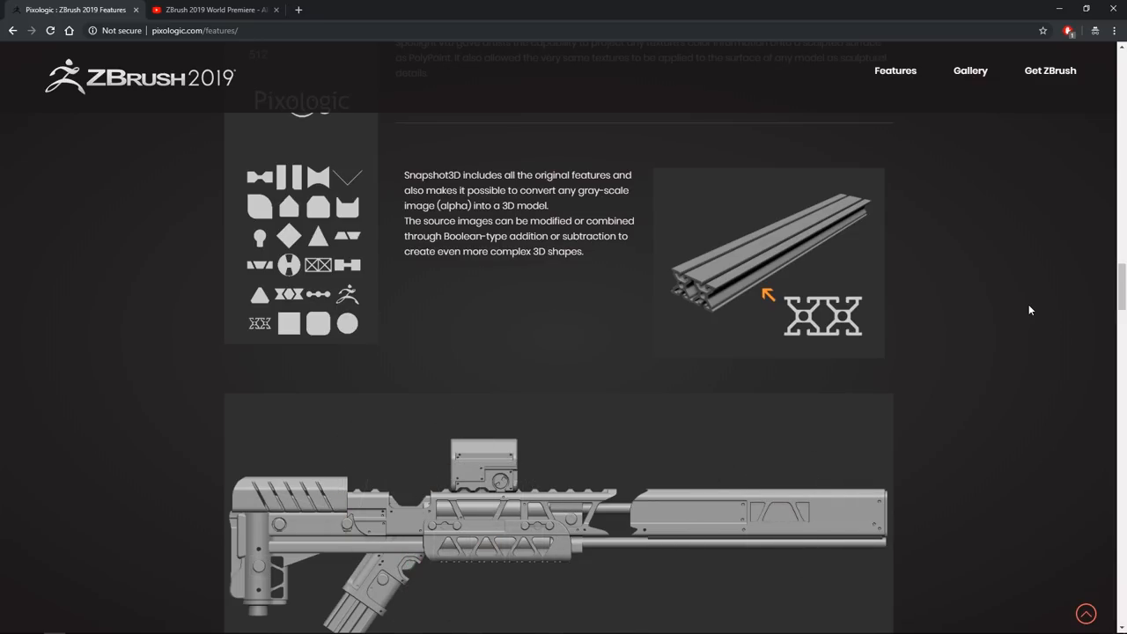
pyautogui.click(779, 511)
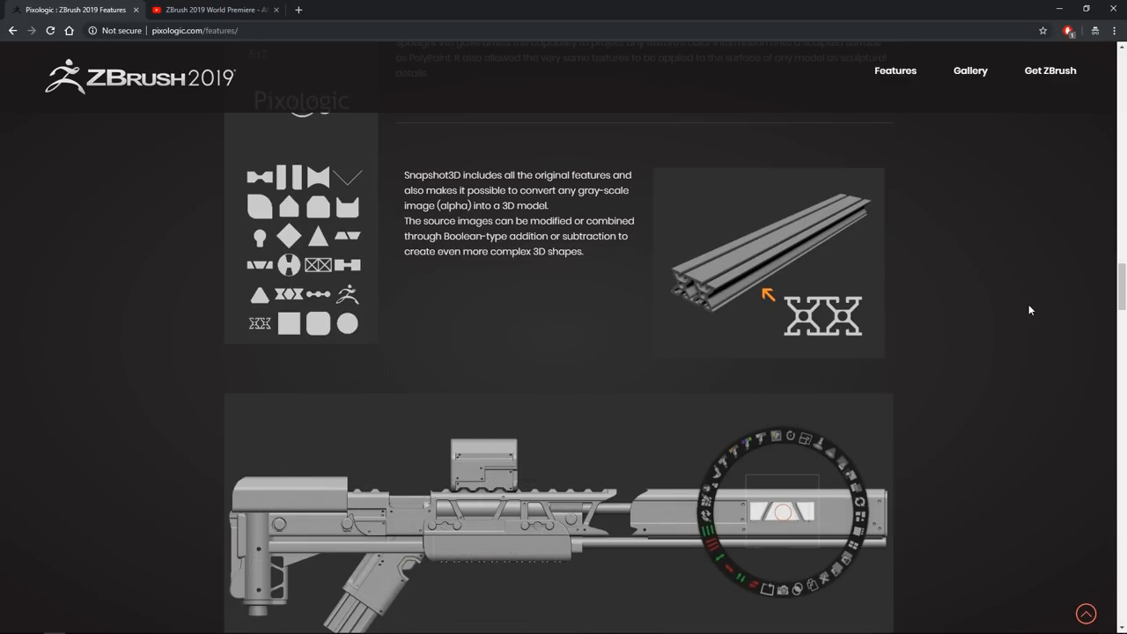
pyautogui.scroll(-3)
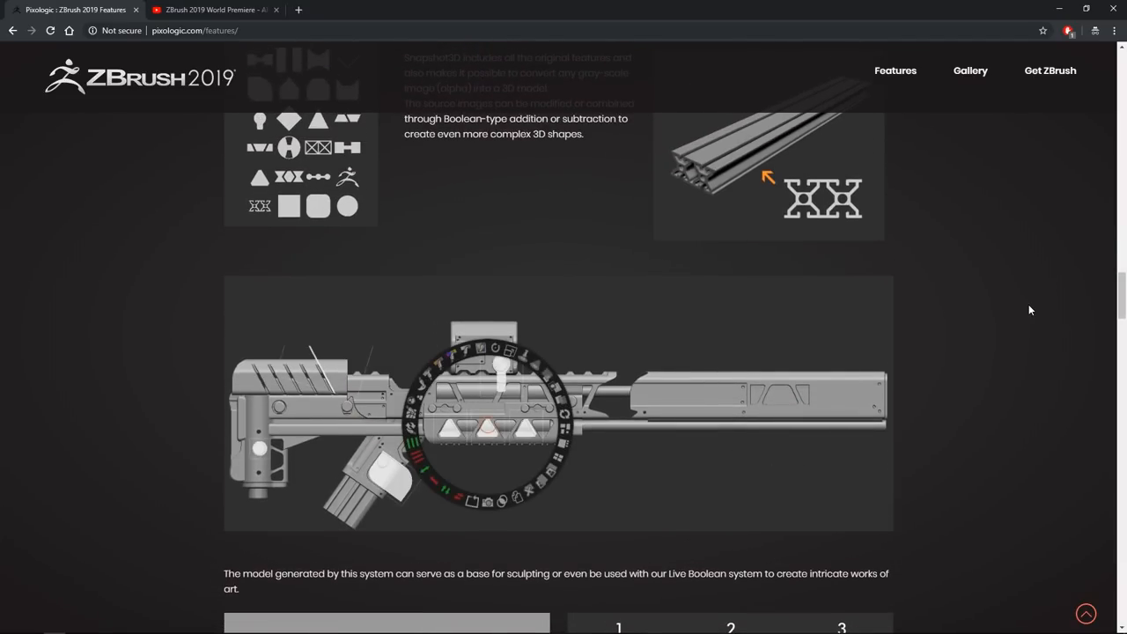
pyautogui.scroll(-3)
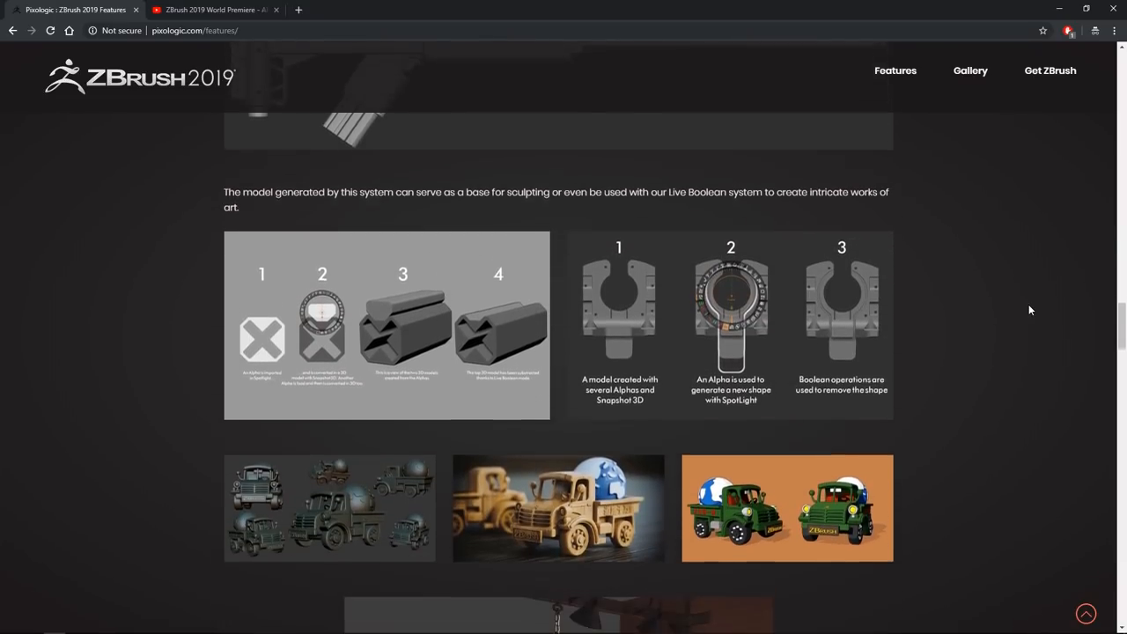
pyautogui.scroll(-3)
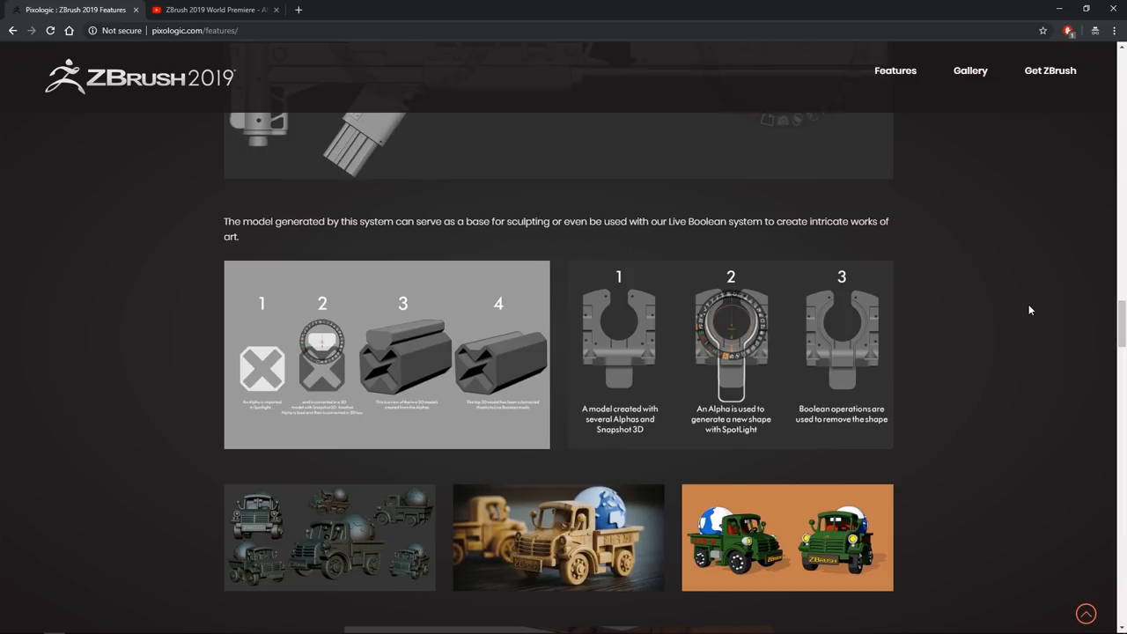
pyautogui.moveTo(1022, 334)
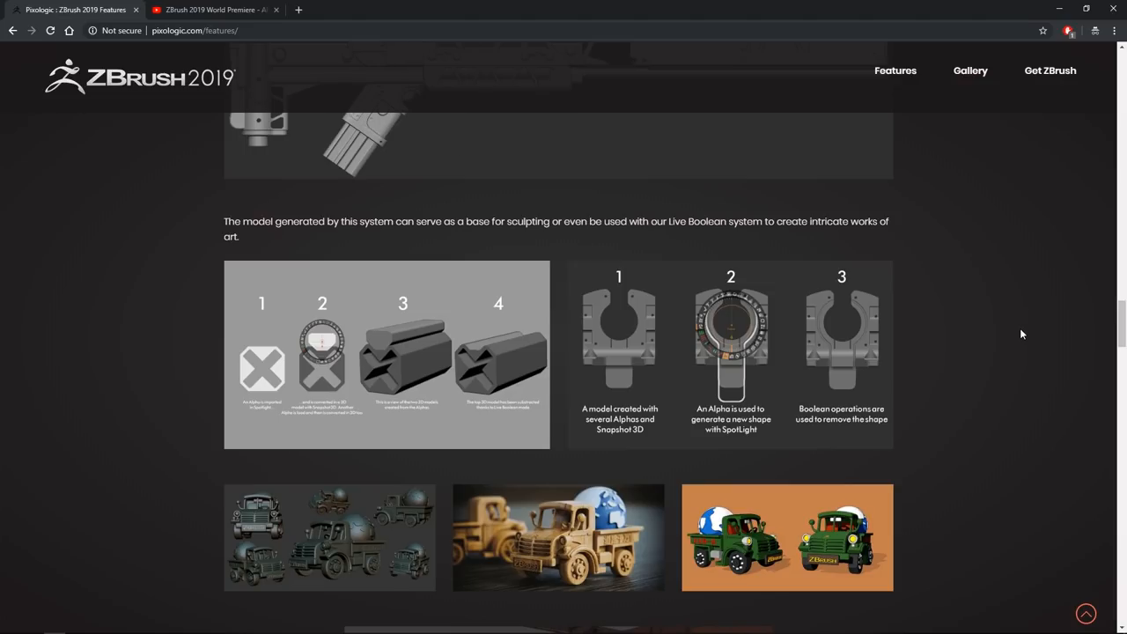
pyautogui.scroll(3)
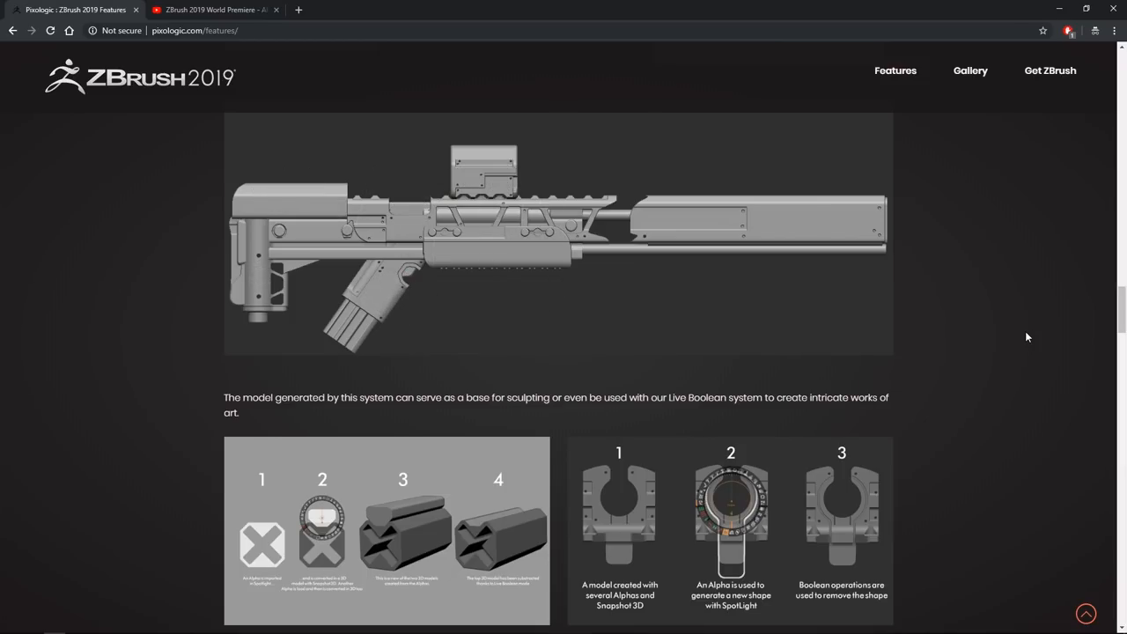
pyautogui.scroll(-3)
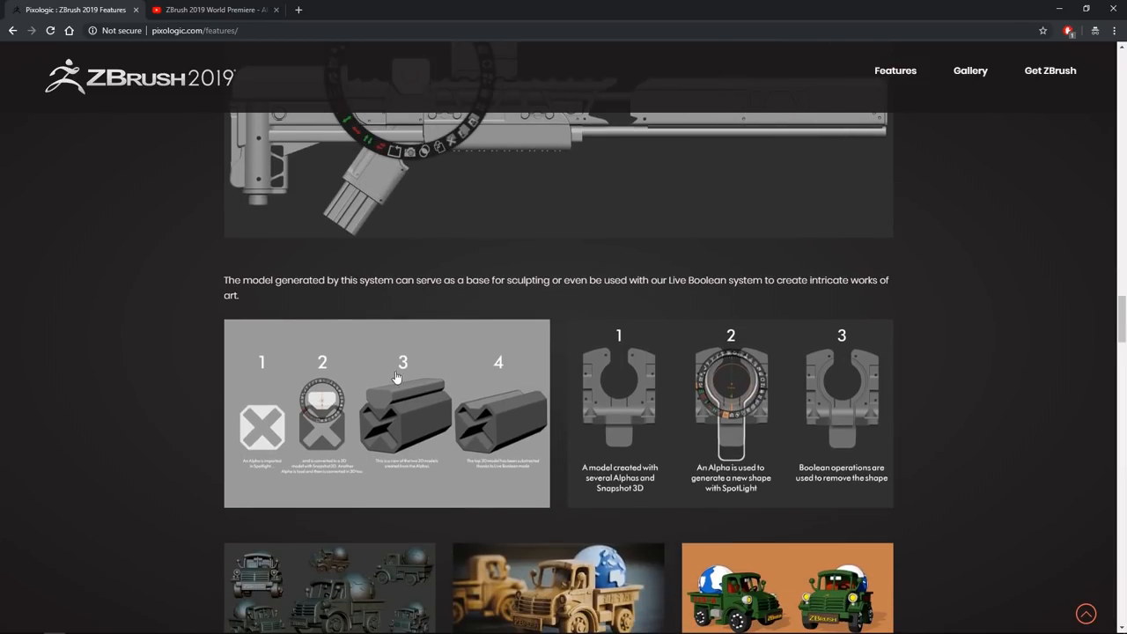
pyautogui.moveTo(494, 431)
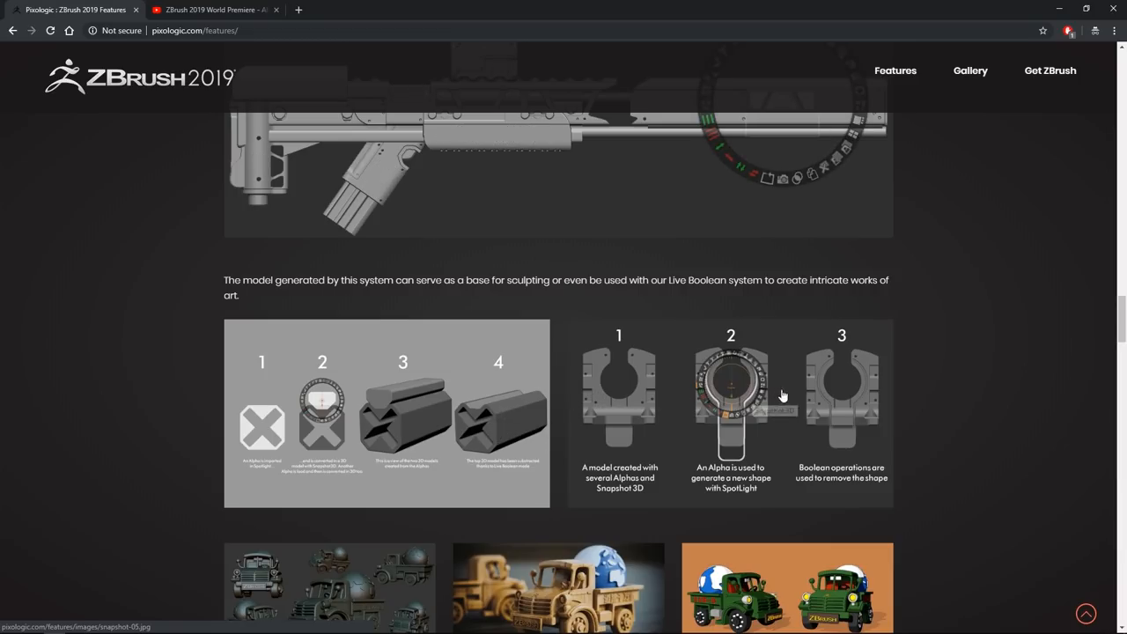
pyautogui.moveTo(1006, 418)
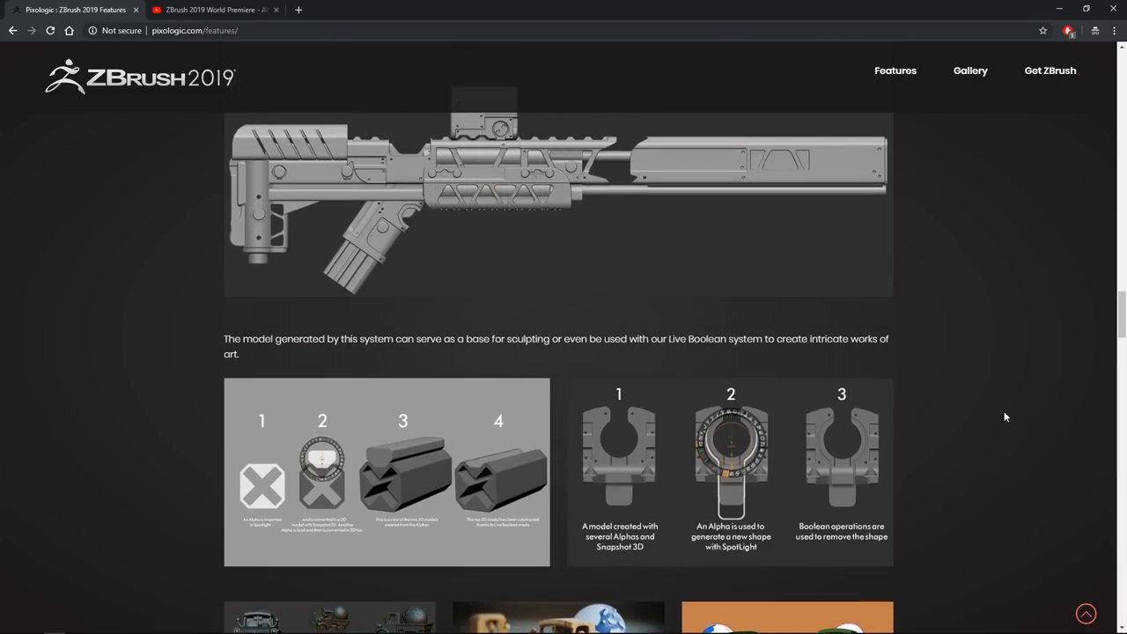
pyautogui.scroll(3)
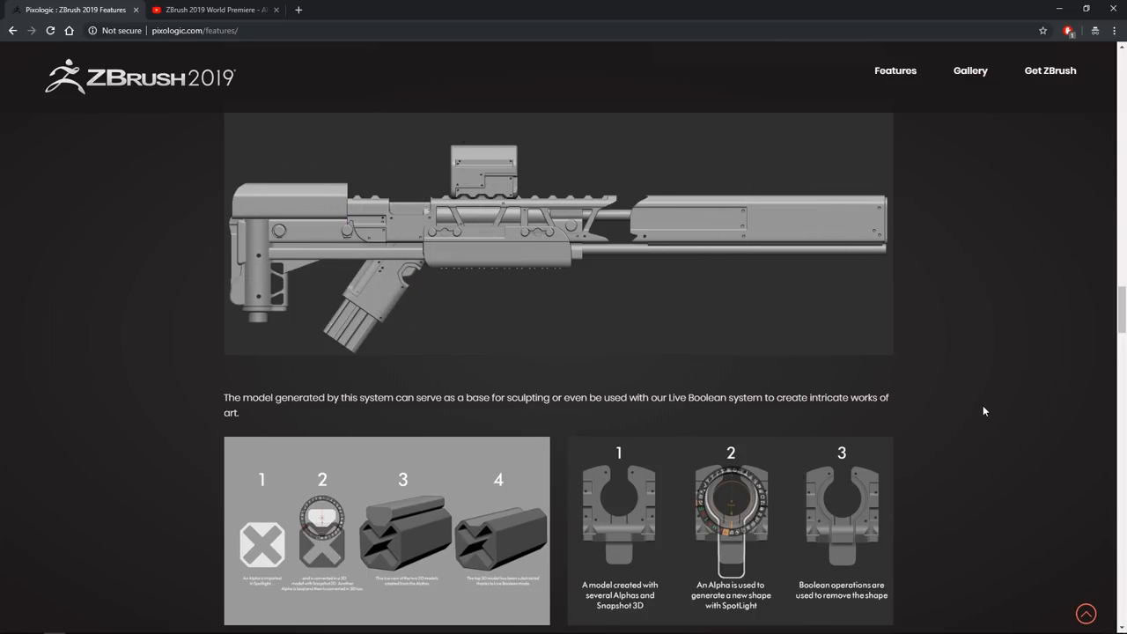
pyautogui.scroll(-3)
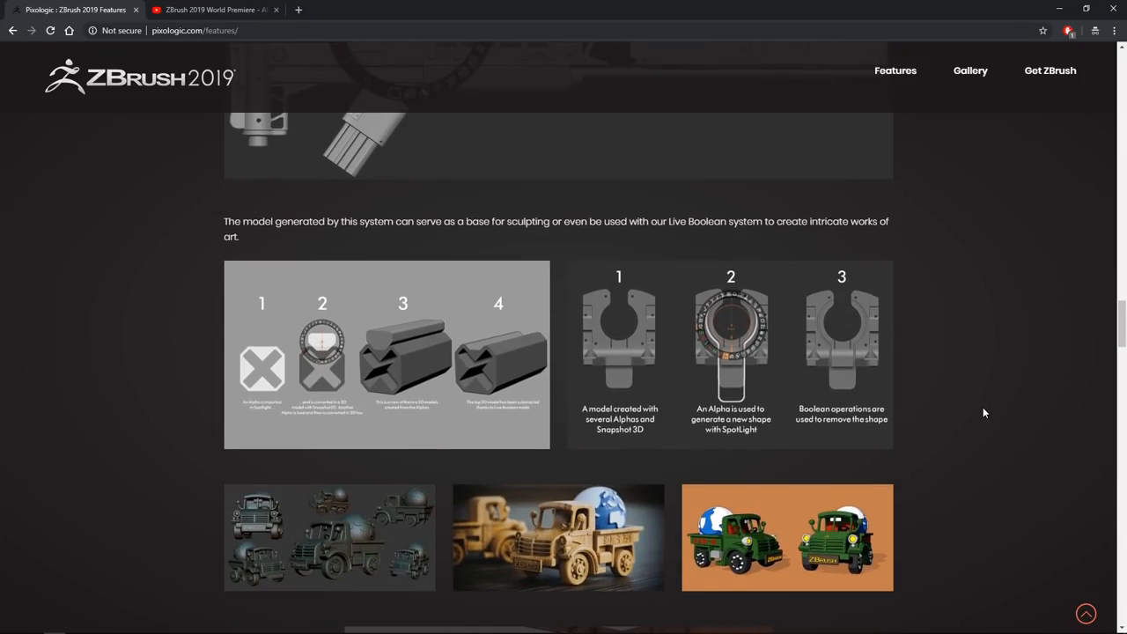
pyautogui.scroll(-3)
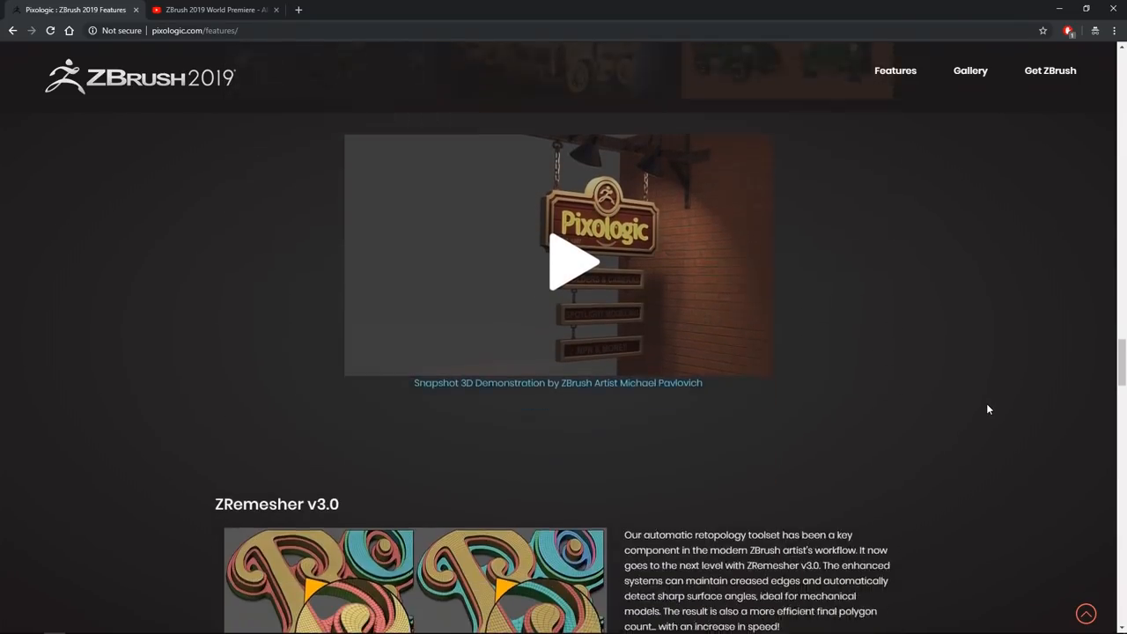
pyautogui.scroll(3)
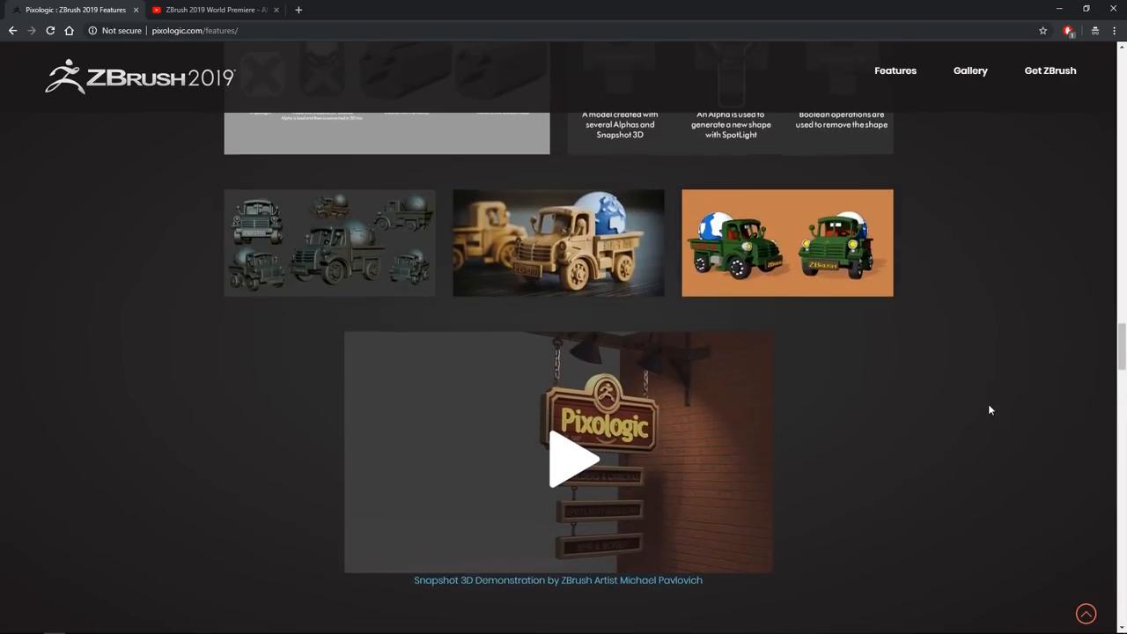
pyautogui.scroll(-3)
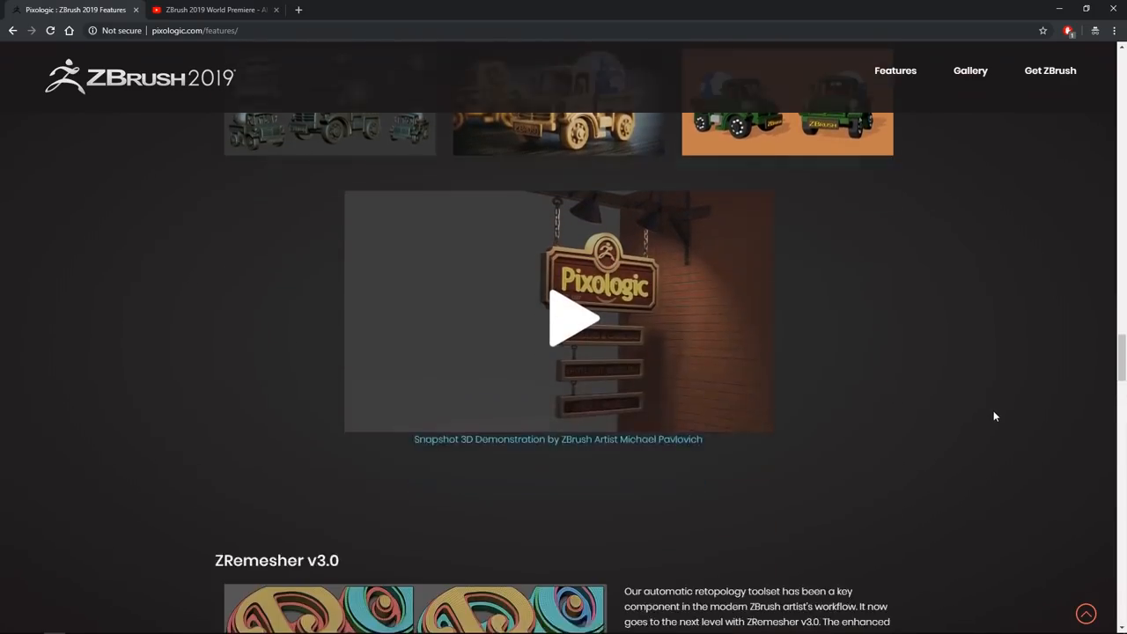
# Step: Scroll through the ZRemesher v3.0 description to the three hollow retopologised cylinders image
pyautogui.scroll(-3)
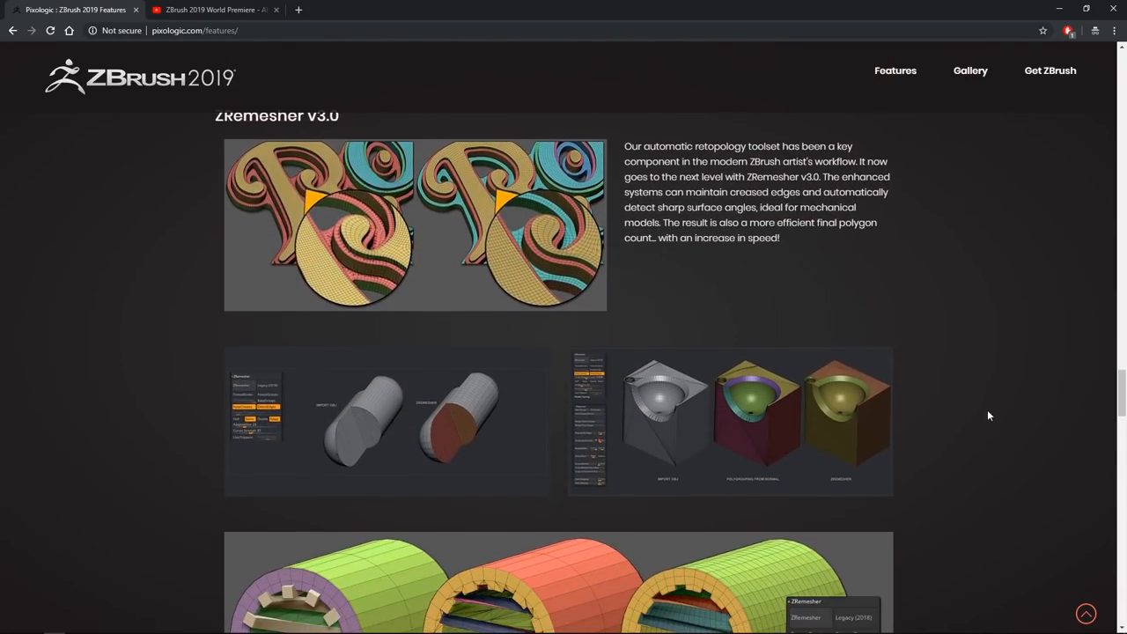
pyautogui.moveTo(999, 404)
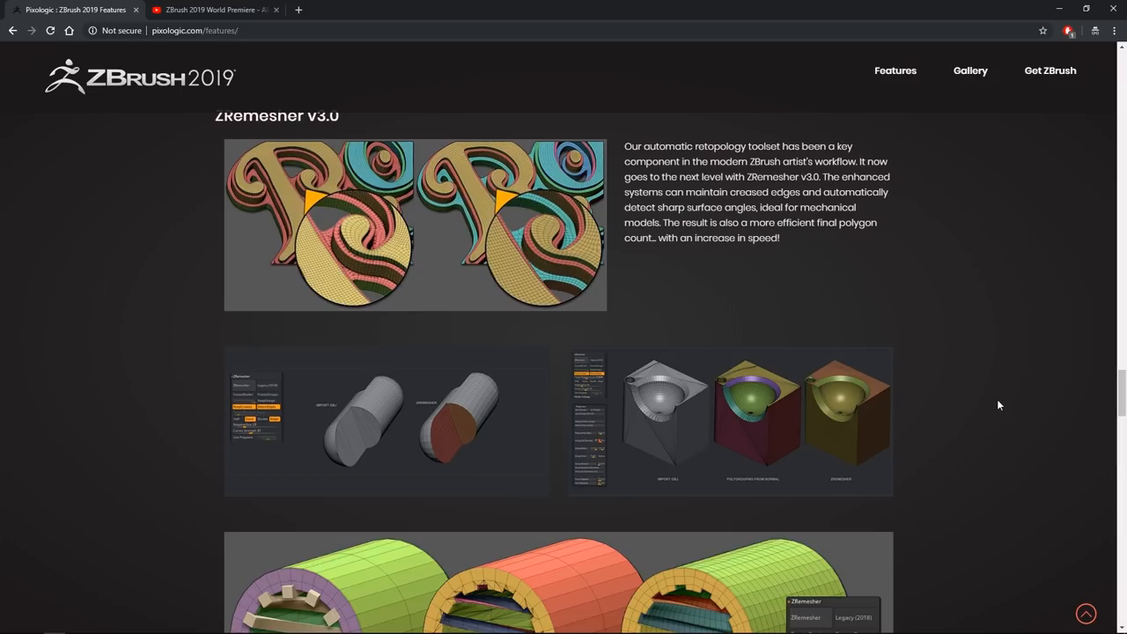
pyautogui.moveTo(1006, 407)
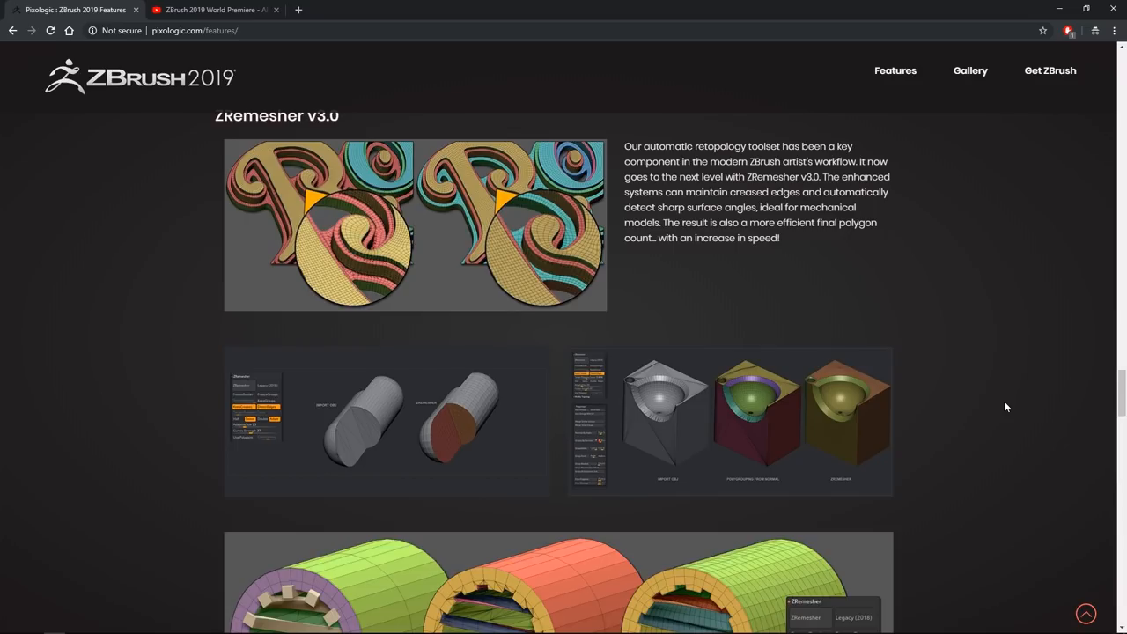
pyautogui.scroll(-3)
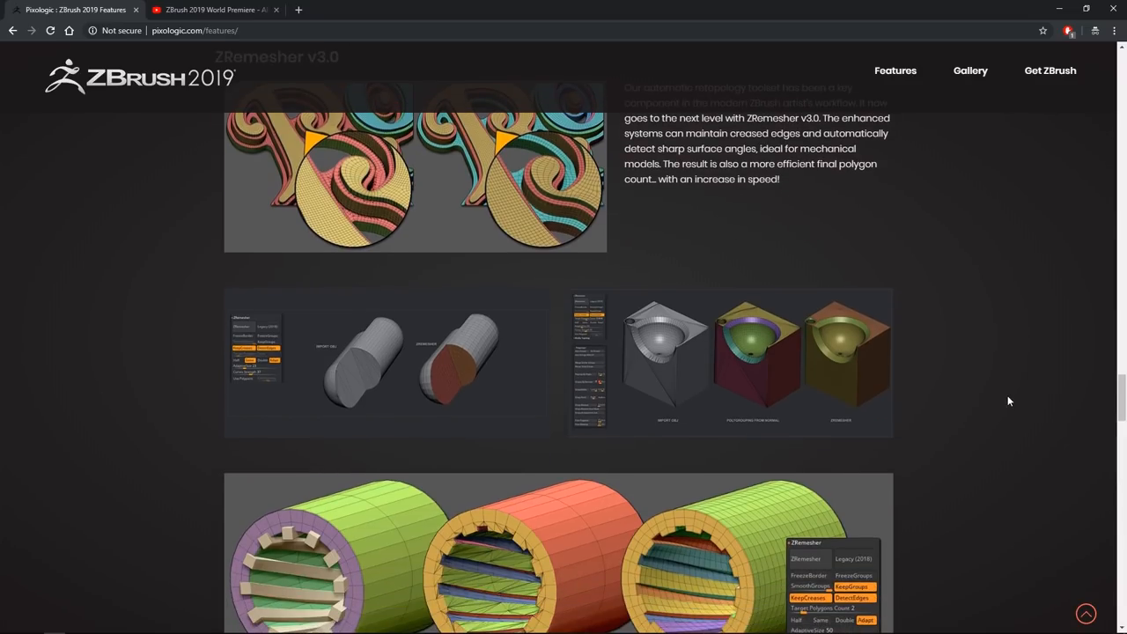
pyautogui.scroll(-3)
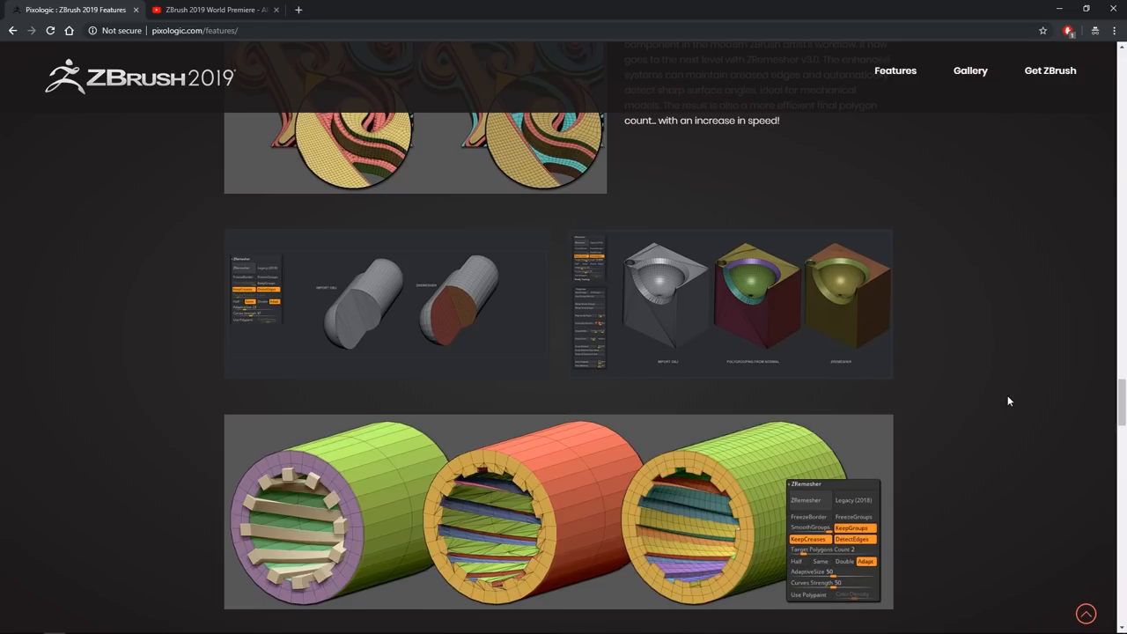
pyautogui.scroll(3)
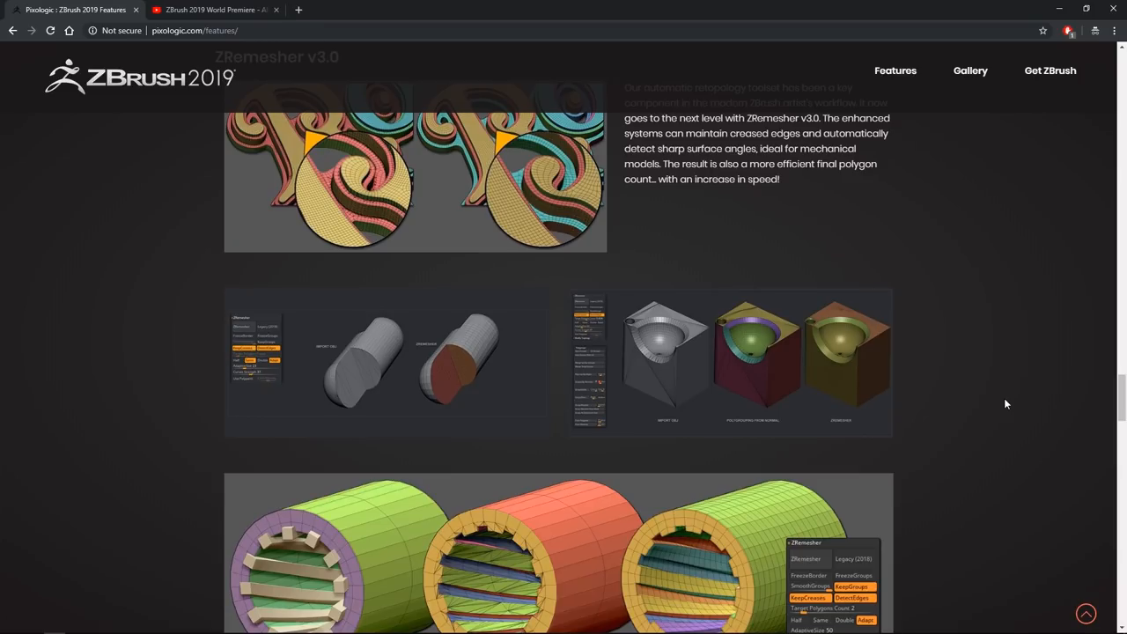
pyautogui.scroll(-3)
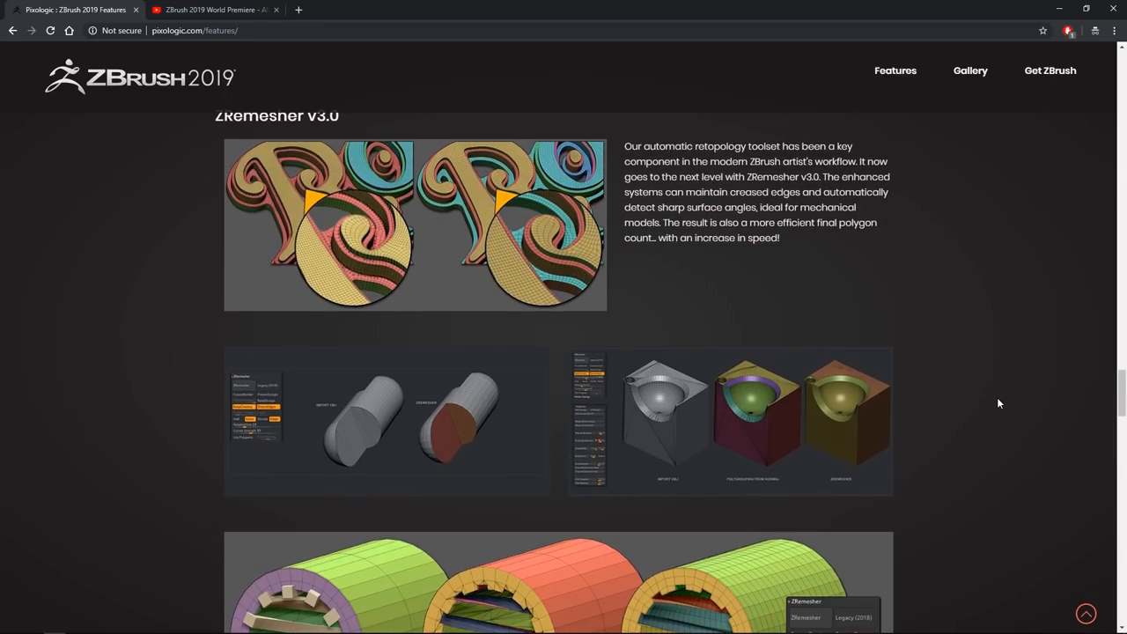
pyautogui.scroll(-3)
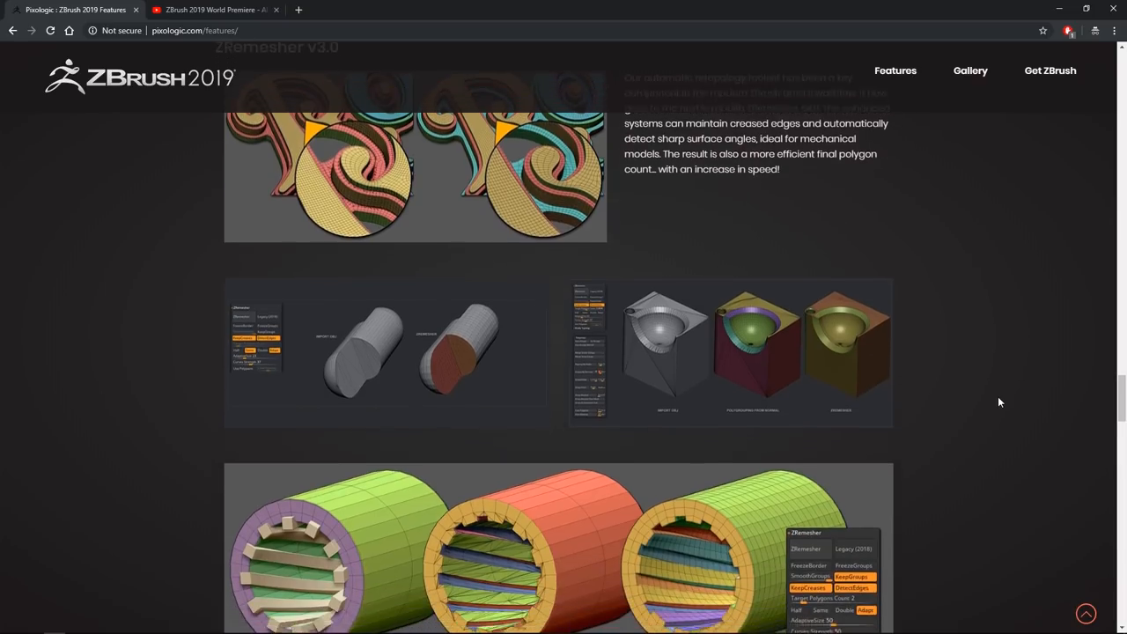
pyautogui.scroll(-3)
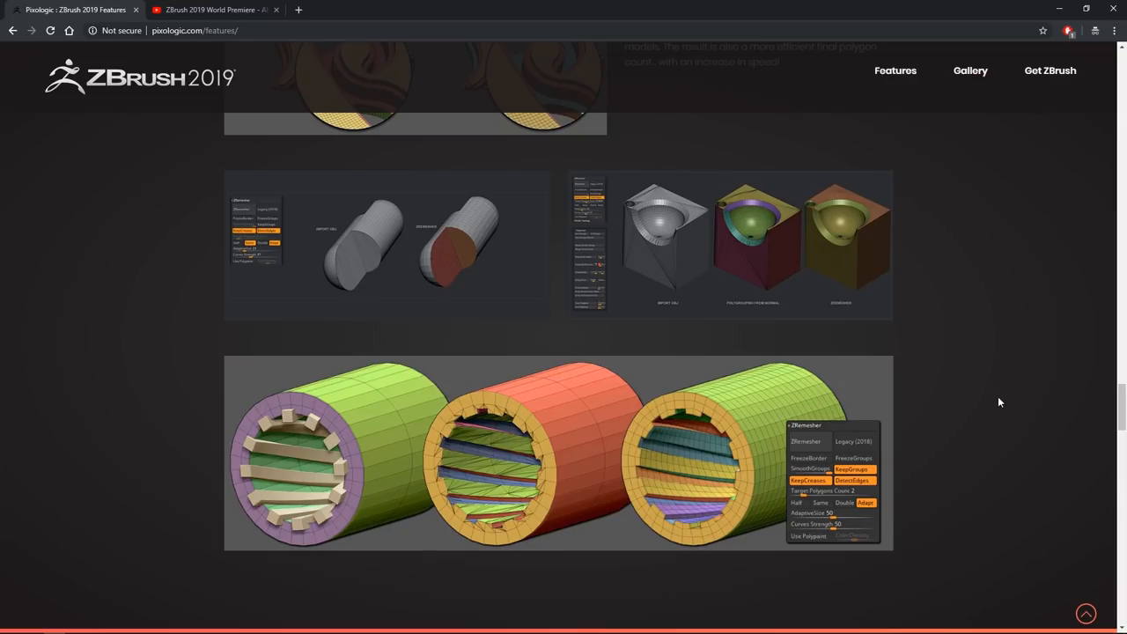
pyautogui.moveTo(850, 467)
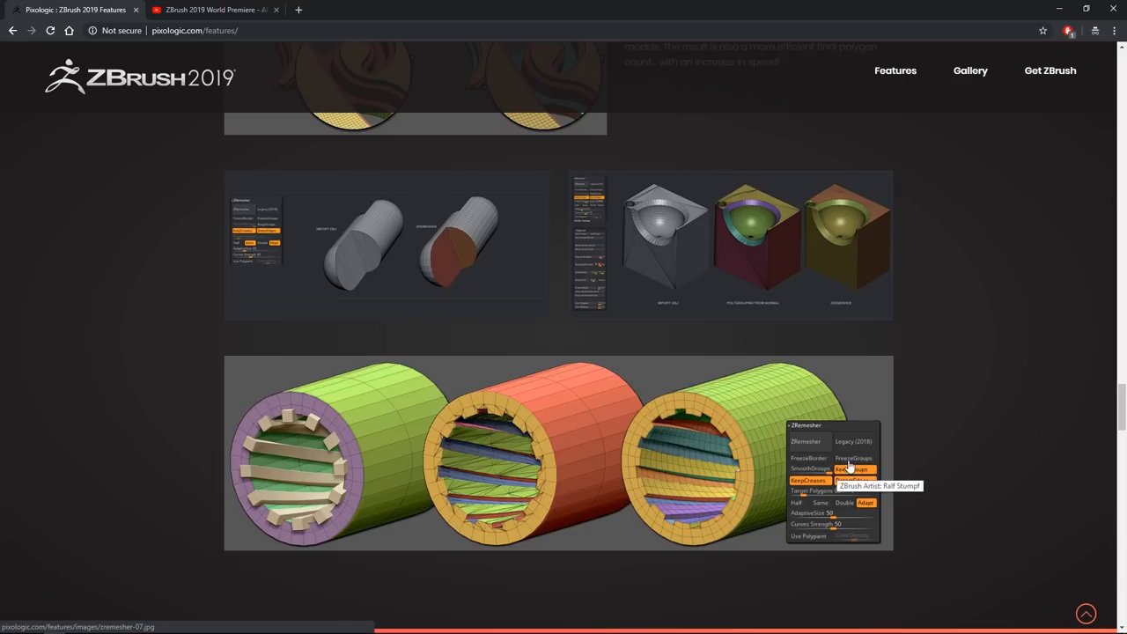
pyautogui.moveTo(939, 441)
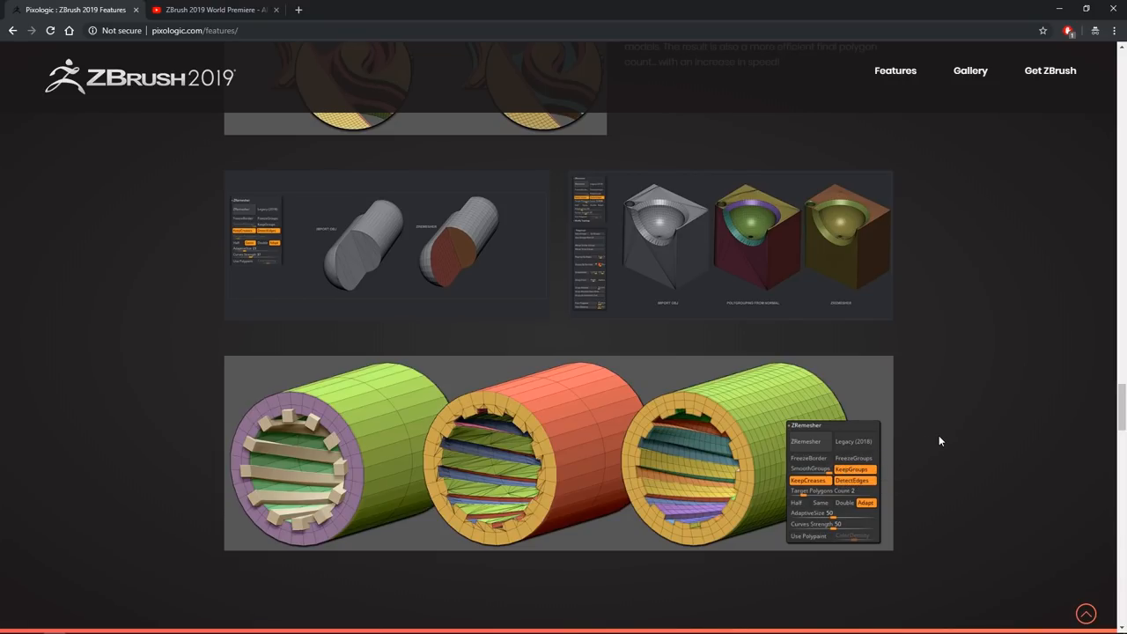
pyautogui.moveTo(957, 429)
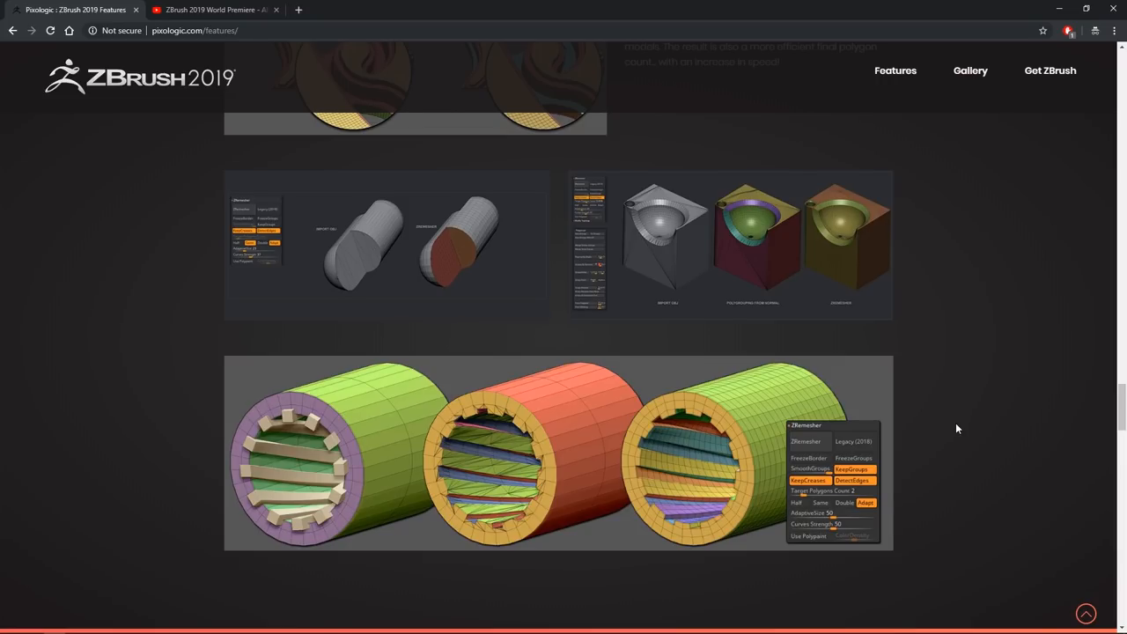
# Step: Scroll down to the full hollow-cylinder retopology comparison image
pyautogui.scroll(-3)
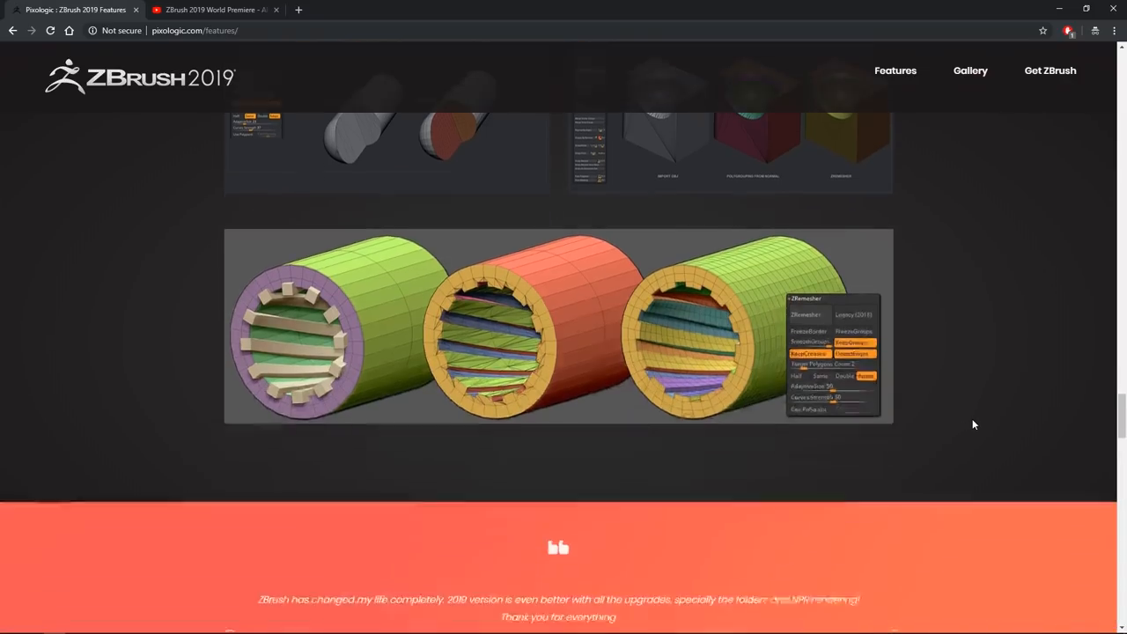
pyautogui.scroll(-3)
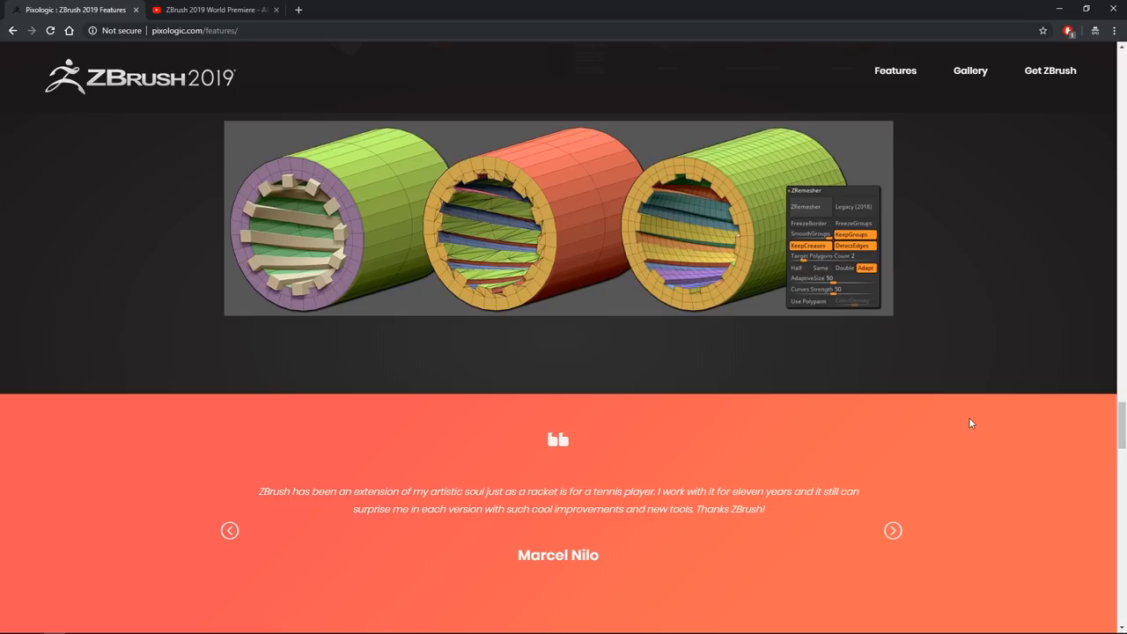
pyautogui.scroll(-3)
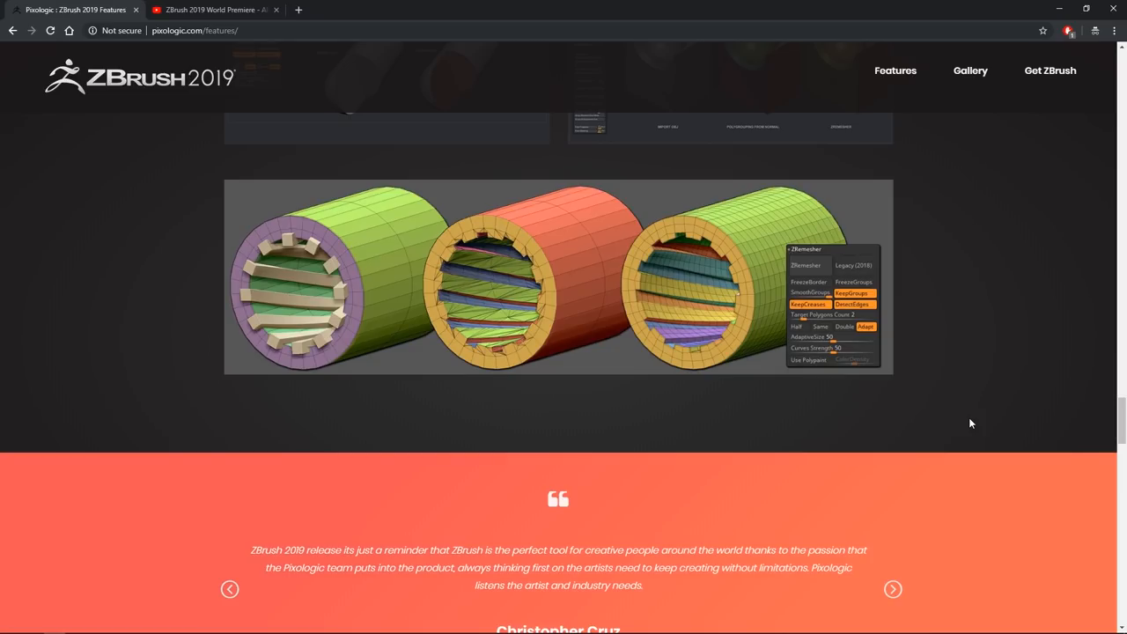
pyautogui.click(892, 589)
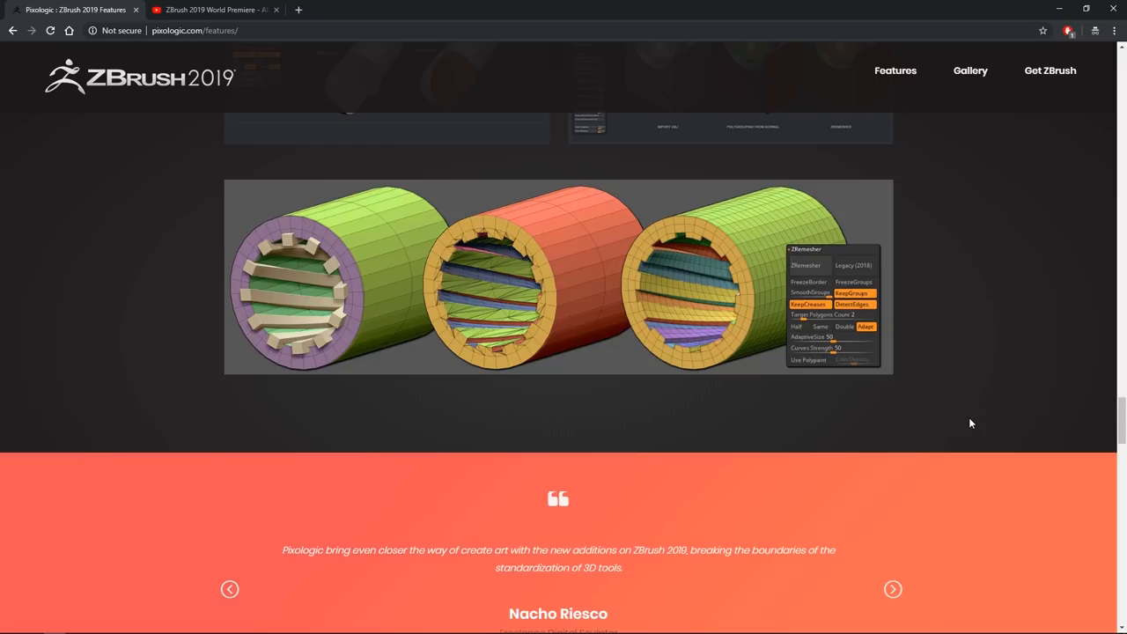
pyautogui.click(892, 589)
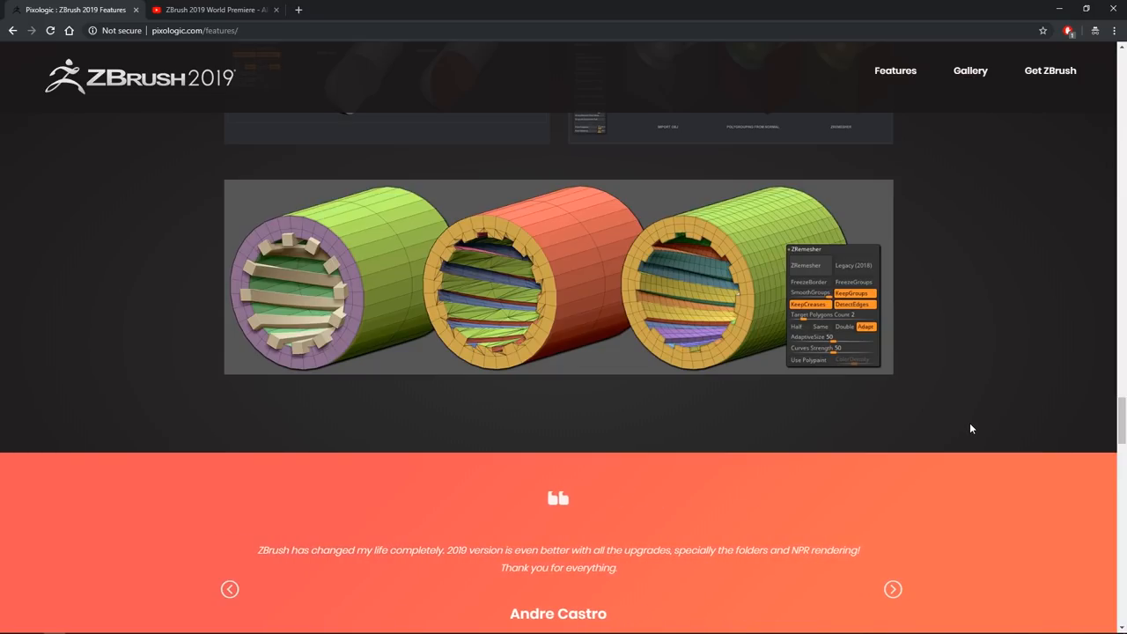
pyautogui.click(892, 589)
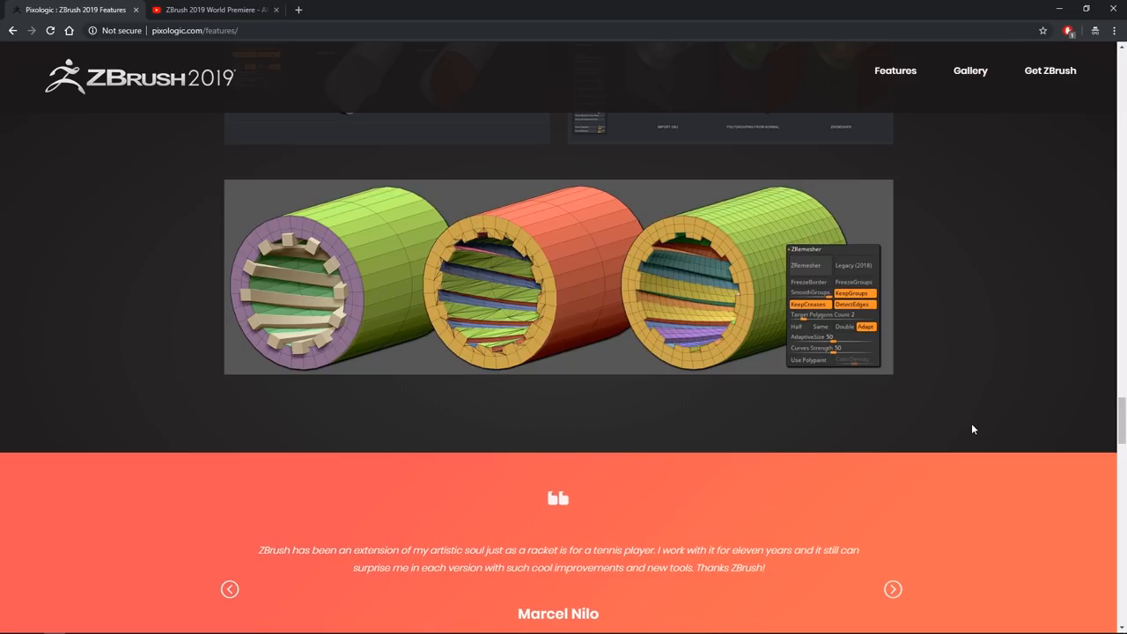
pyautogui.click(892, 589)
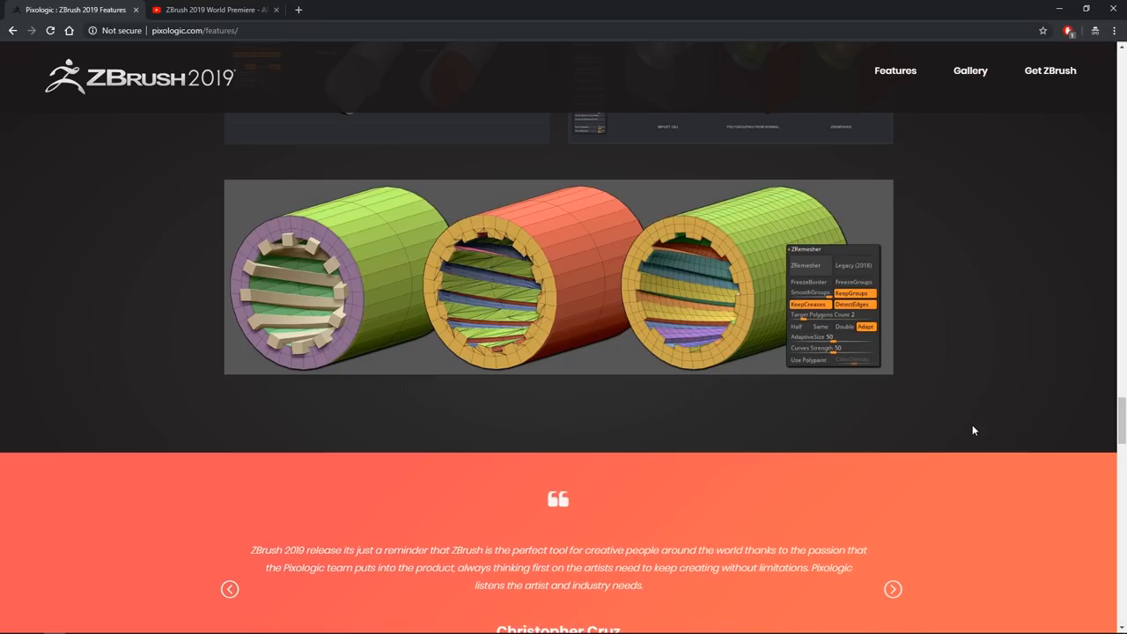
pyautogui.moveTo(775, 353)
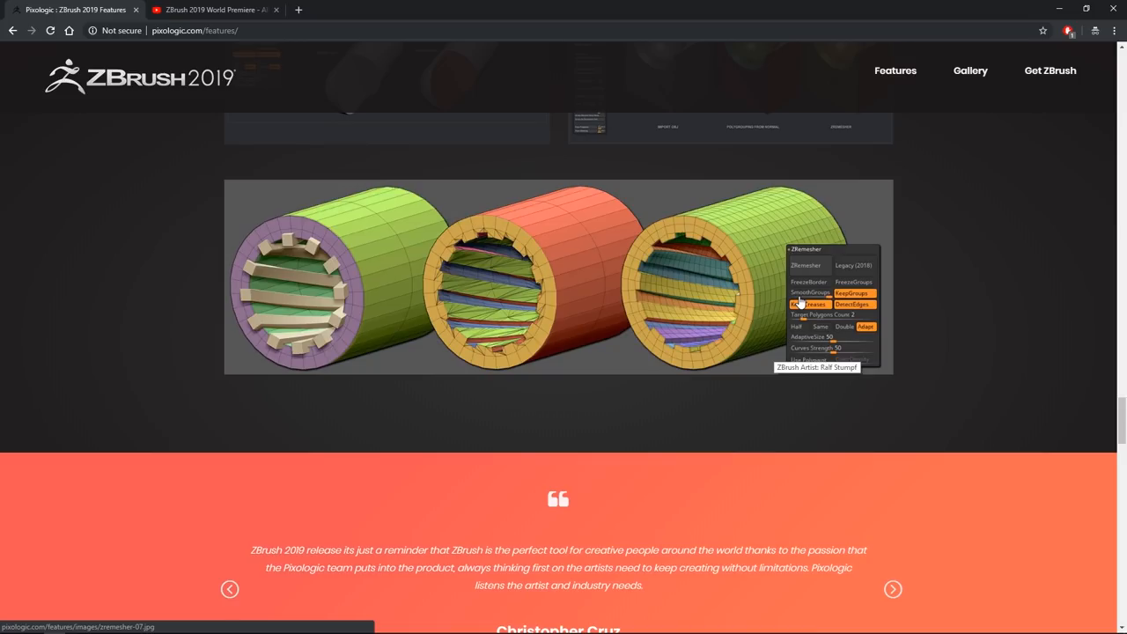
pyautogui.click(892, 589)
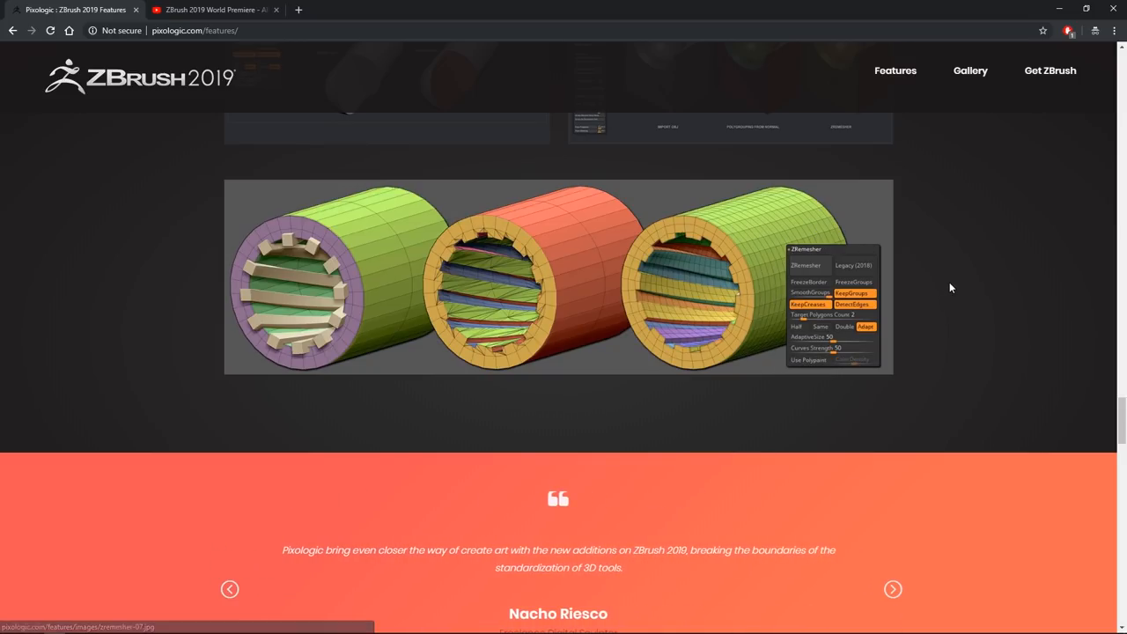
pyautogui.moveTo(933, 302)
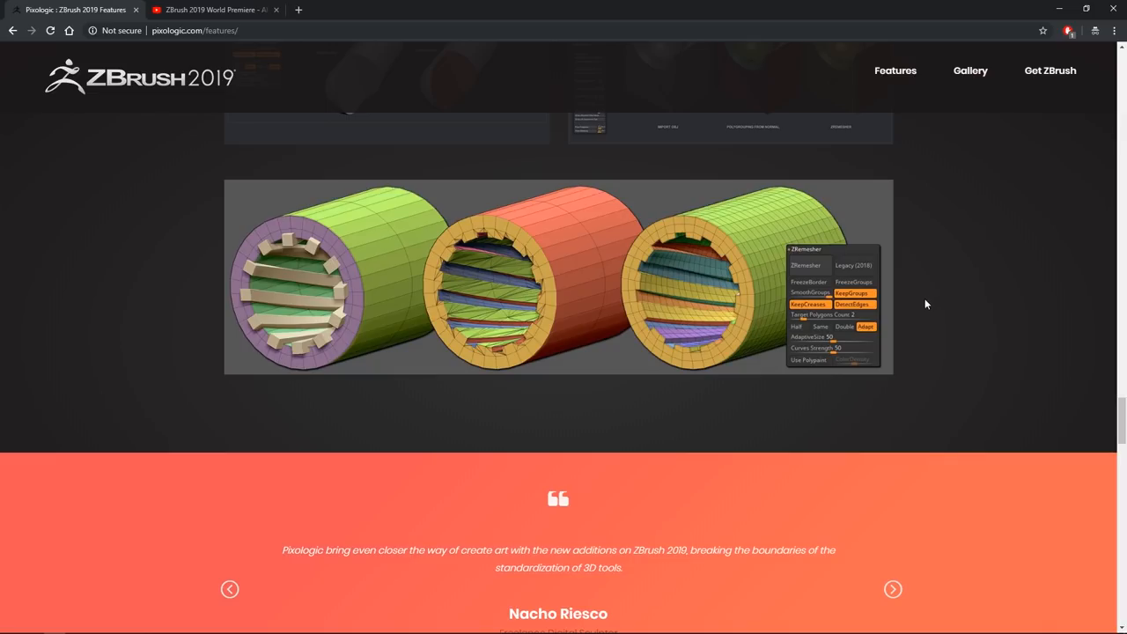
pyautogui.click(892, 589)
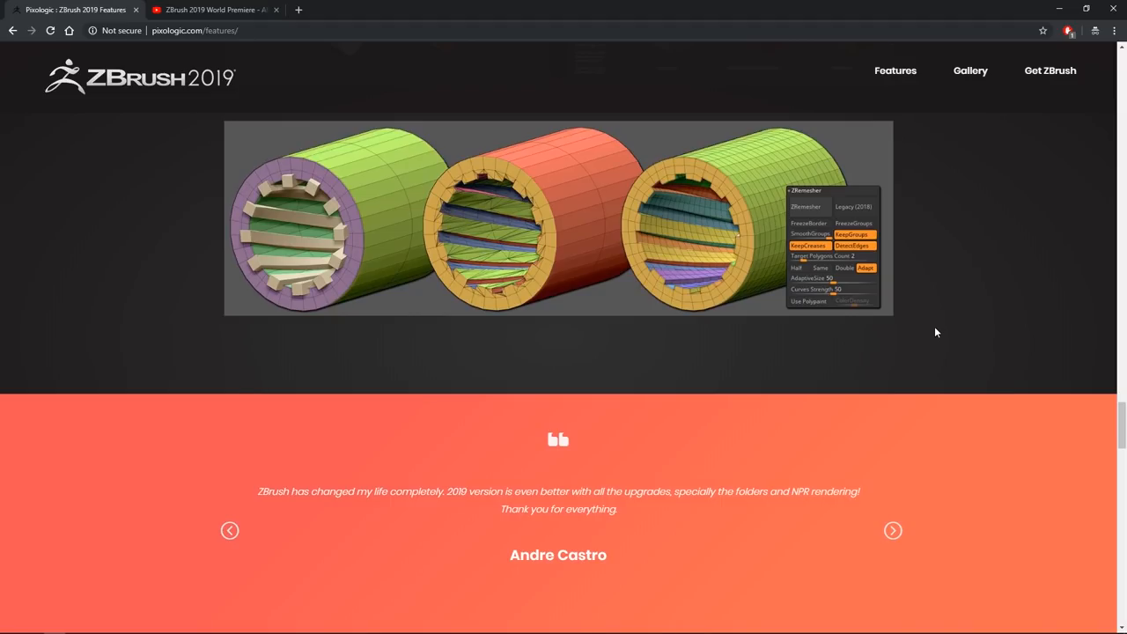
# Step: Scroll past the testimonial banner and Folders section to the Universal Camera robot renders
pyautogui.scroll(-3)
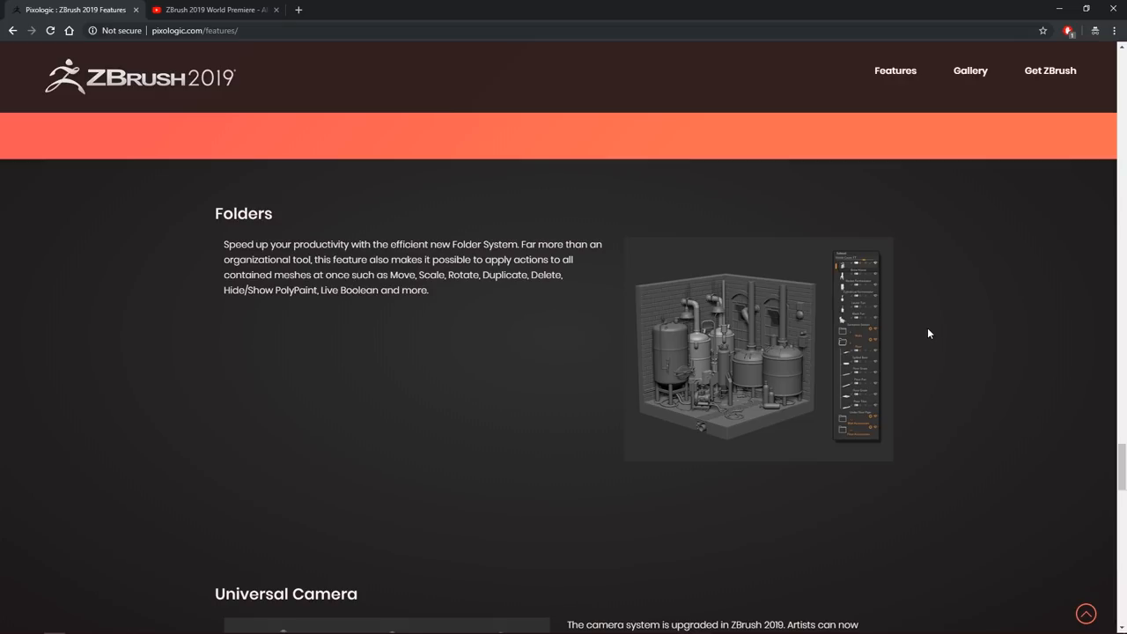
pyautogui.moveTo(976, 337)
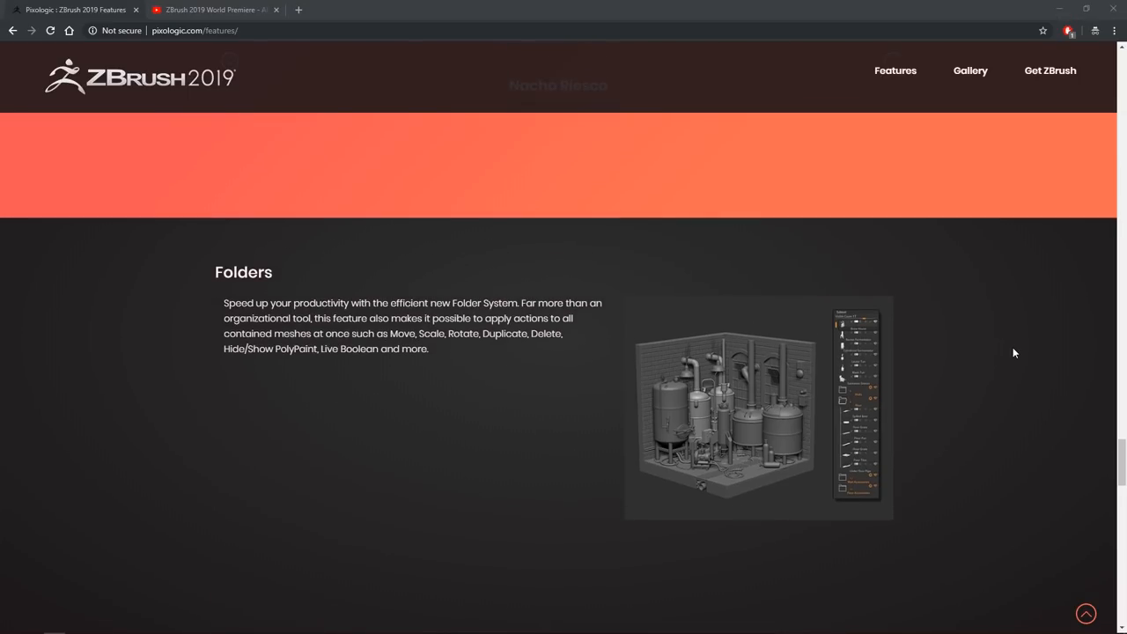
pyautogui.scroll(-3)
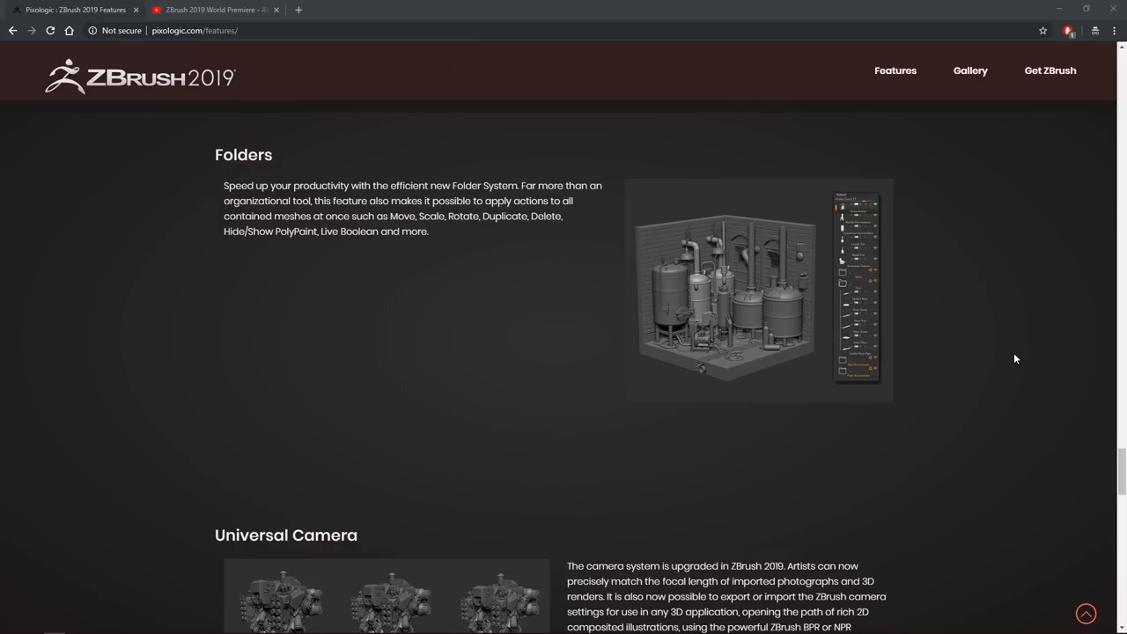
pyautogui.moveTo(987, 352)
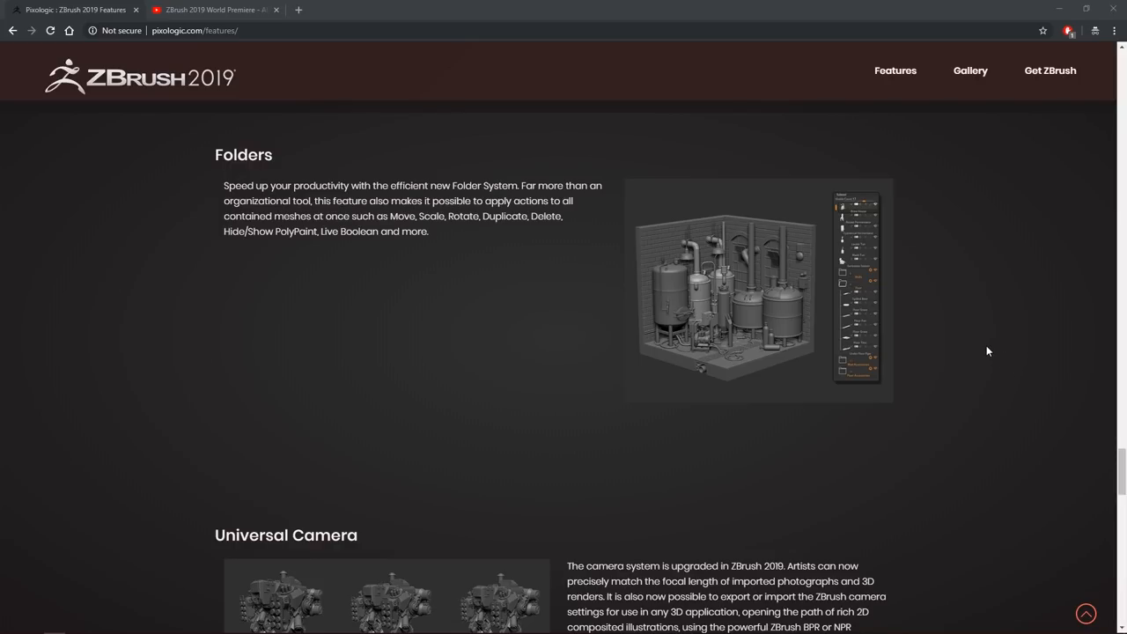
pyautogui.moveTo(977, 351)
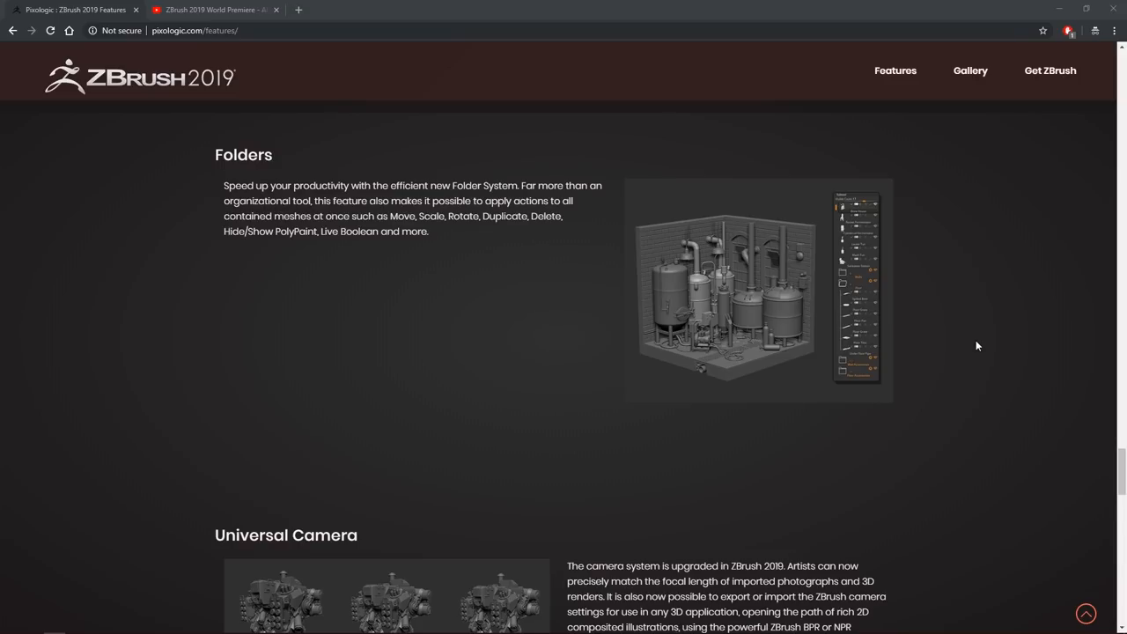
pyautogui.moveTo(960, 342)
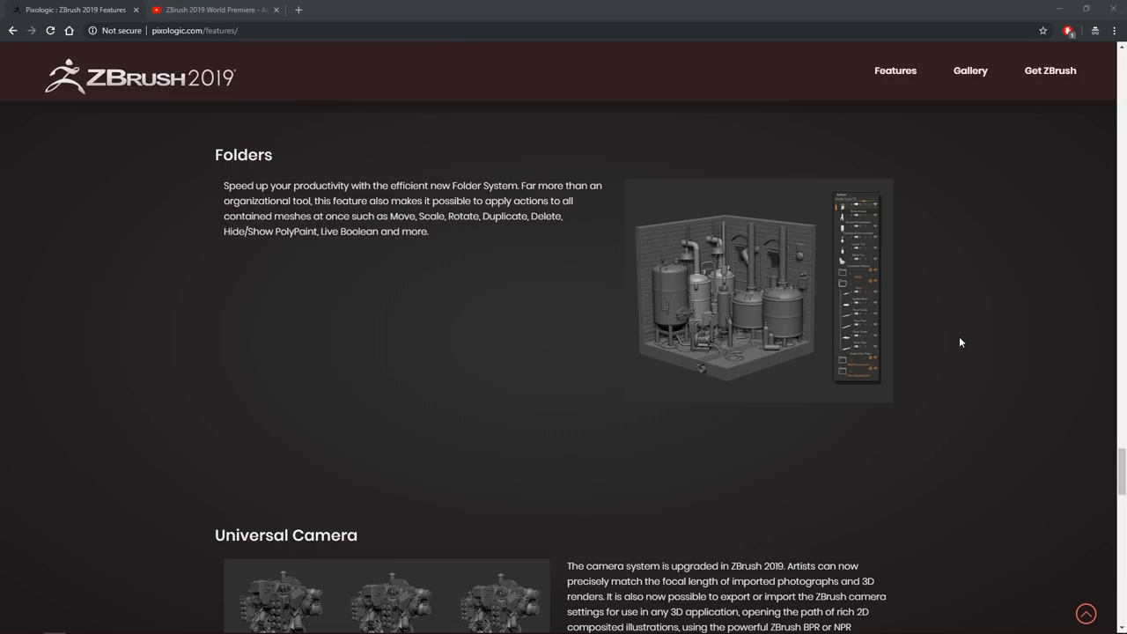
pyautogui.moveTo(956, 334)
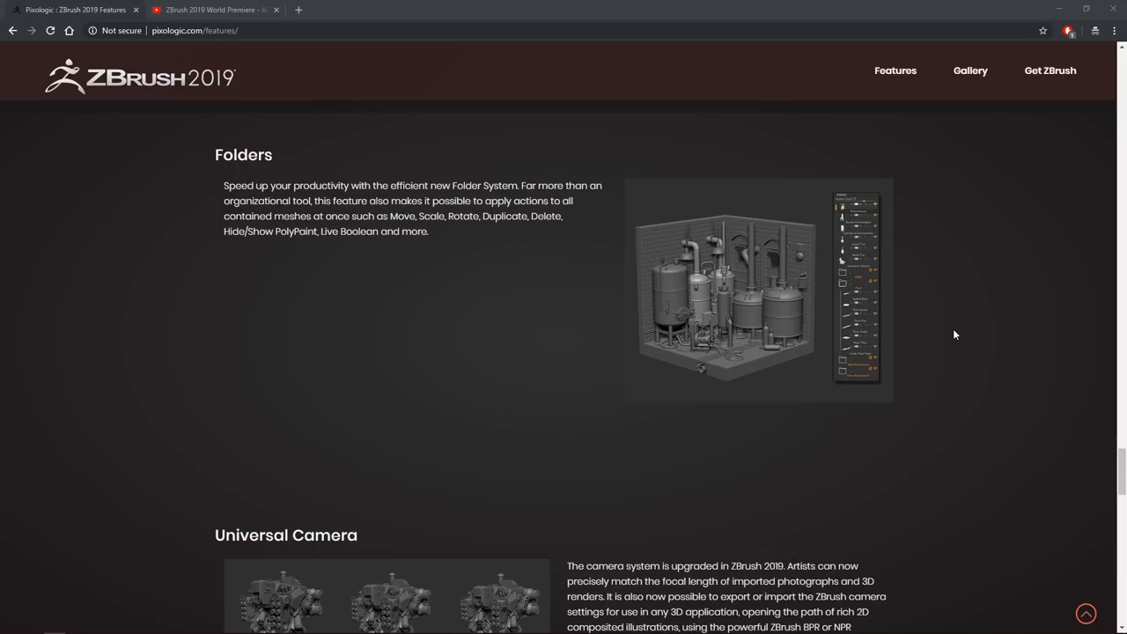
pyautogui.moveTo(846, 344)
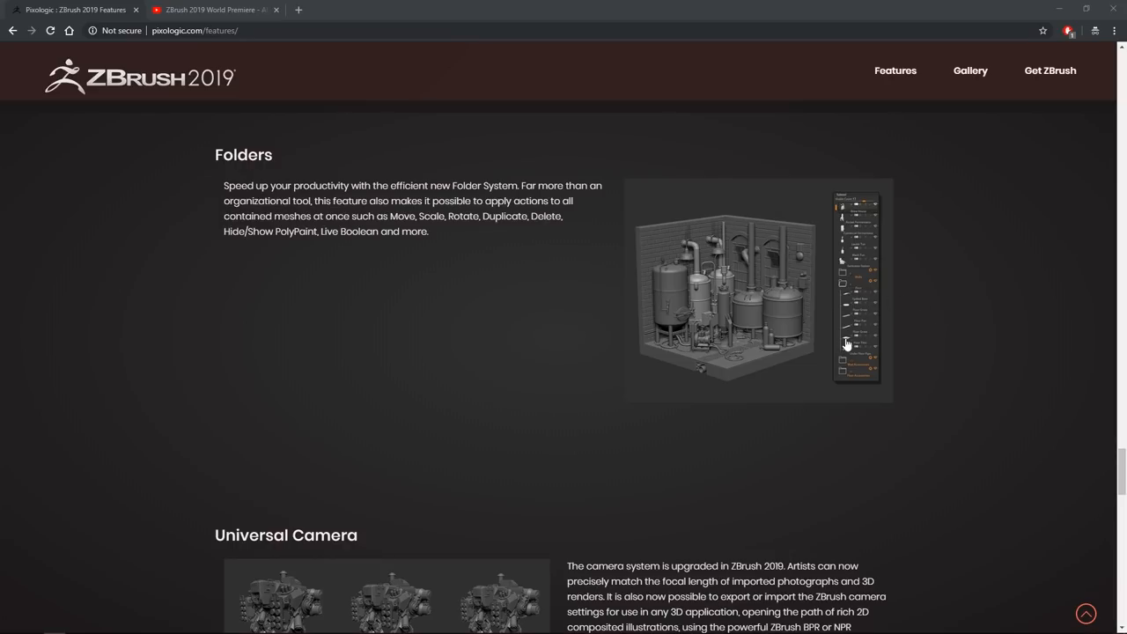
pyautogui.moveTo(955, 313)
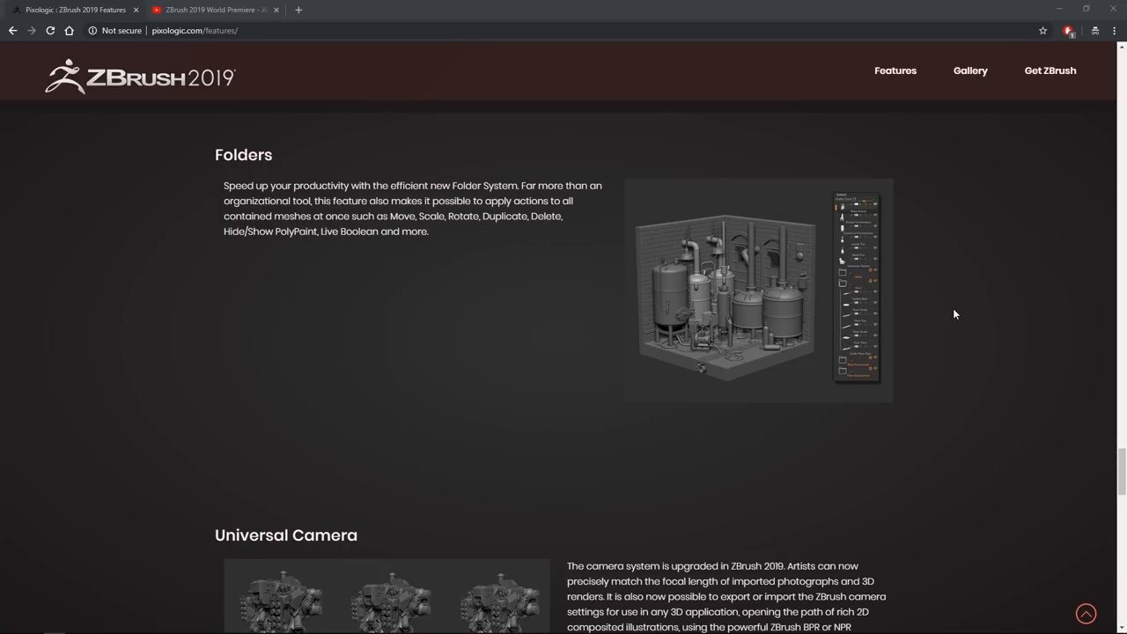
pyautogui.moveTo(977, 297)
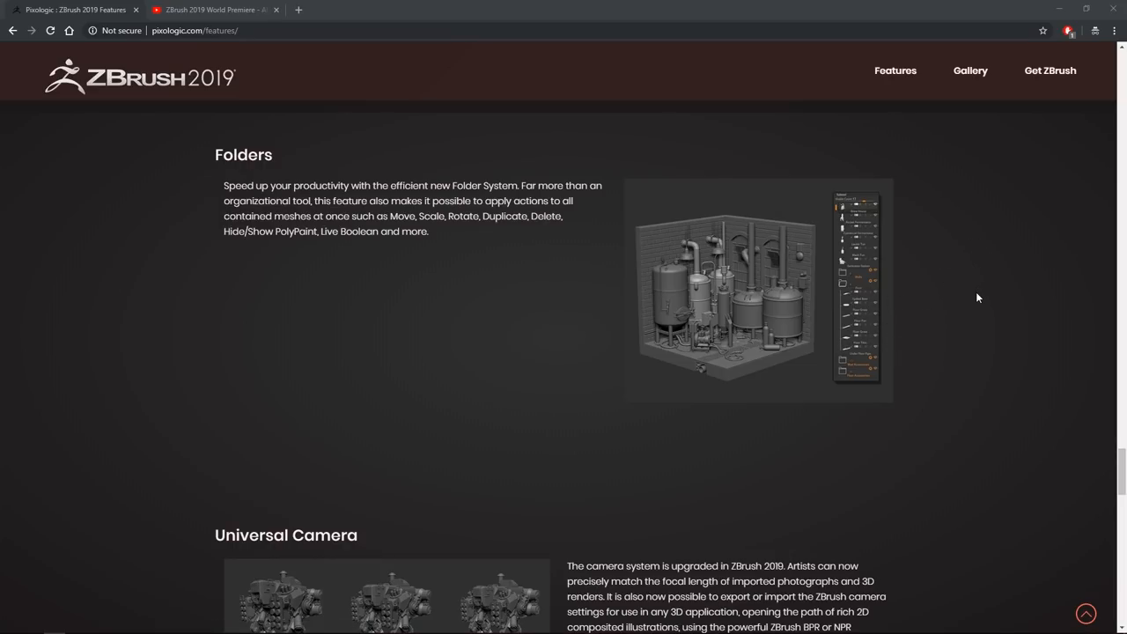
pyautogui.moveTo(970, 297)
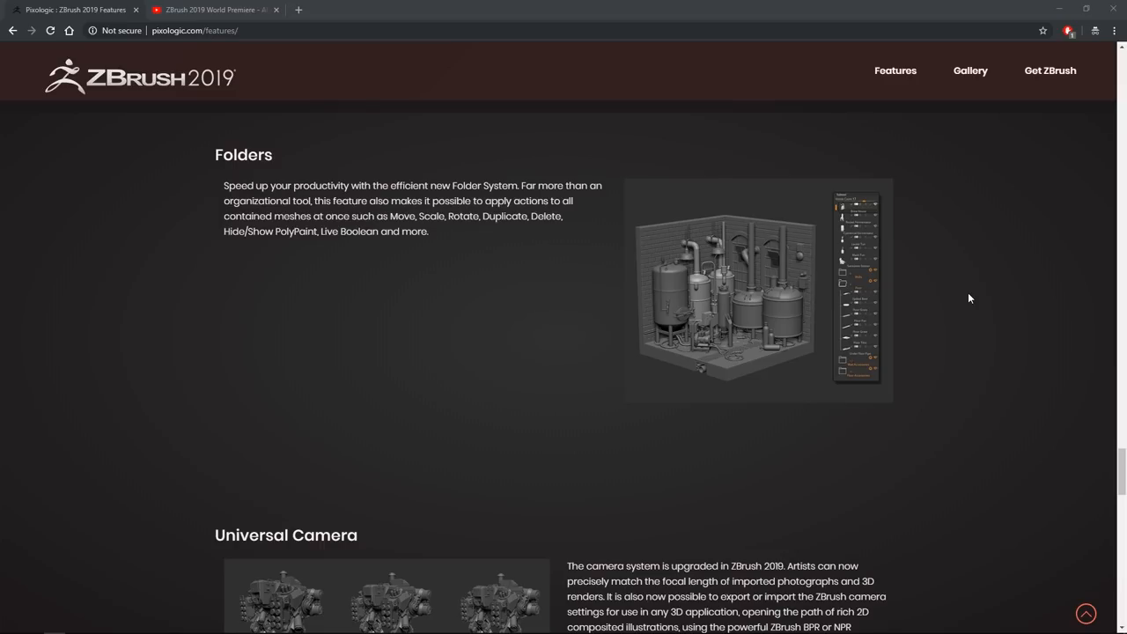
pyautogui.moveTo(967, 325)
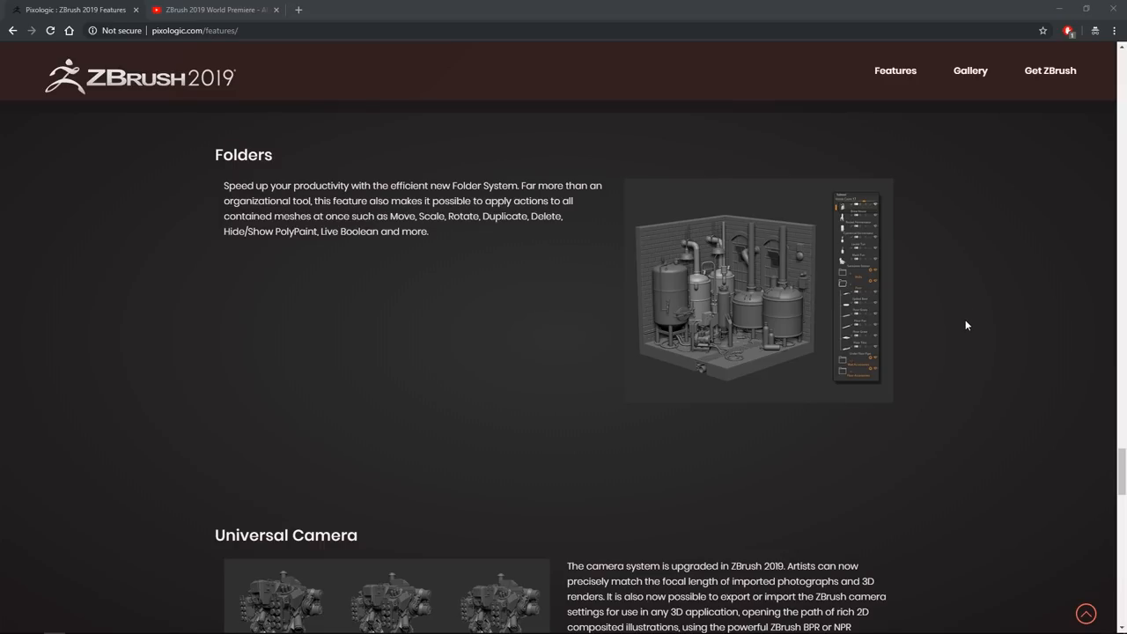
pyautogui.moveTo(966, 339)
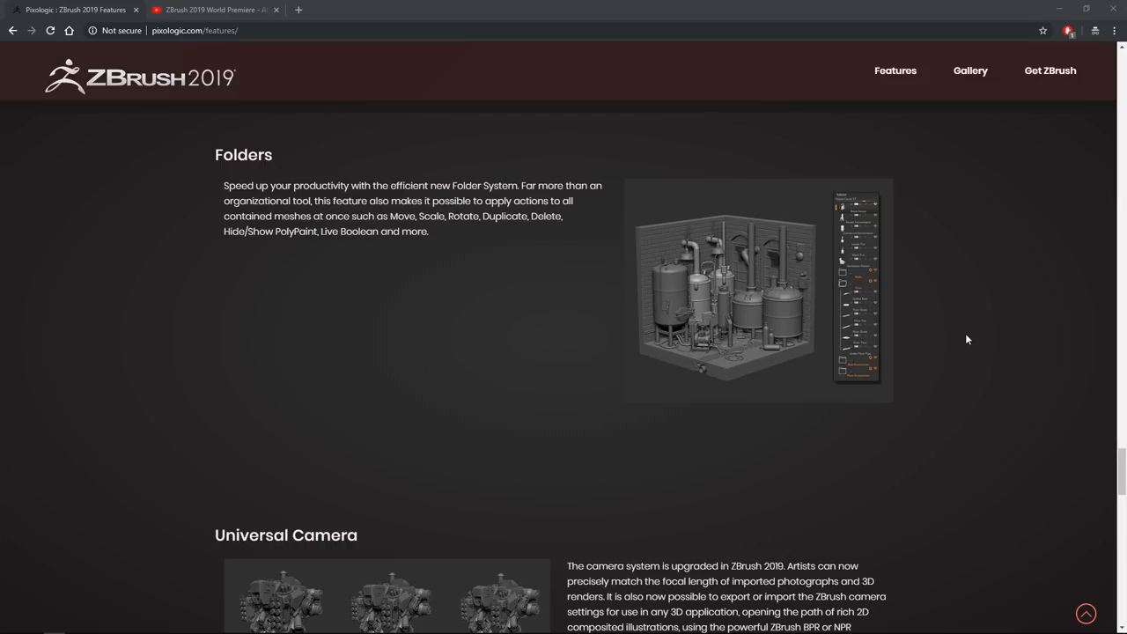
pyautogui.moveTo(964, 343)
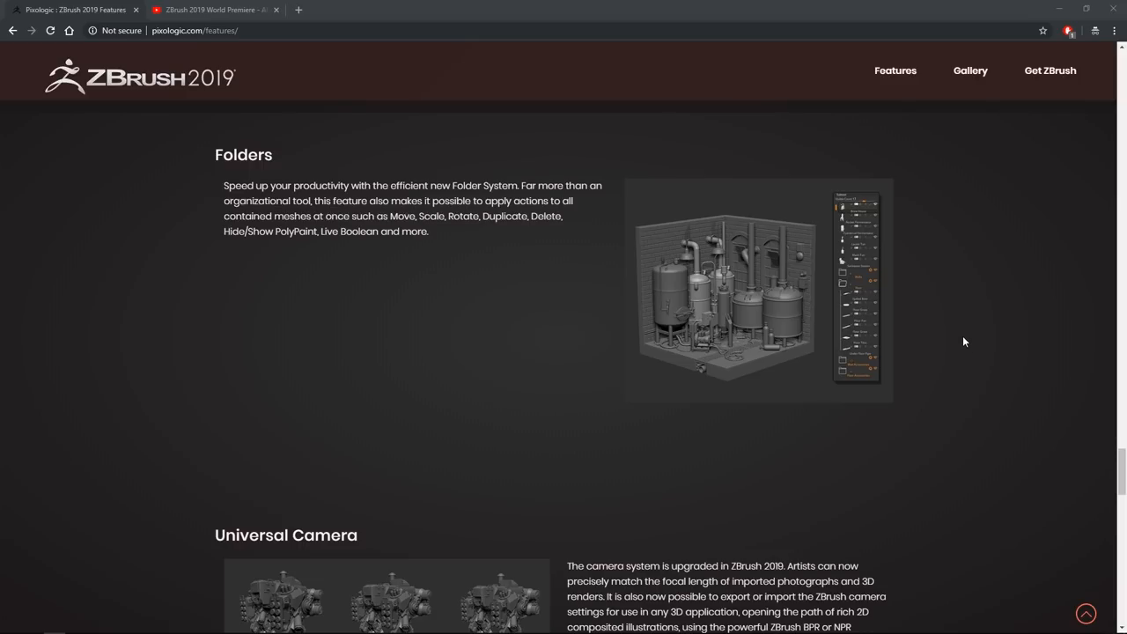
pyautogui.scroll(-3)
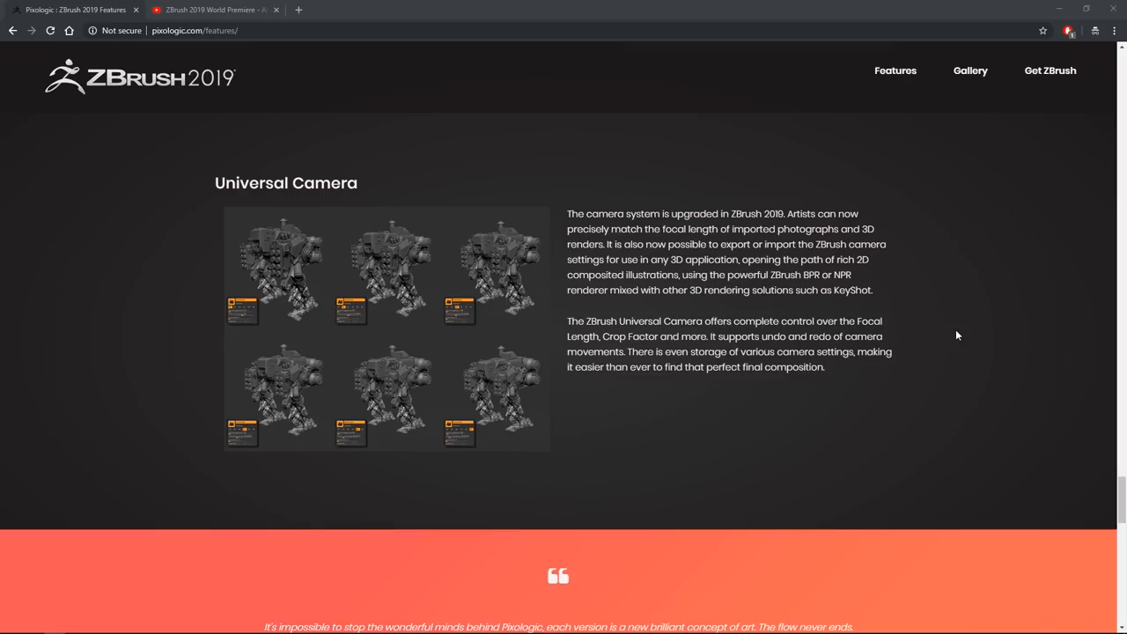
pyautogui.moveTo(962, 333)
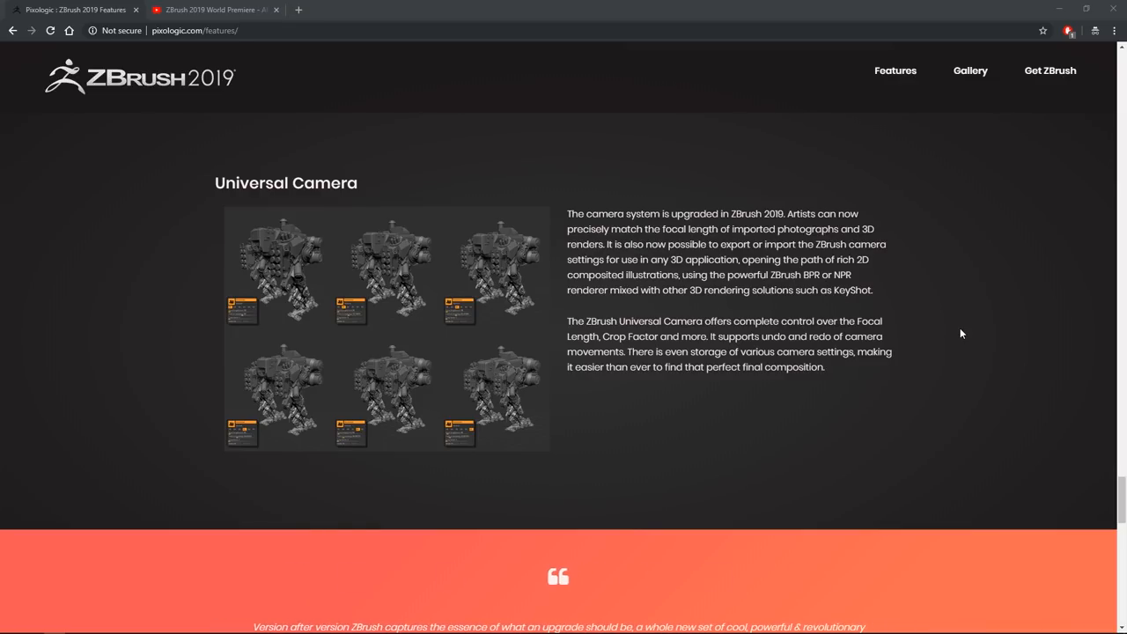
pyautogui.moveTo(954, 334)
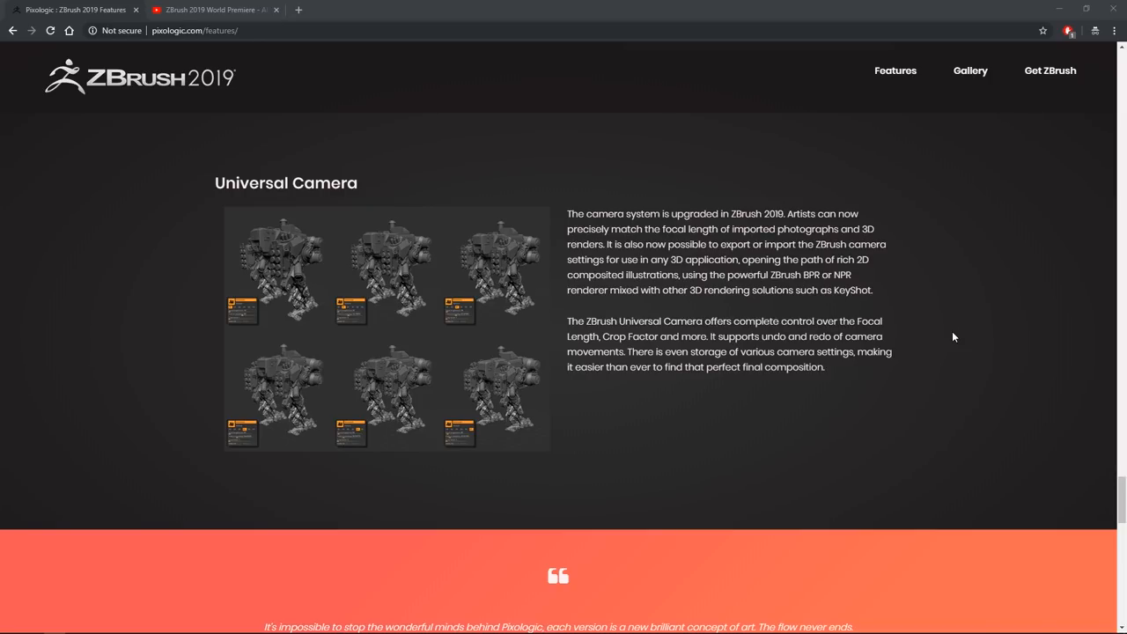
# Step: Scroll past Universal Camera and another testimonial to the Intersection Masker section
pyautogui.scroll(3)
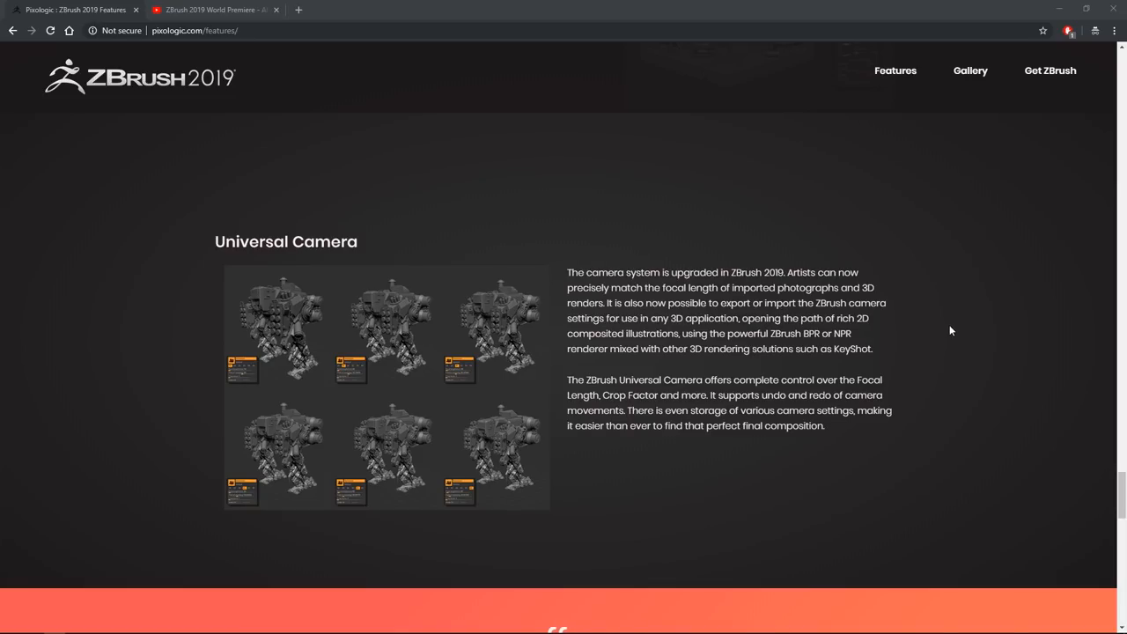
pyautogui.moveTo(947, 329)
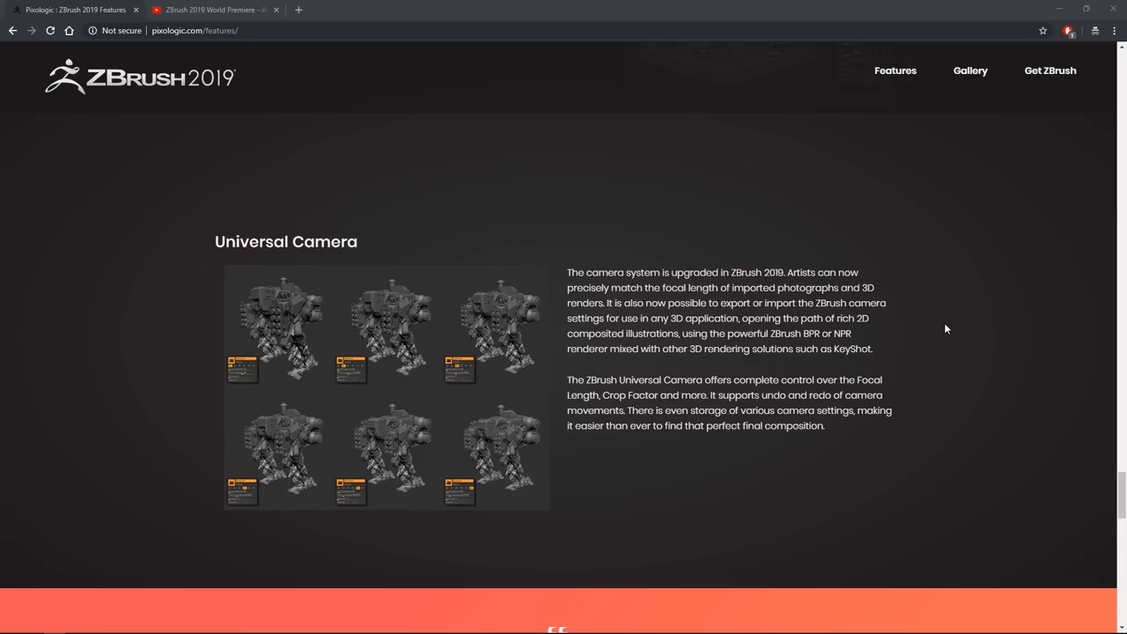
pyautogui.moveTo(986, 306)
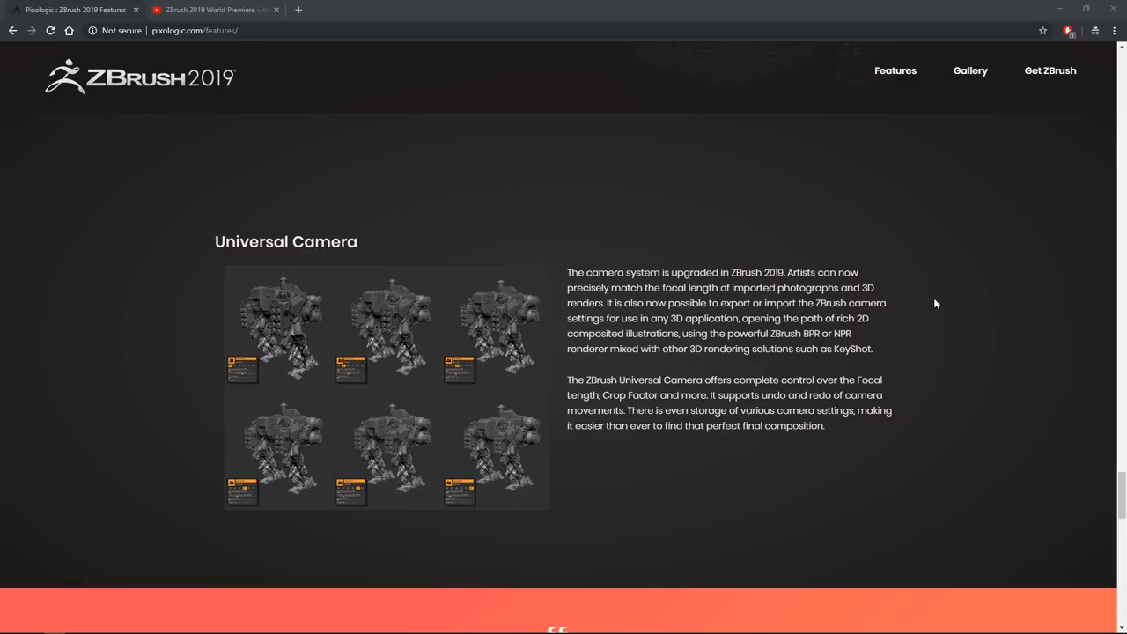
pyautogui.moveTo(936, 304)
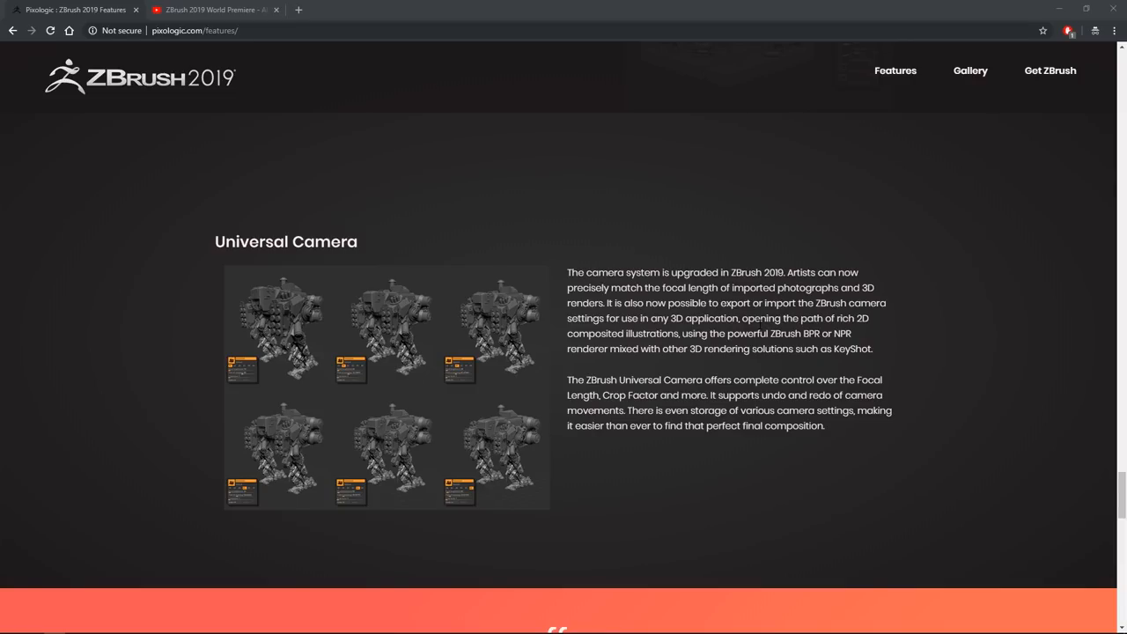
pyautogui.moveTo(903, 276)
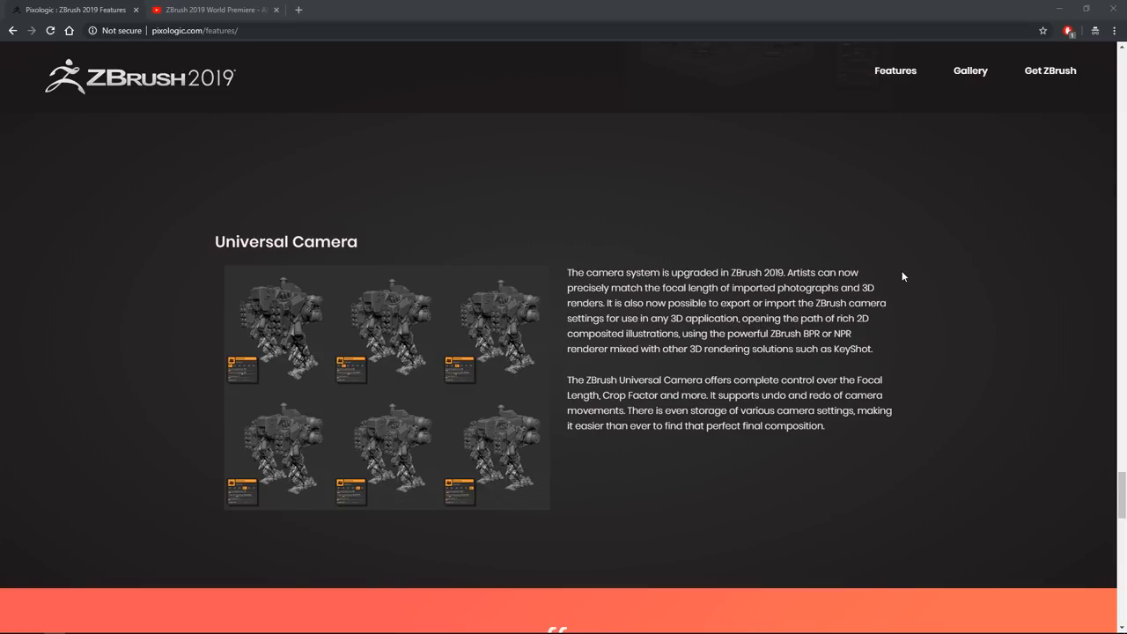
pyautogui.moveTo(943, 287)
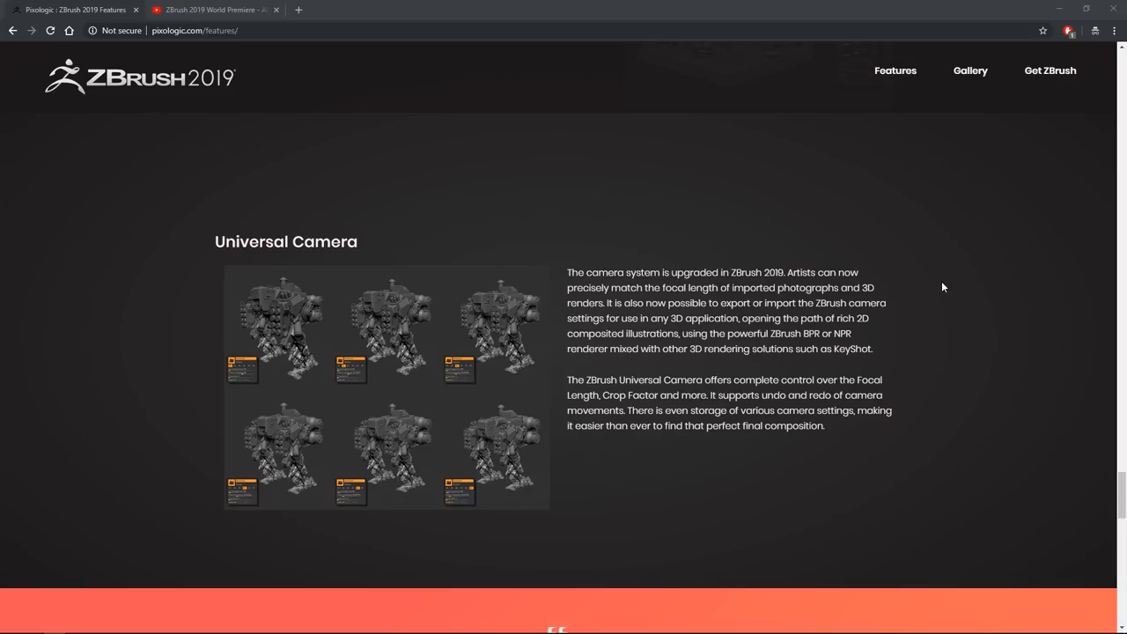
pyautogui.scroll(-3)
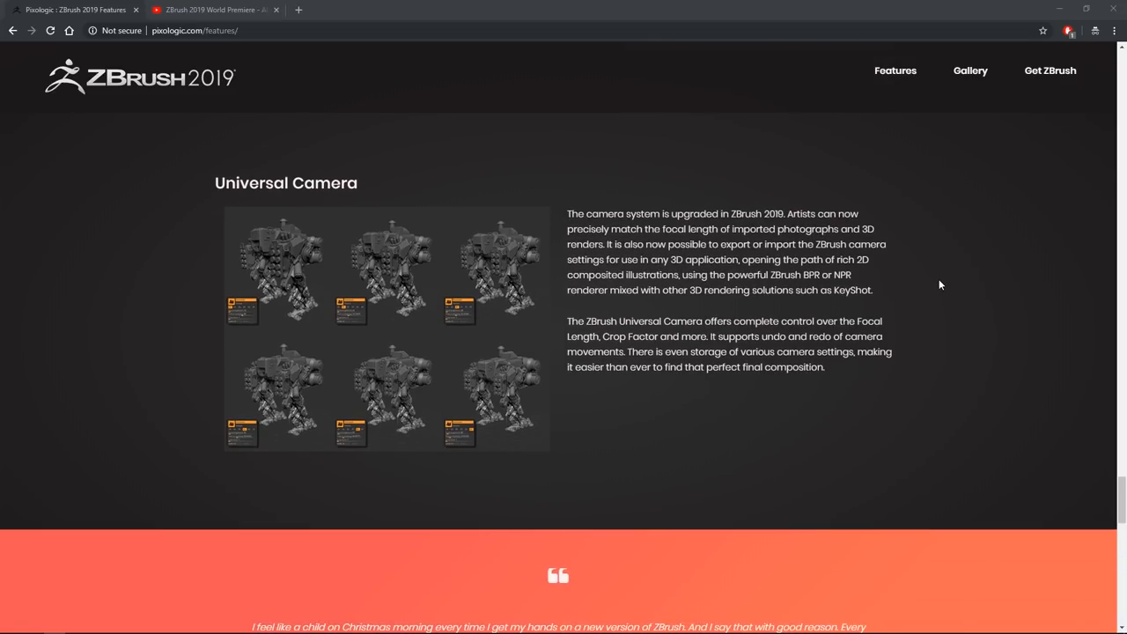
pyautogui.moveTo(935, 279)
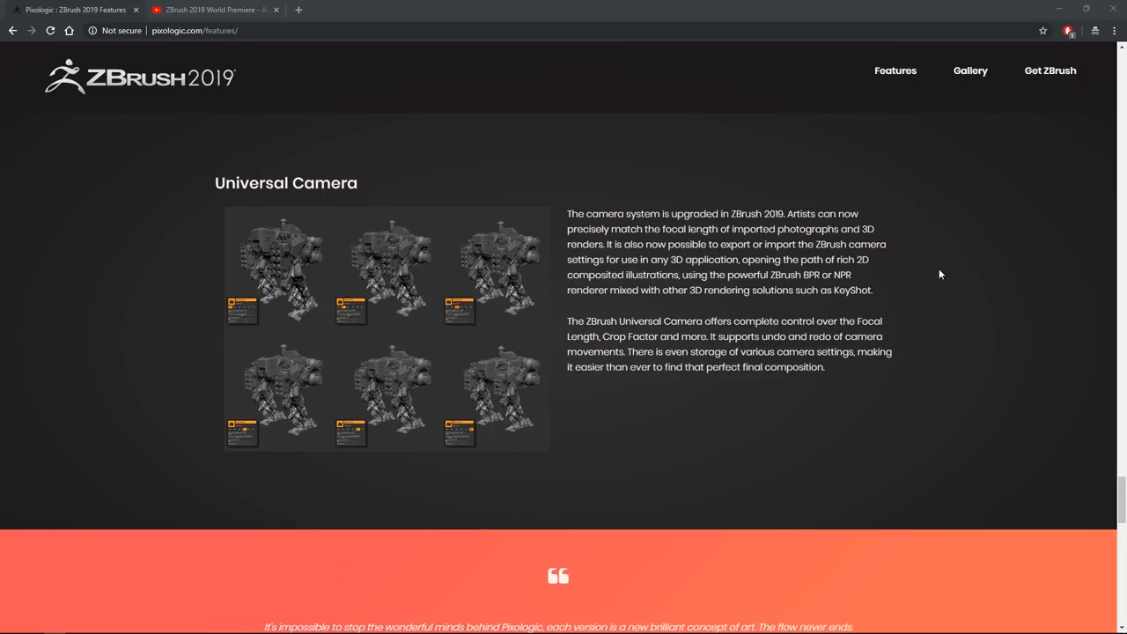
pyautogui.moveTo(959, 286)
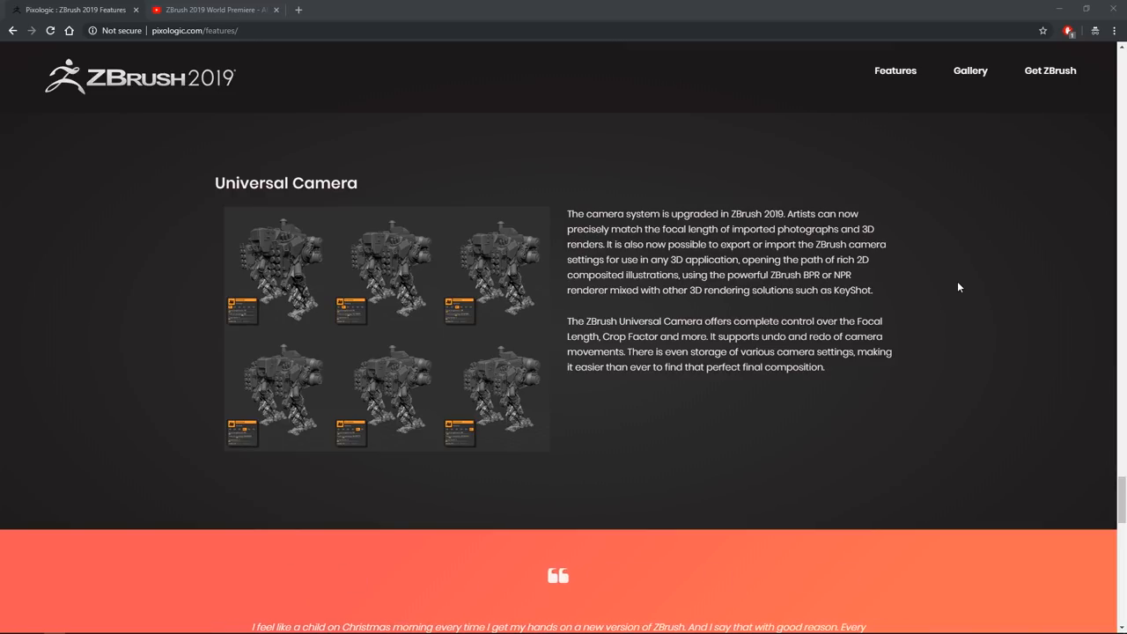
pyautogui.moveTo(974, 304)
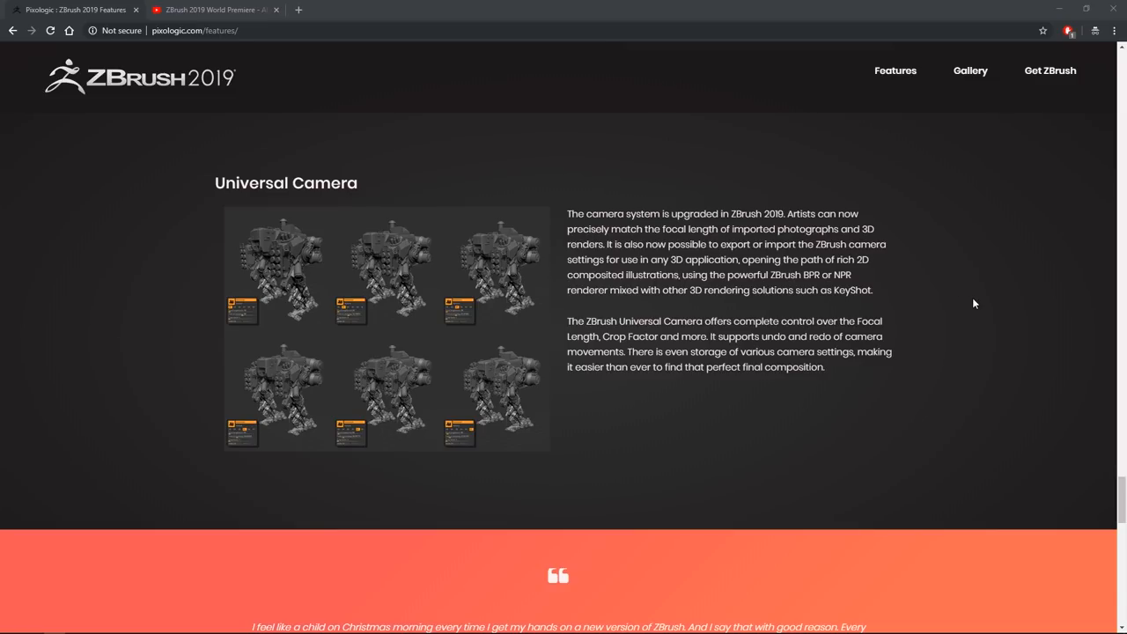
pyautogui.scroll(3)
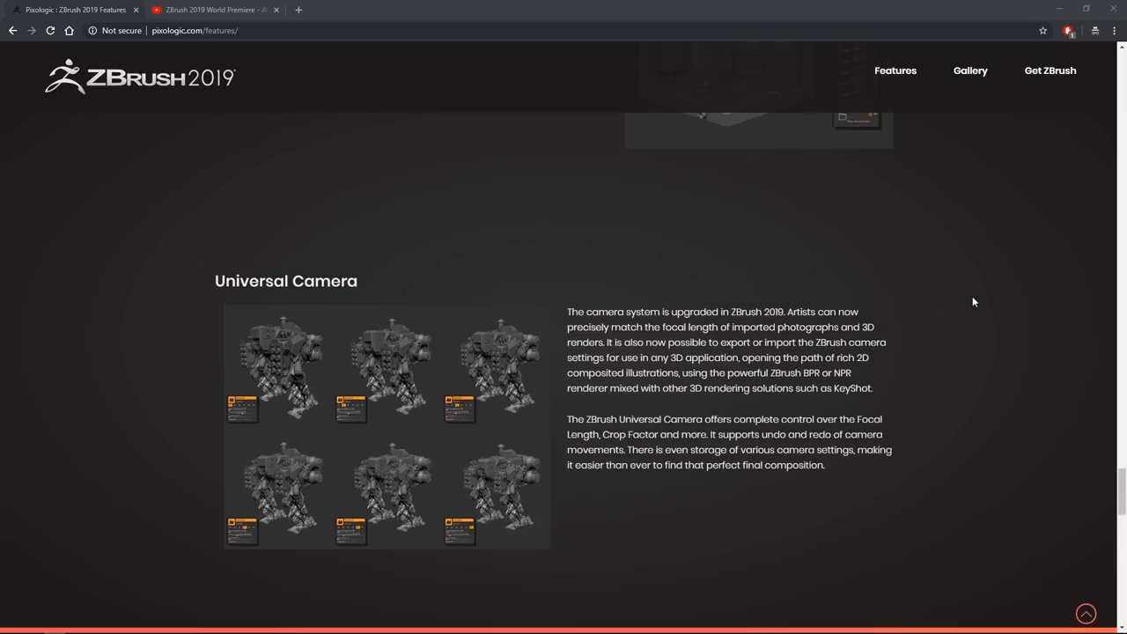
pyautogui.scroll(-3)
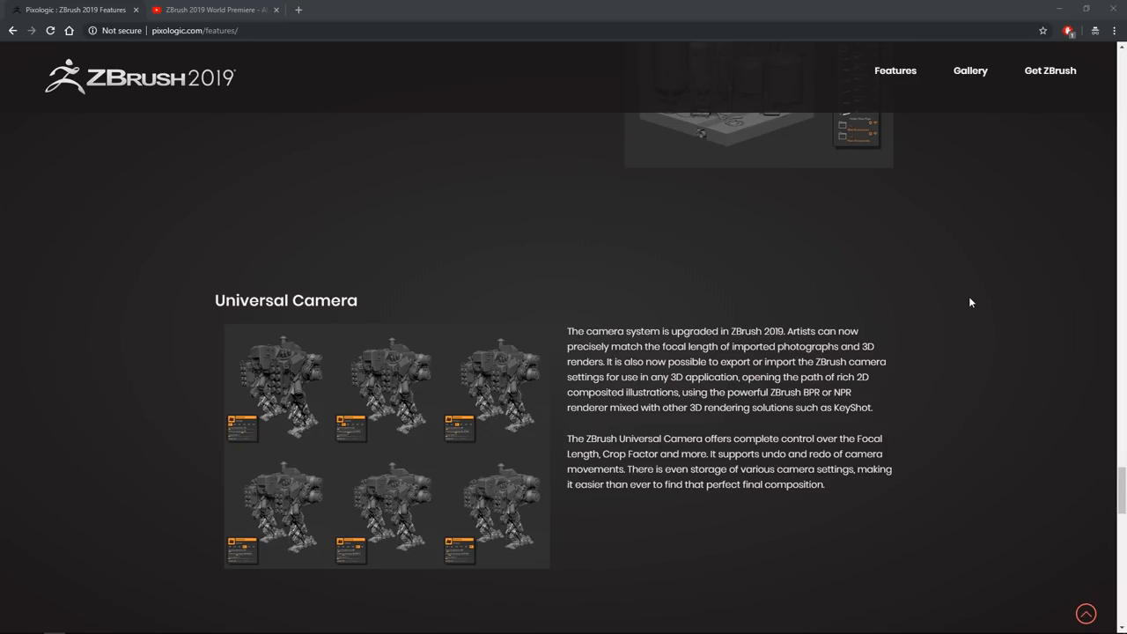
pyautogui.moveTo(975, 333)
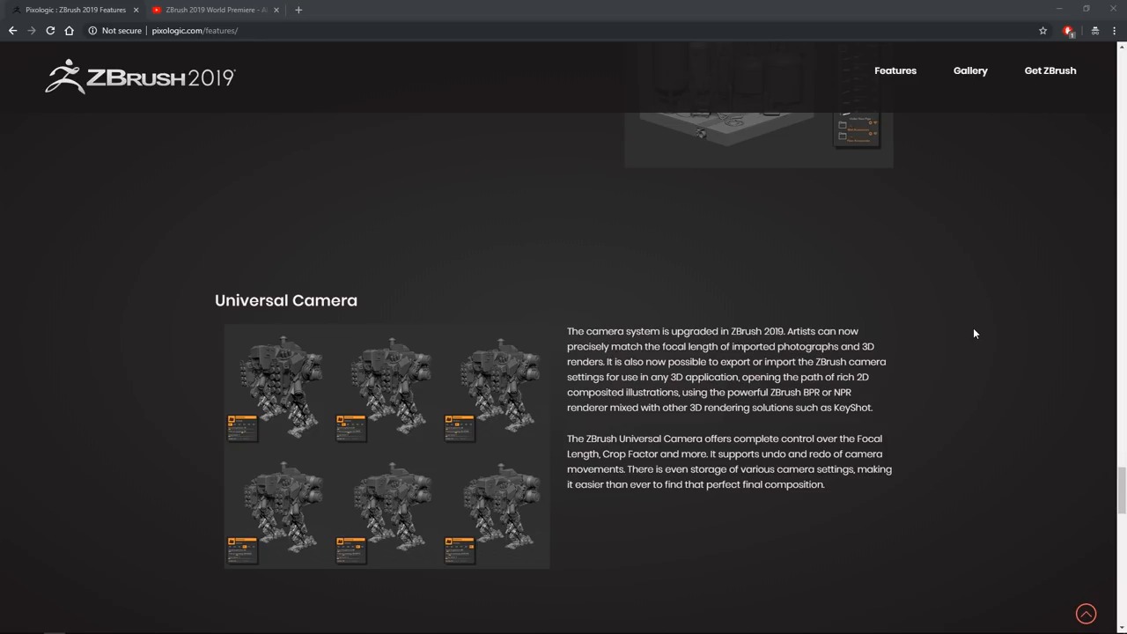
pyautogui.scroll(-3)
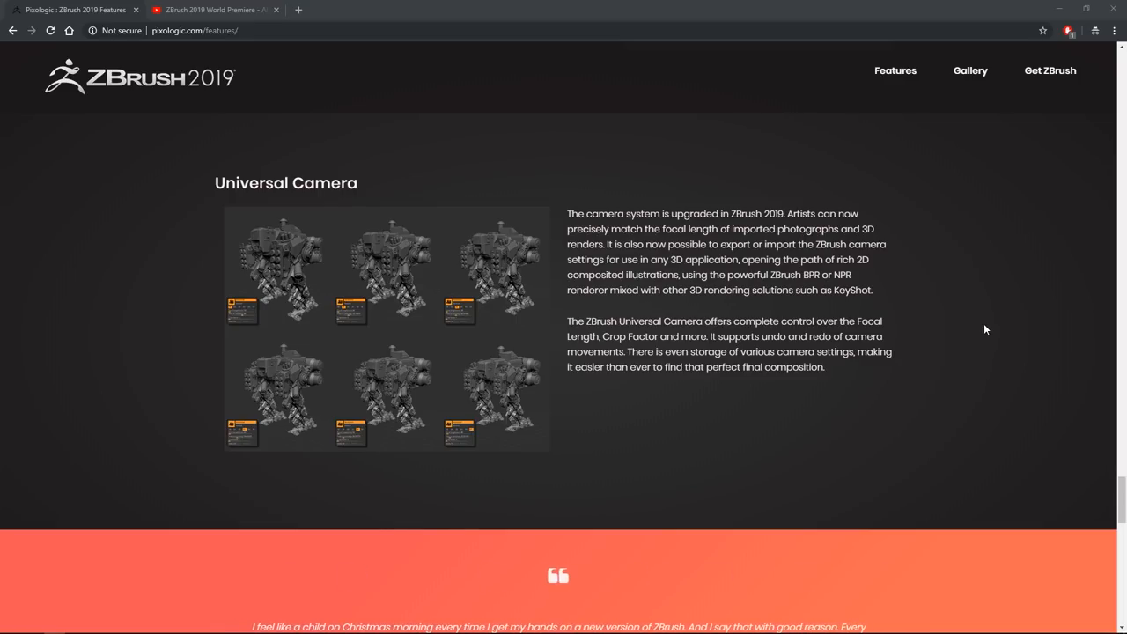
pyautogui.scroll(-3)
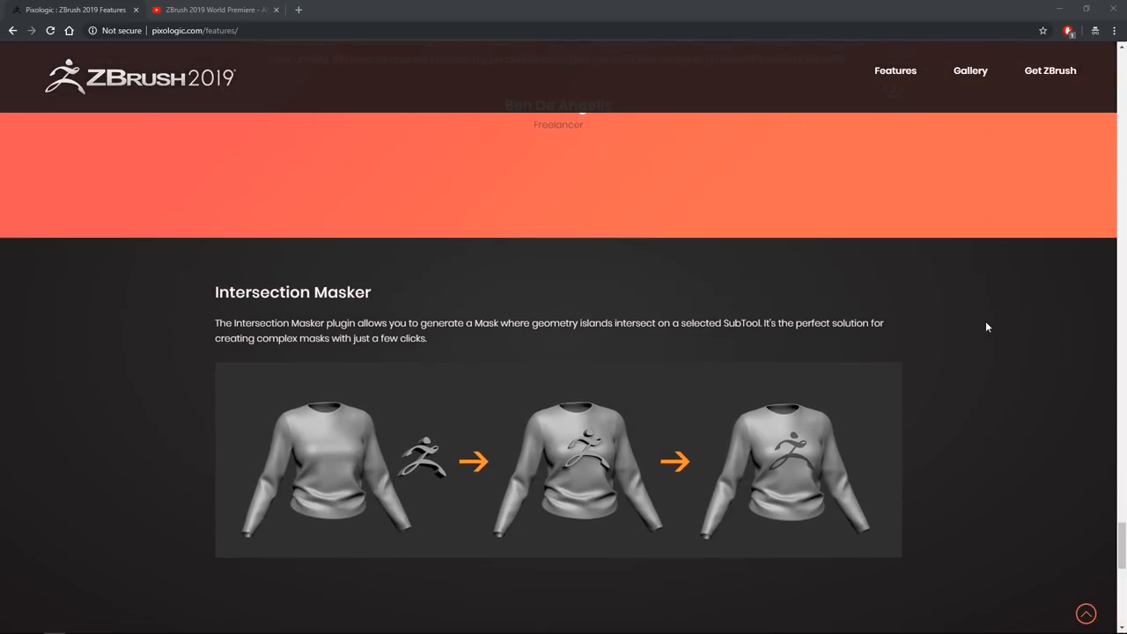
# Step: Scroll to show the full Intersection Masker shirt-and-logo illustration and the ZColor description start
pyautogui.scroll(-3)
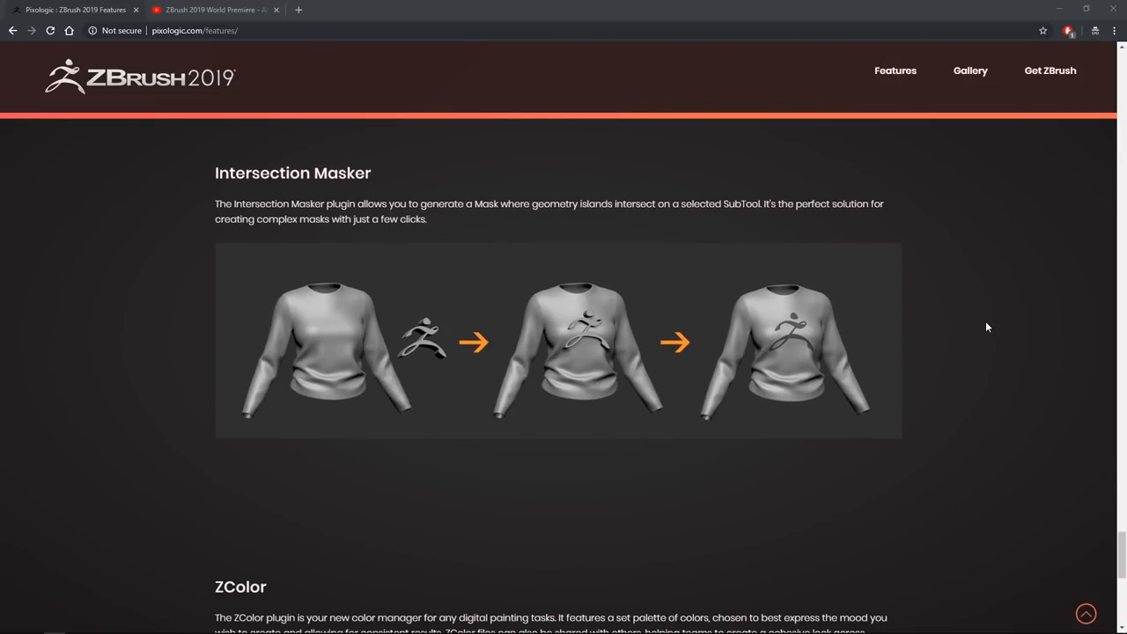
pyautogui.scroll(-3)
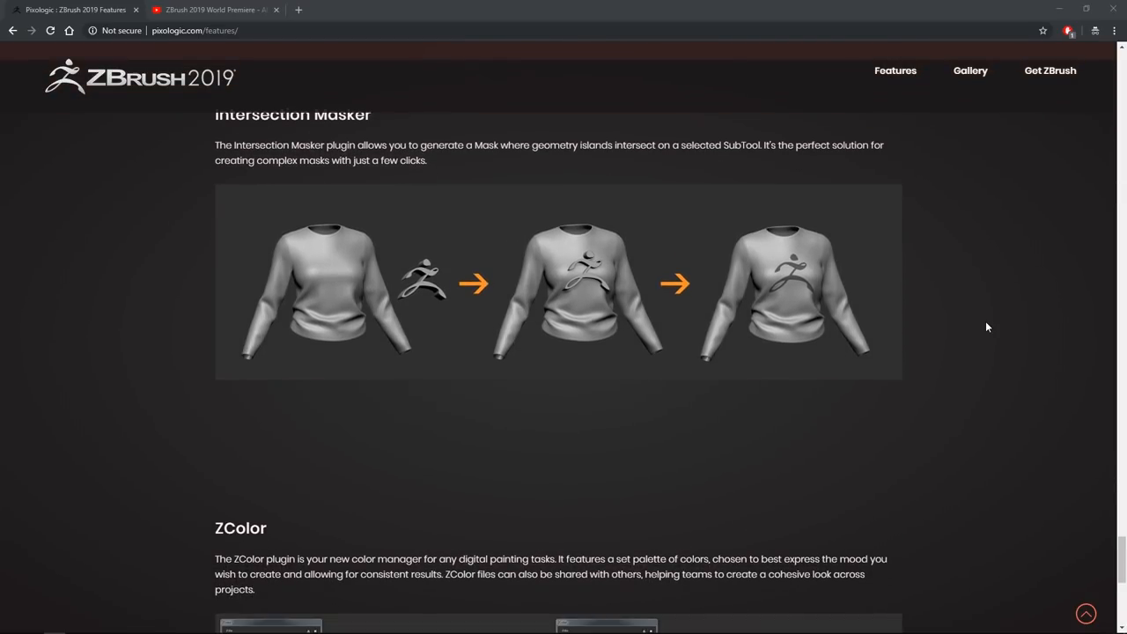
pyautogui.scroll(3)
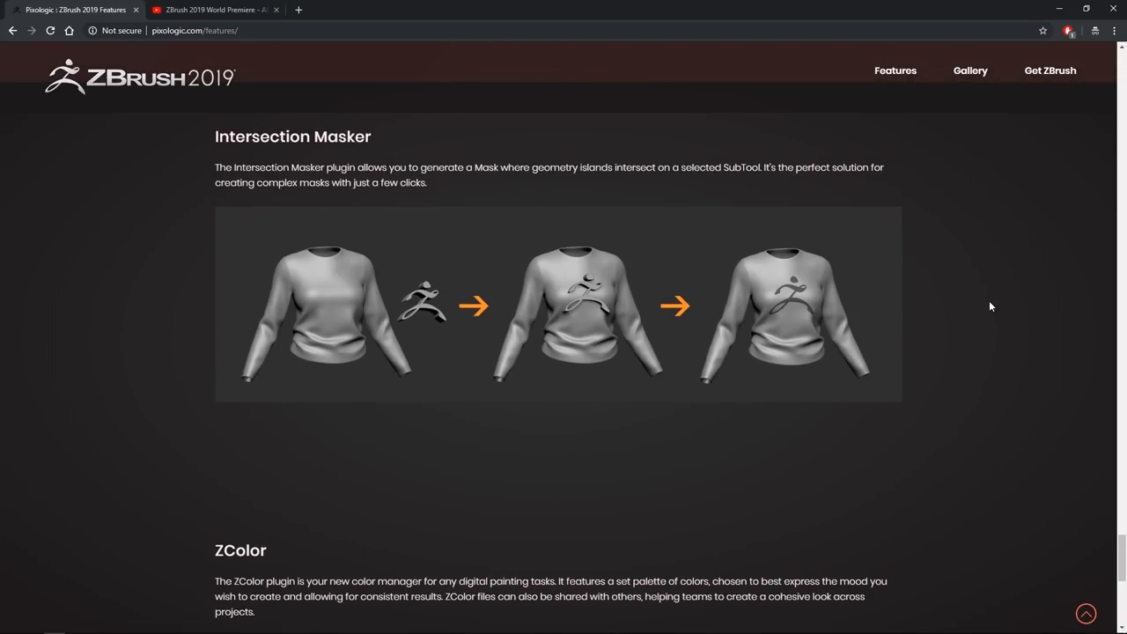
pyautogui.moveTo(1001, 303)
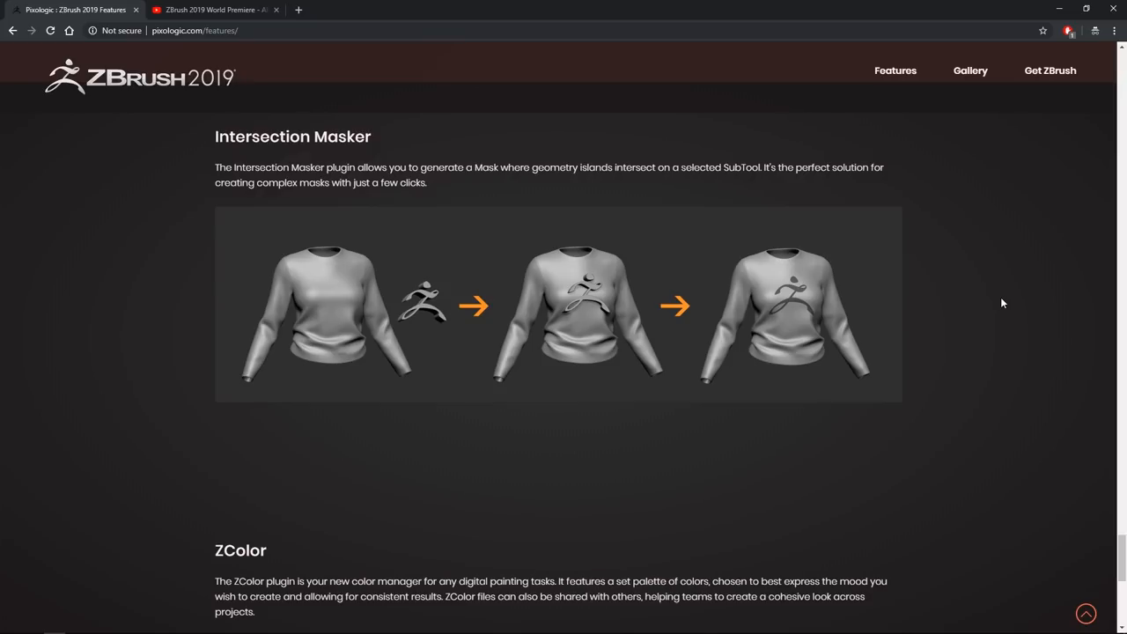
pyautogui.moveTo(1015, 294)
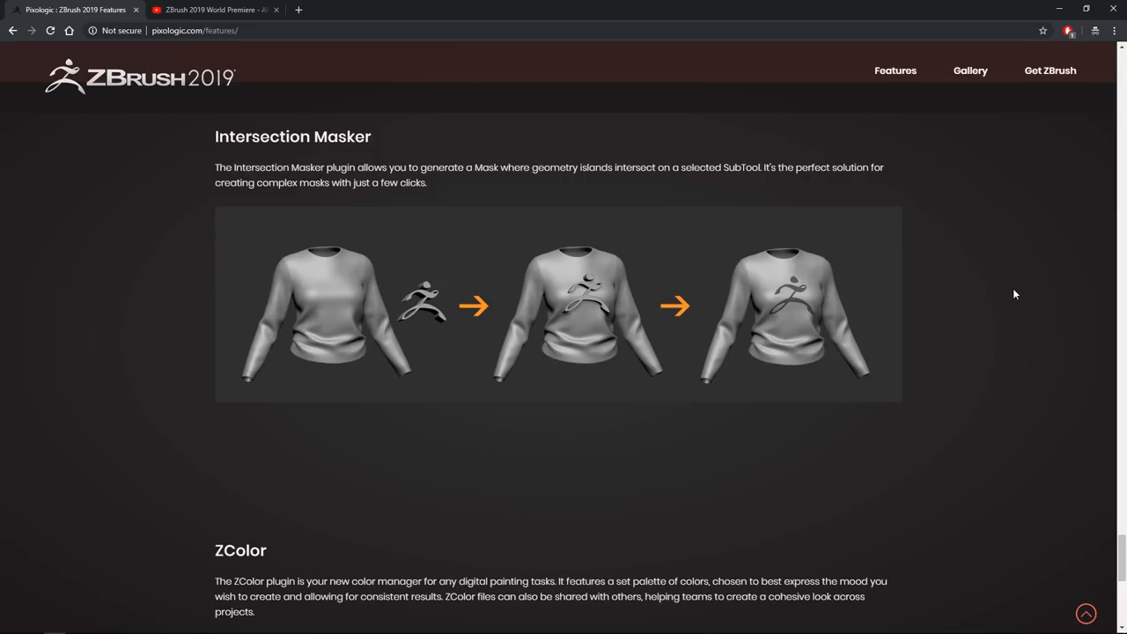
pyautogui.moveTo(1035, 318)
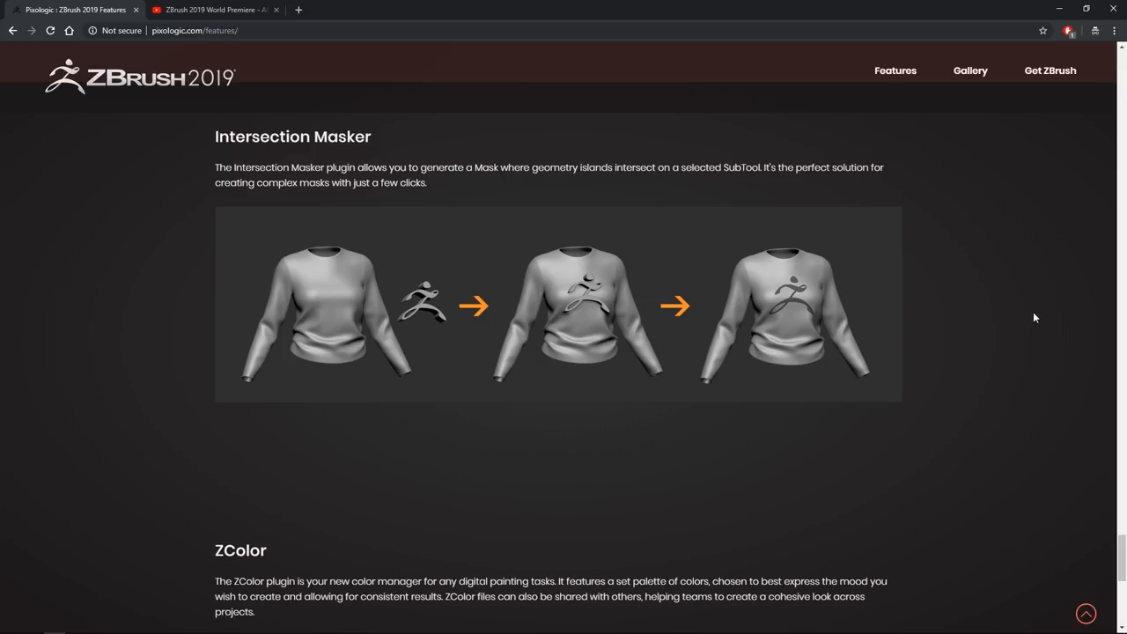
pyautogui.moveTo(1030, 305)
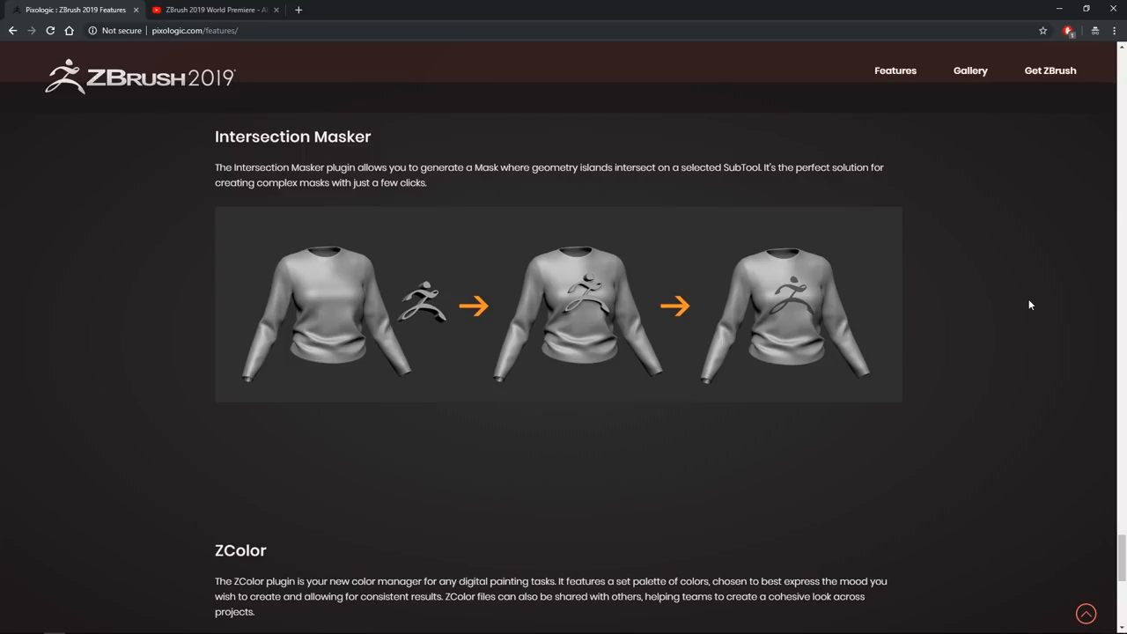
pyautogui.moveTo(1041, 315)
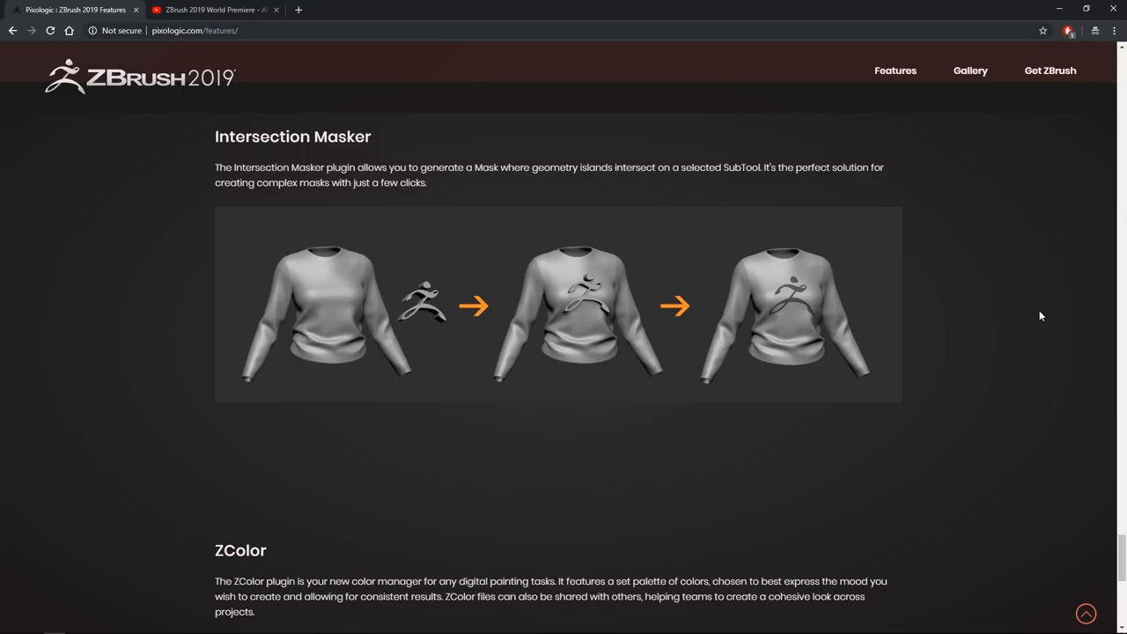
pyautogui.moveTo(1008, 297)
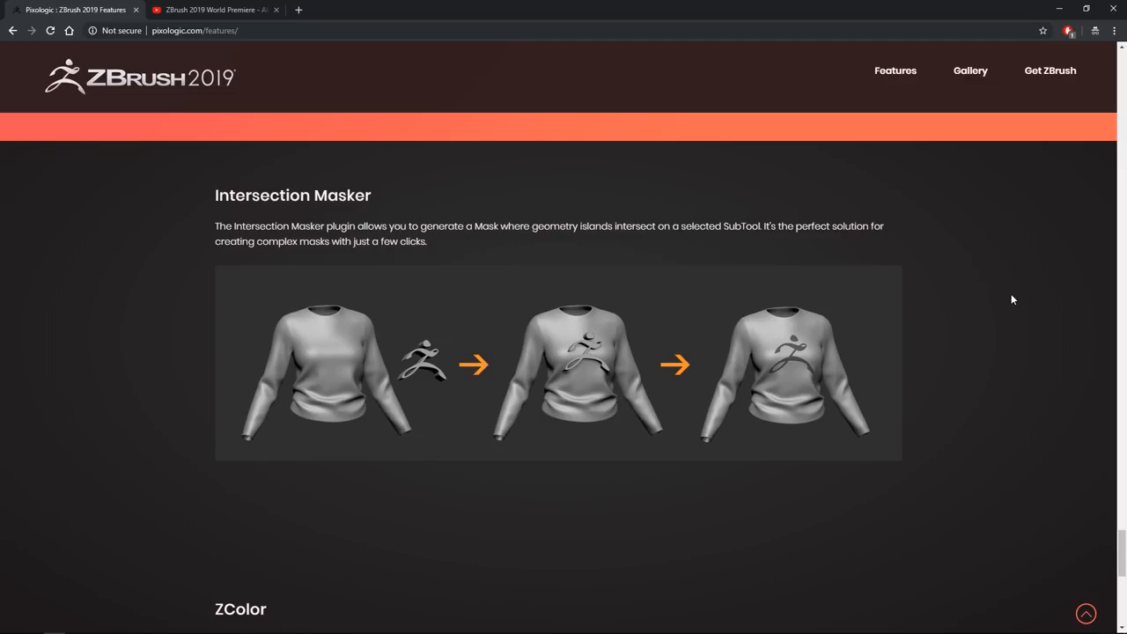
pyautogui.moveTo(1006, 299)
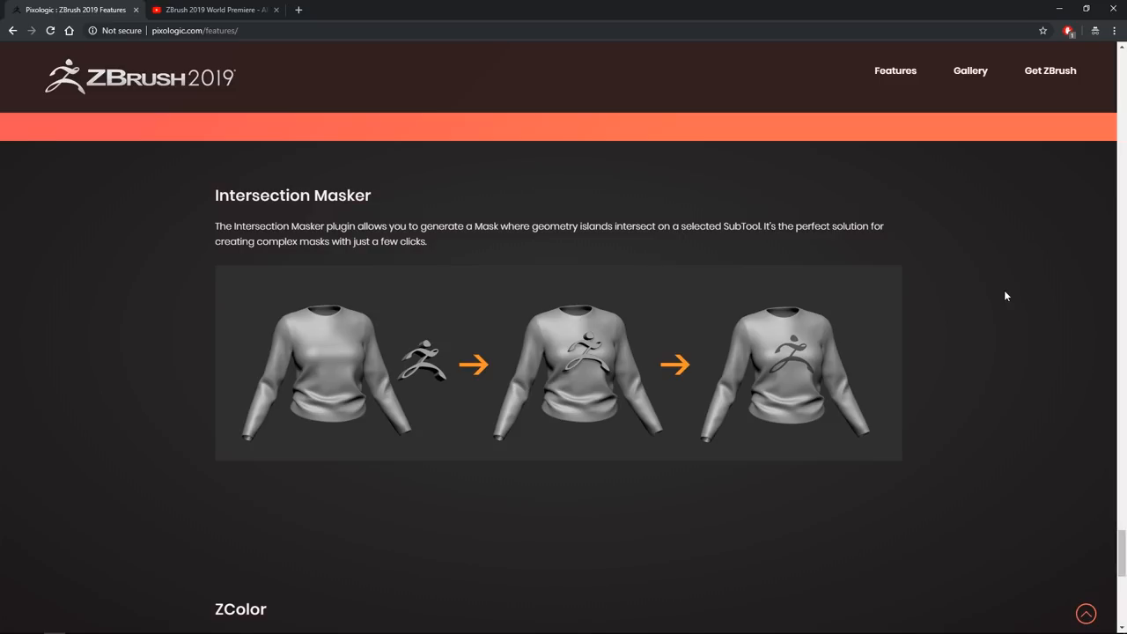
pyautogui.moveTo(1018, 303)
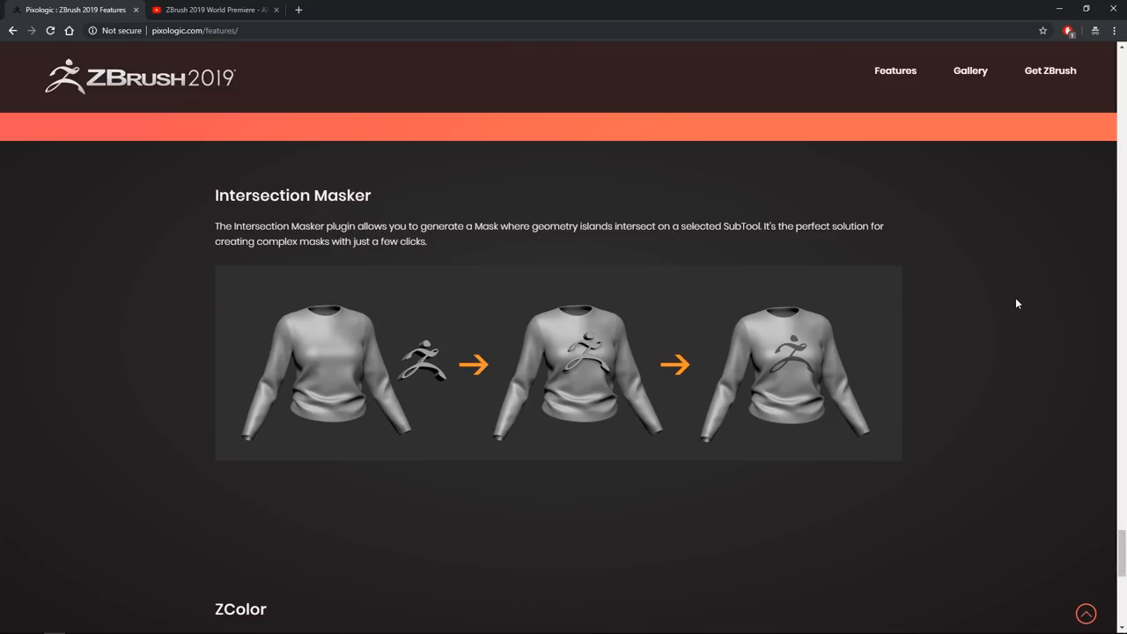
pyautogui.moveTo(995, 291)
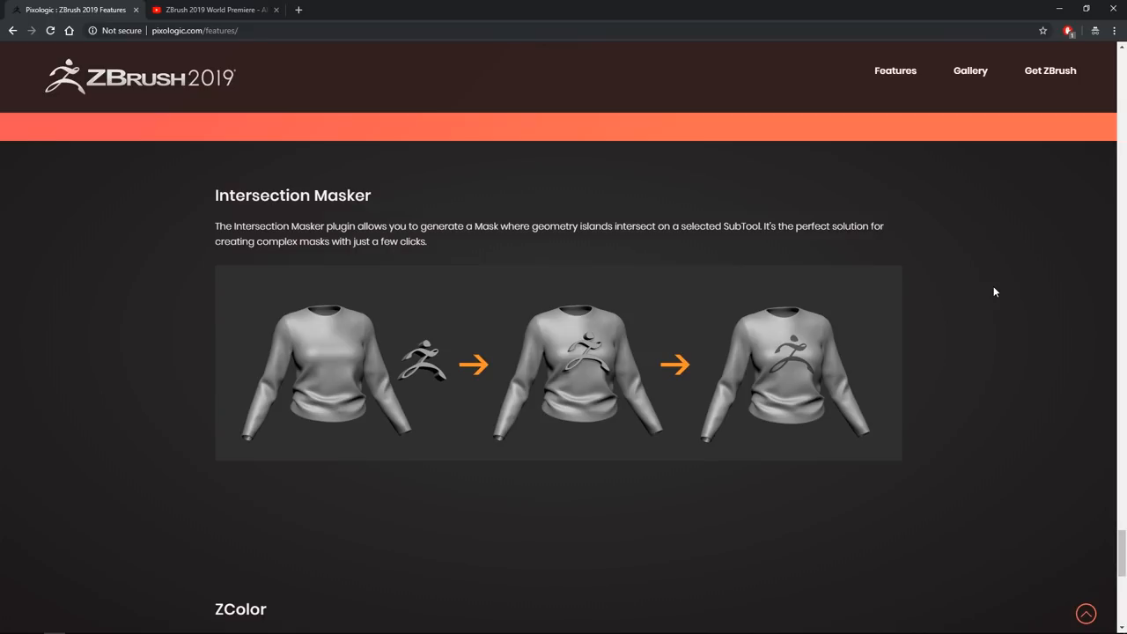
pyautogui.scroll(-3)
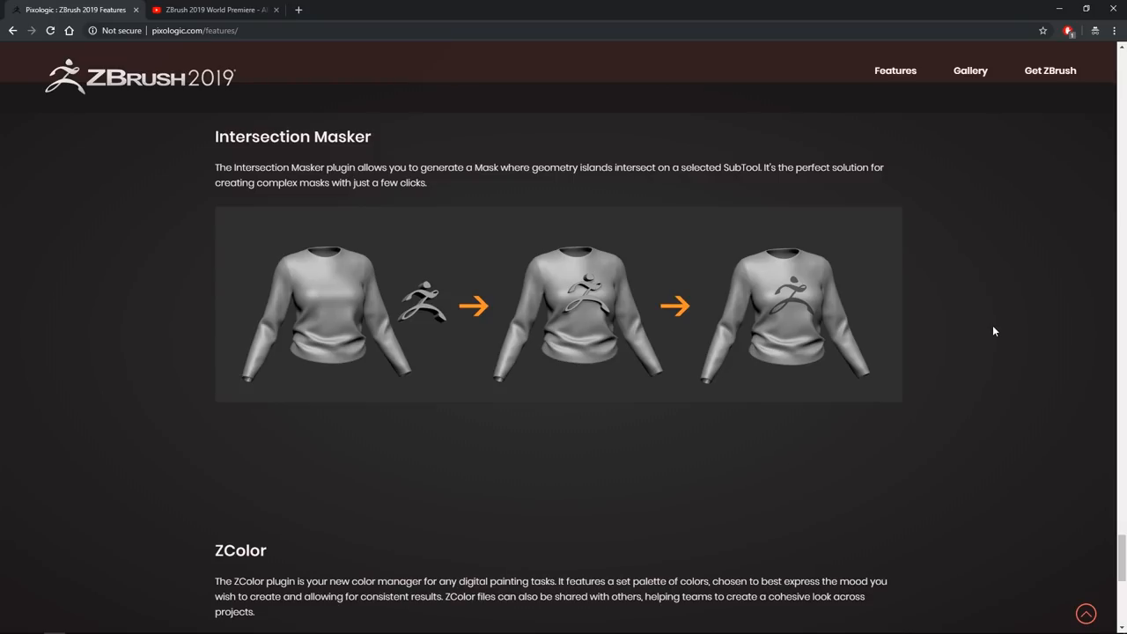
# Step: Scroll past the two ZColor shirt recolouring examples to the site links and copyright footer
pyautogui.scroll(-3)
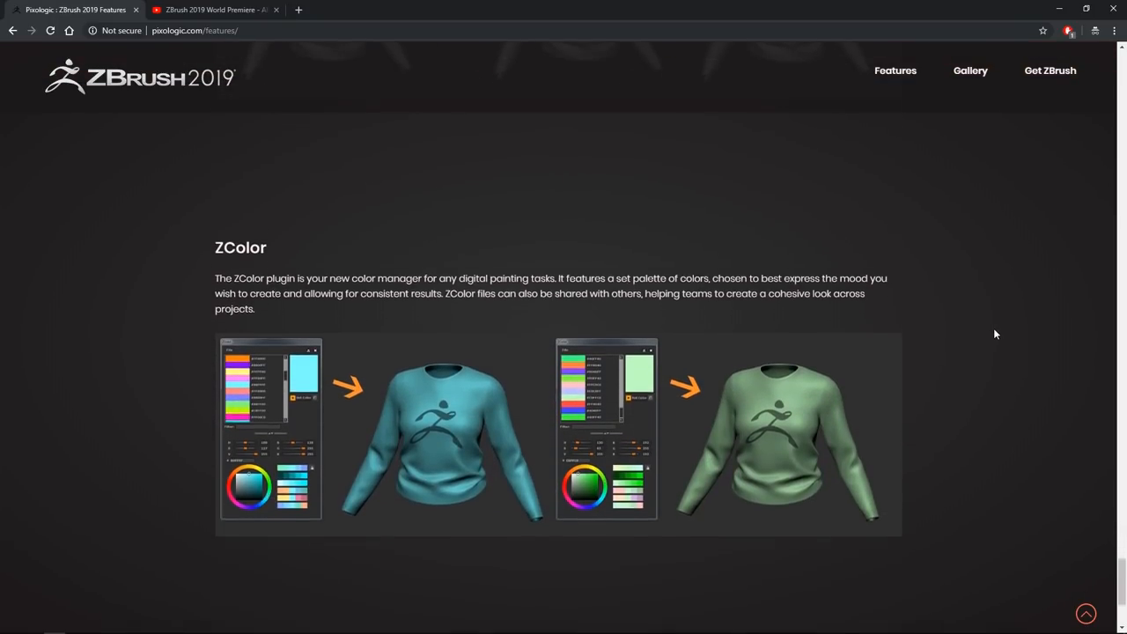
pyautogui.scroll(-3)
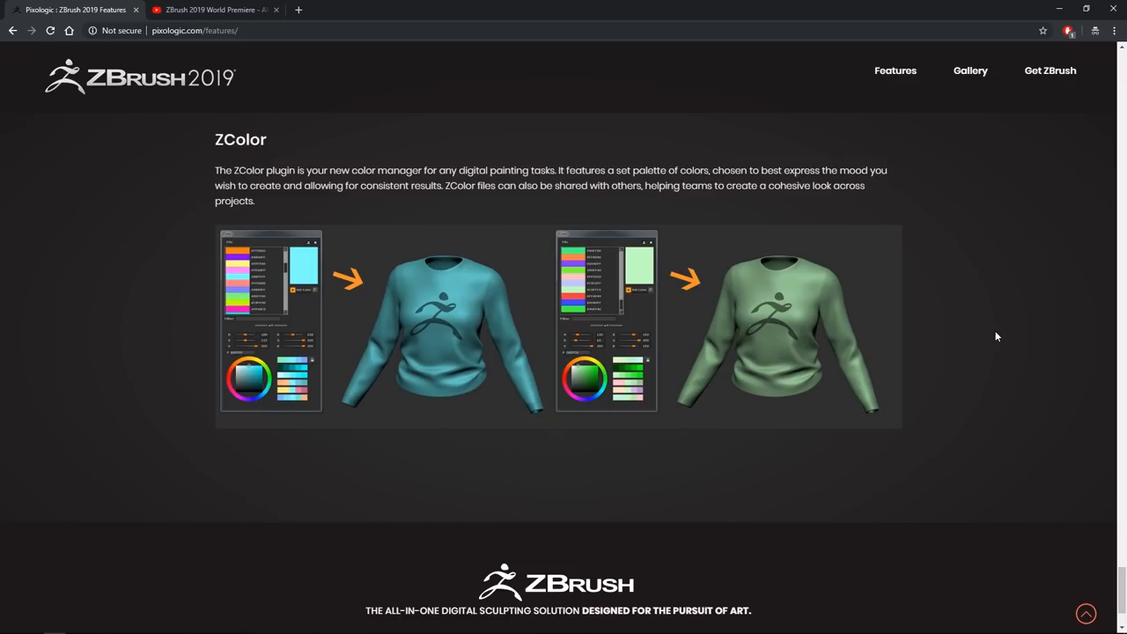
pyautogui.moveTo(951, 183)
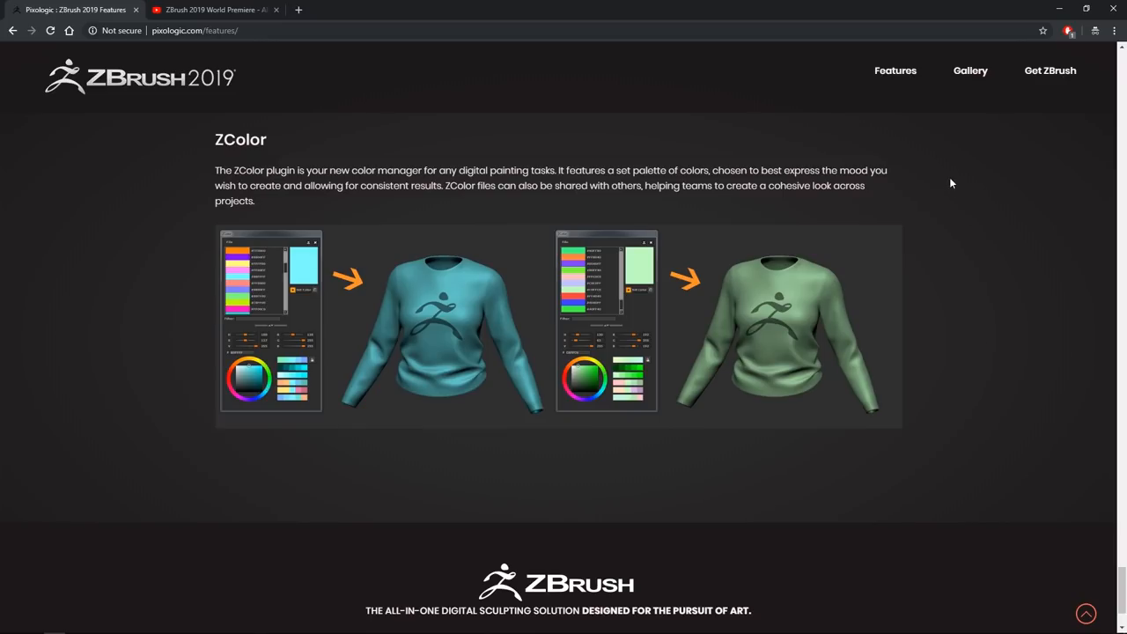
pyautogui.moveTo(872, 299)
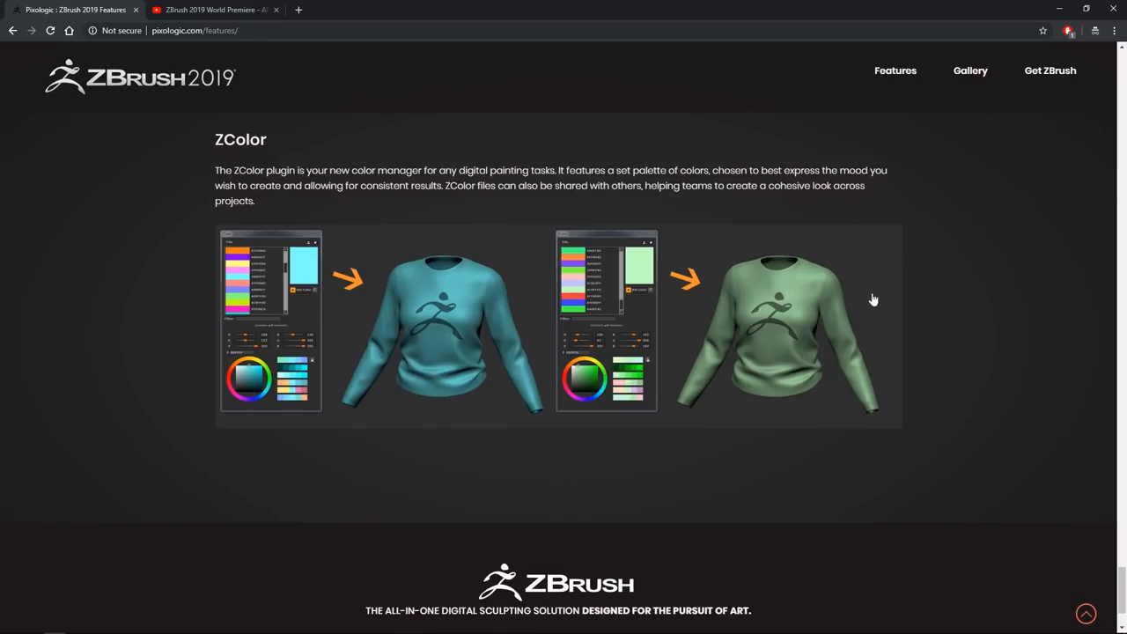
pyautogui.moveTo(720, 357)
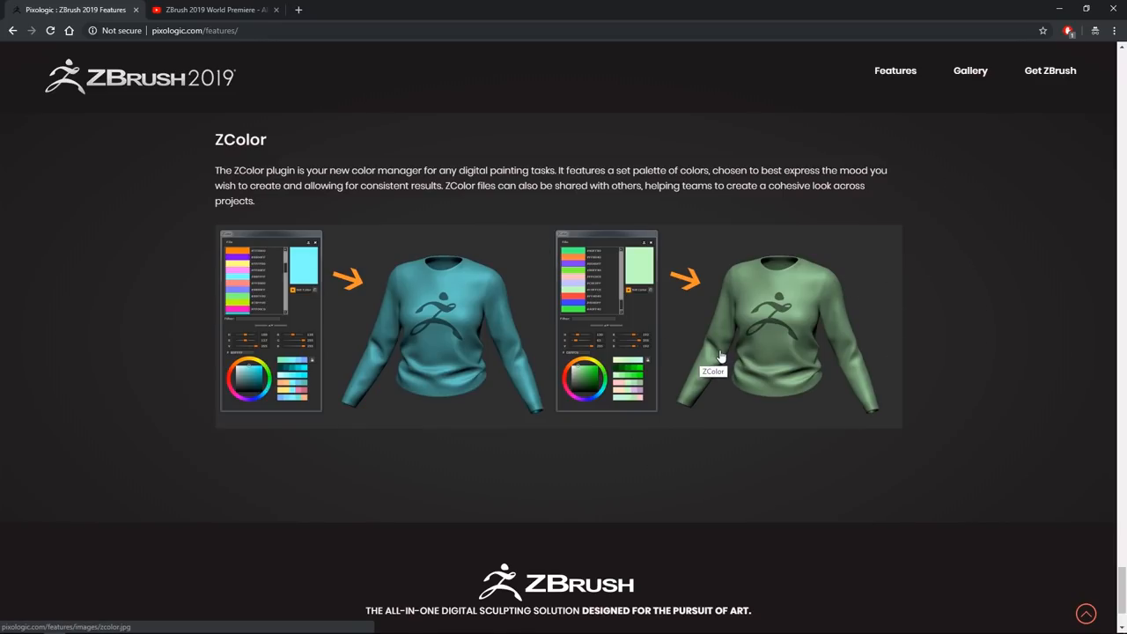
pyautogui.moveTo(960, 330)
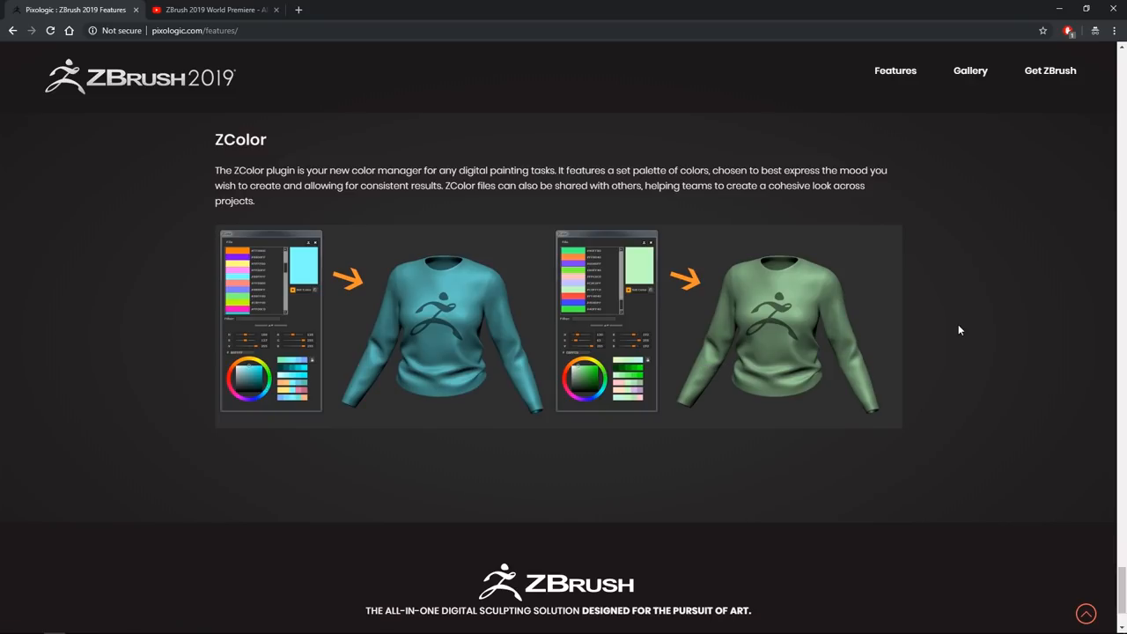
pyautogui.moveTo(968, 333)
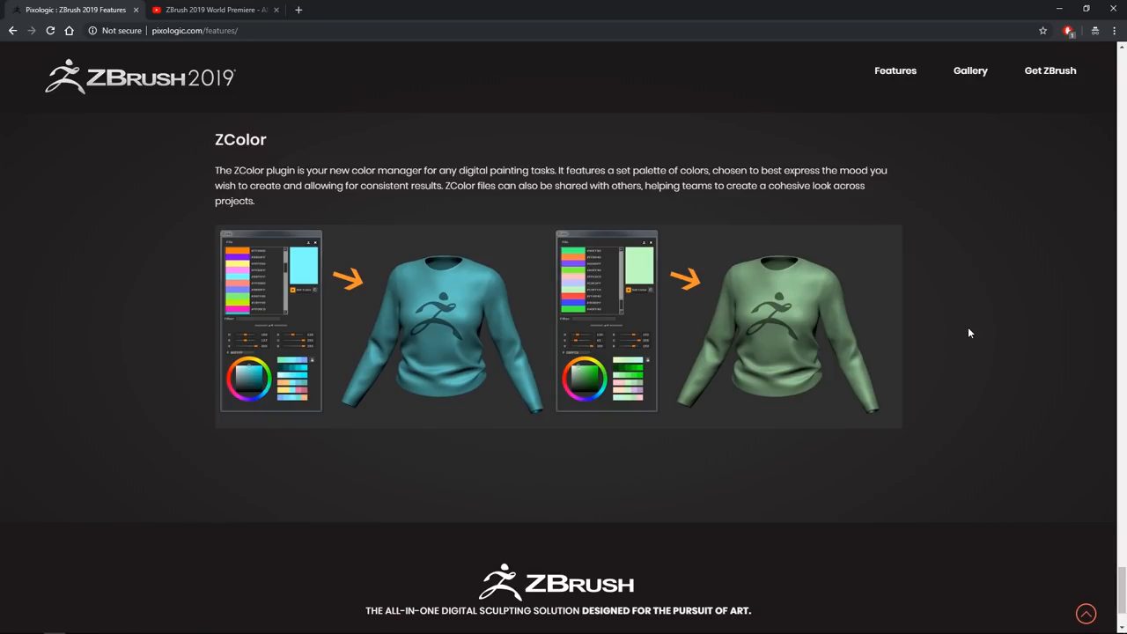
pyautogui.scroll(-3)
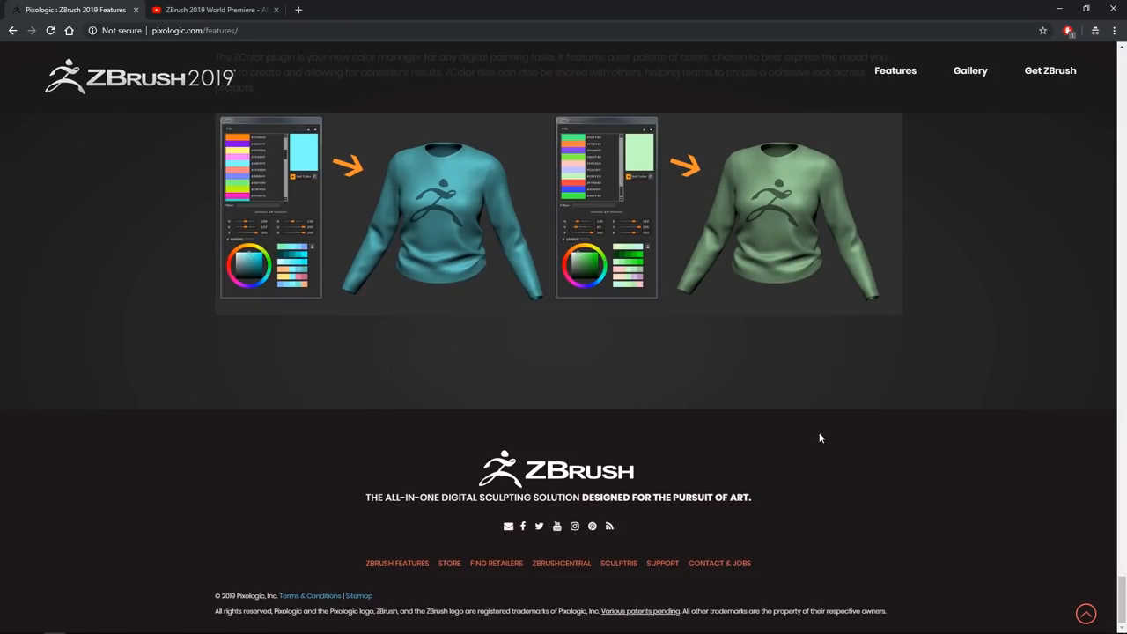
pyautogui.moveTo(427, 521)
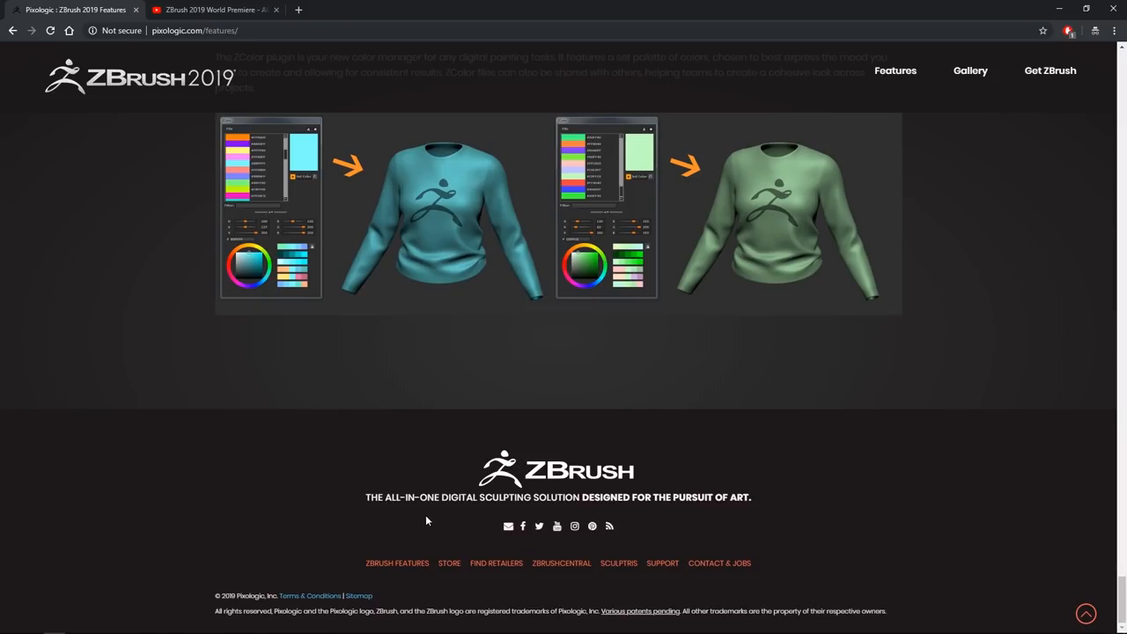
pyautogui.moveTo(629, 508)
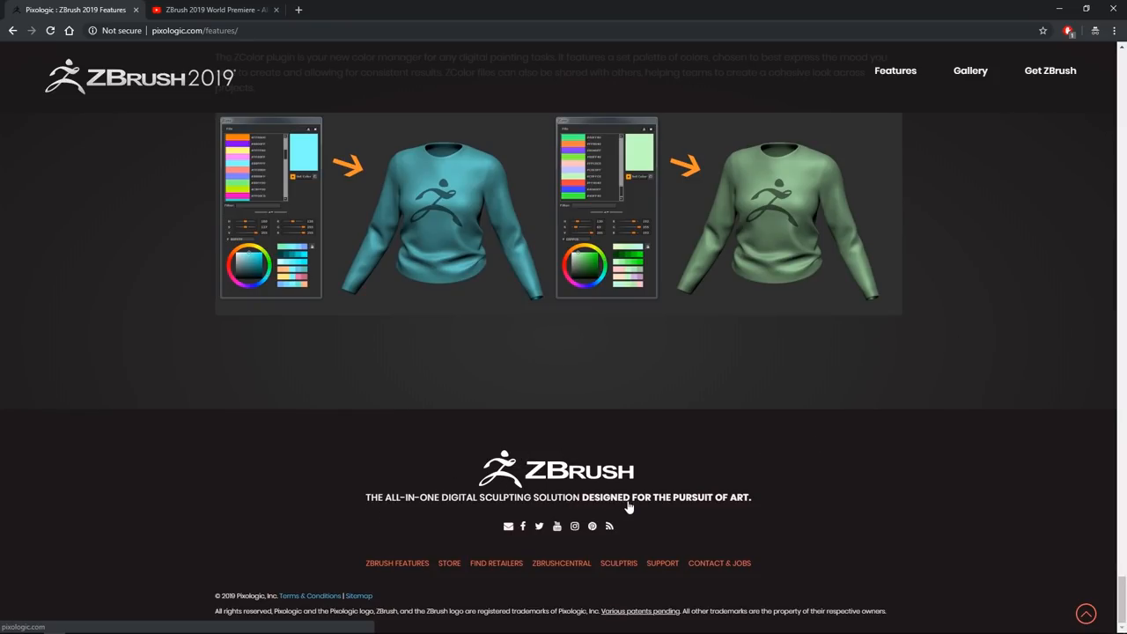
pyautogui.moveTo(713, 509)
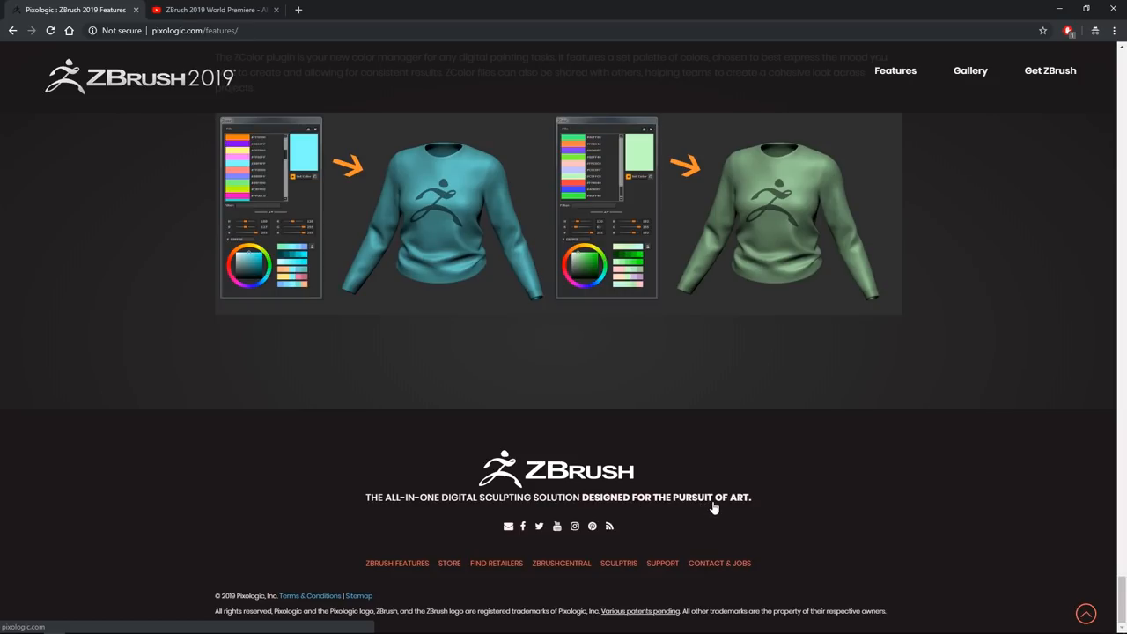
pyautogui.moveTo(730, 475)
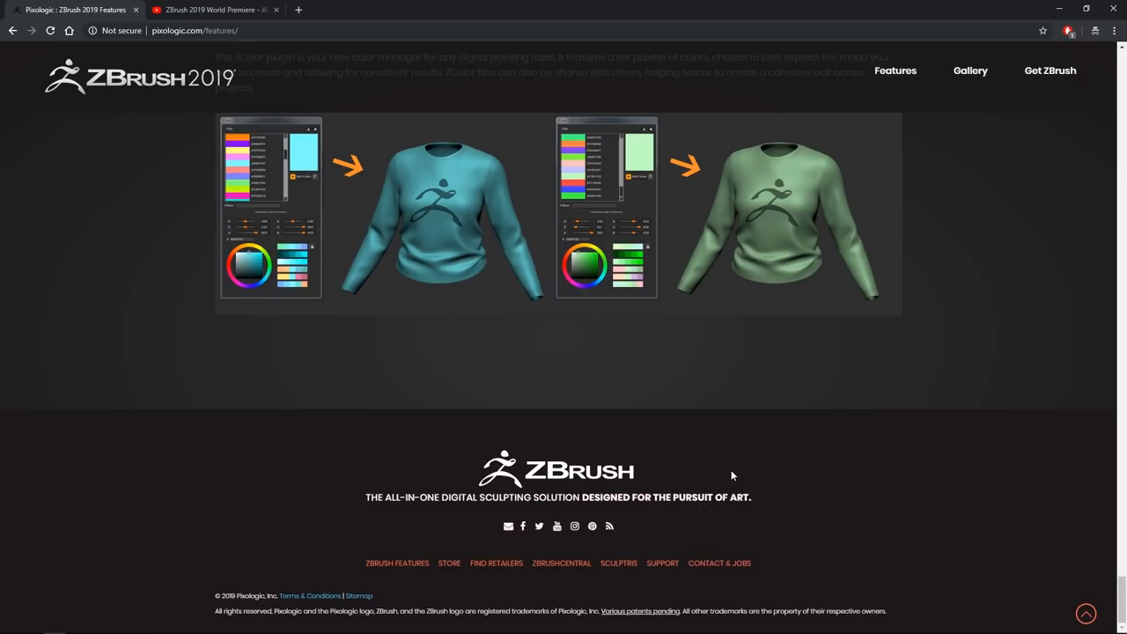
# Step: Bring up the ZBrush 2019 World Premiere YouTube tab showing the pricing plans slide
pyautogui.click(216, 10)
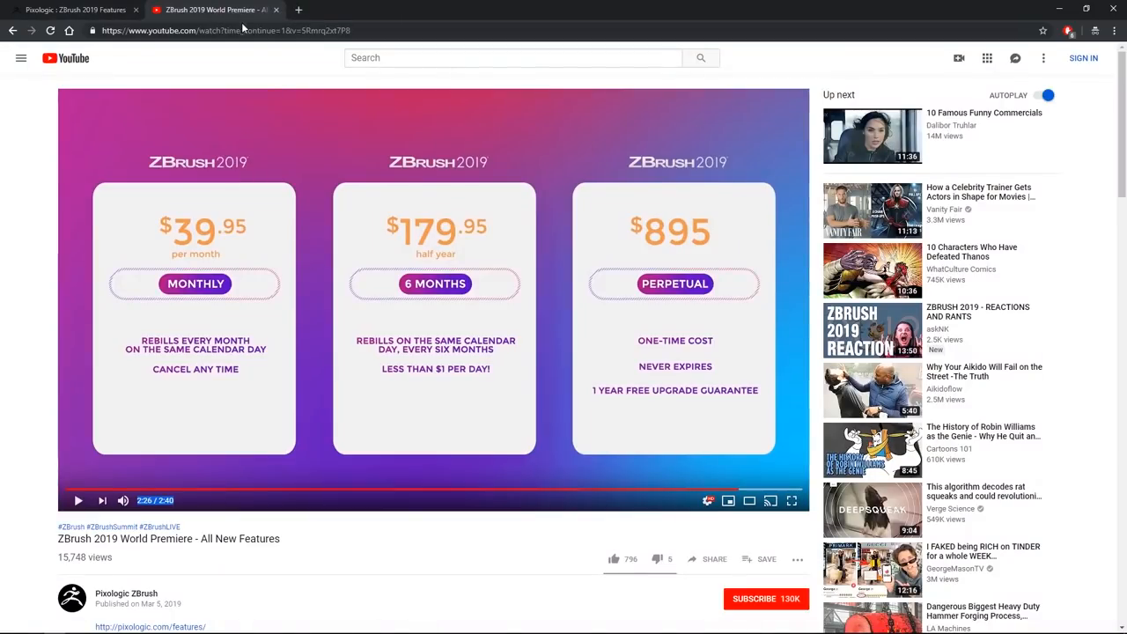
pyautogui.moveTo(785, 69)
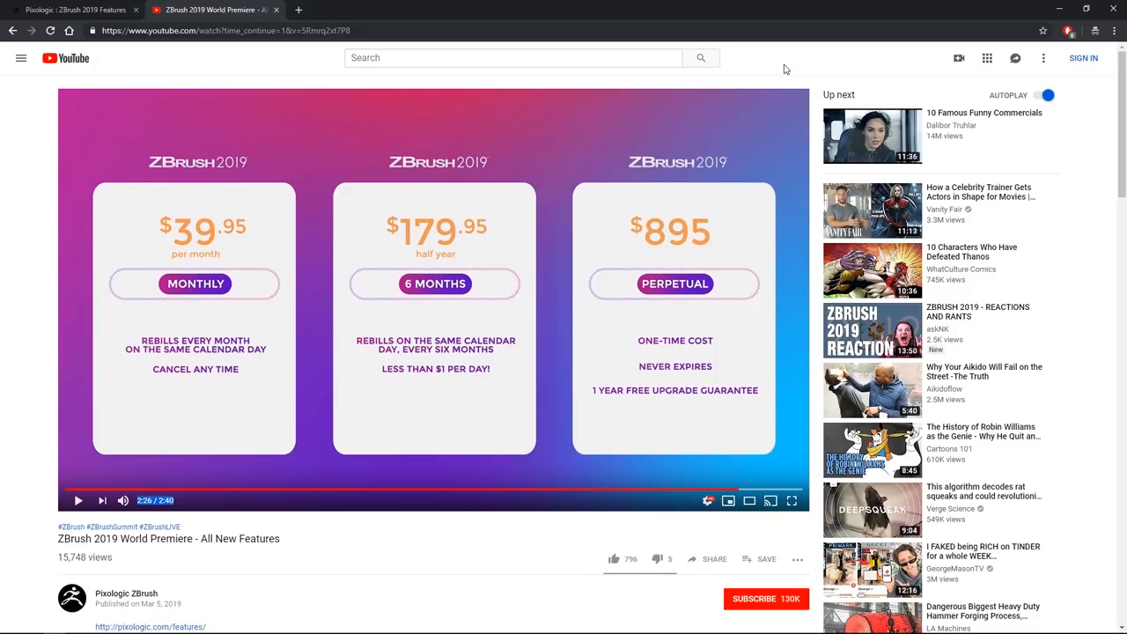
pyautogui.moveTo(528, 554)
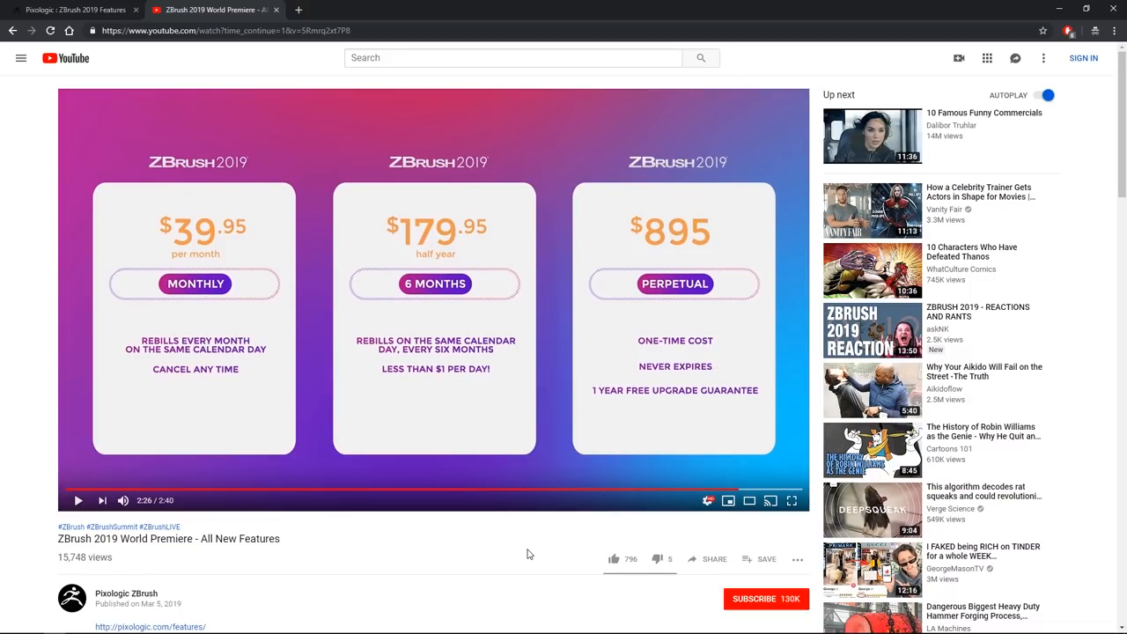
pyautogui.moveTo(477, 551)
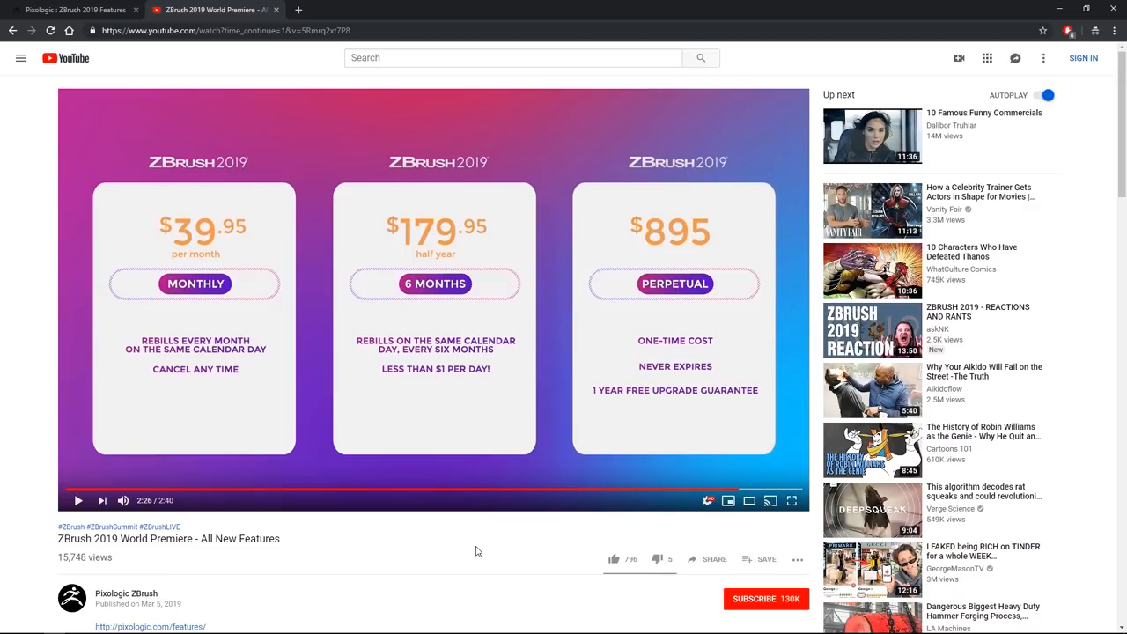
pyautogui.moveTo(612, 456)
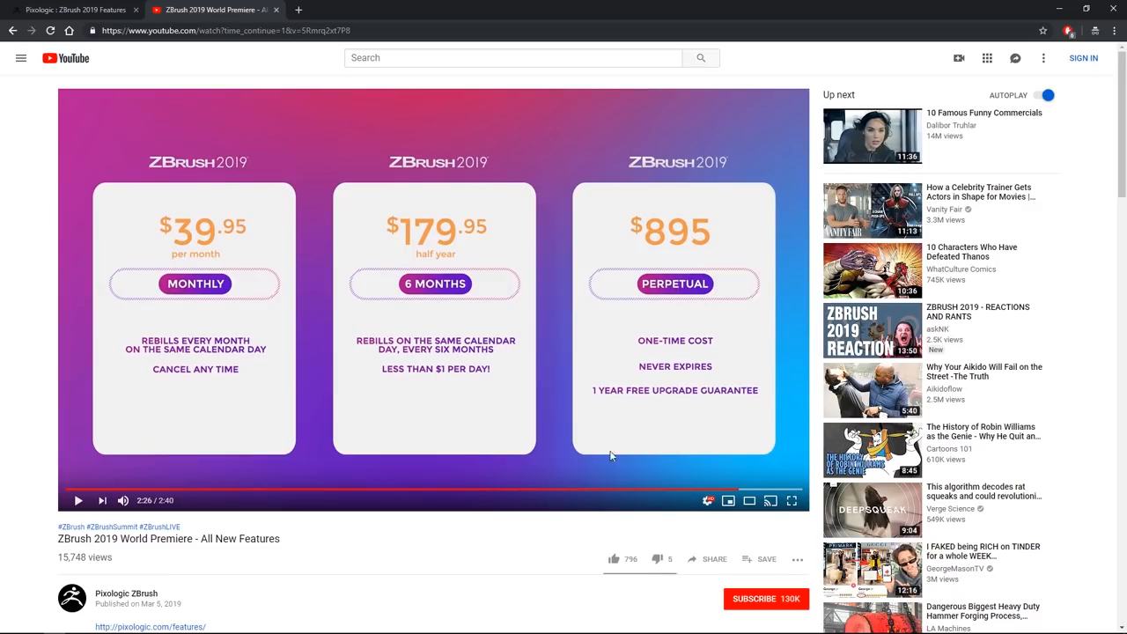
pyautogui.moveTo(333, 294)
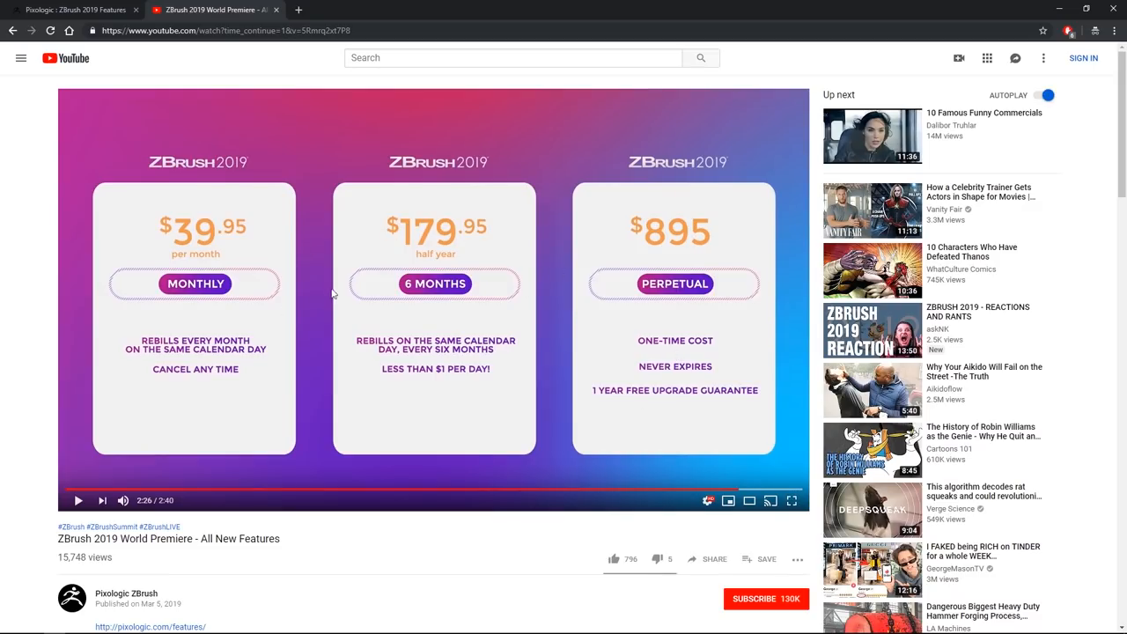
pyautogui.moveTo(410, 537)
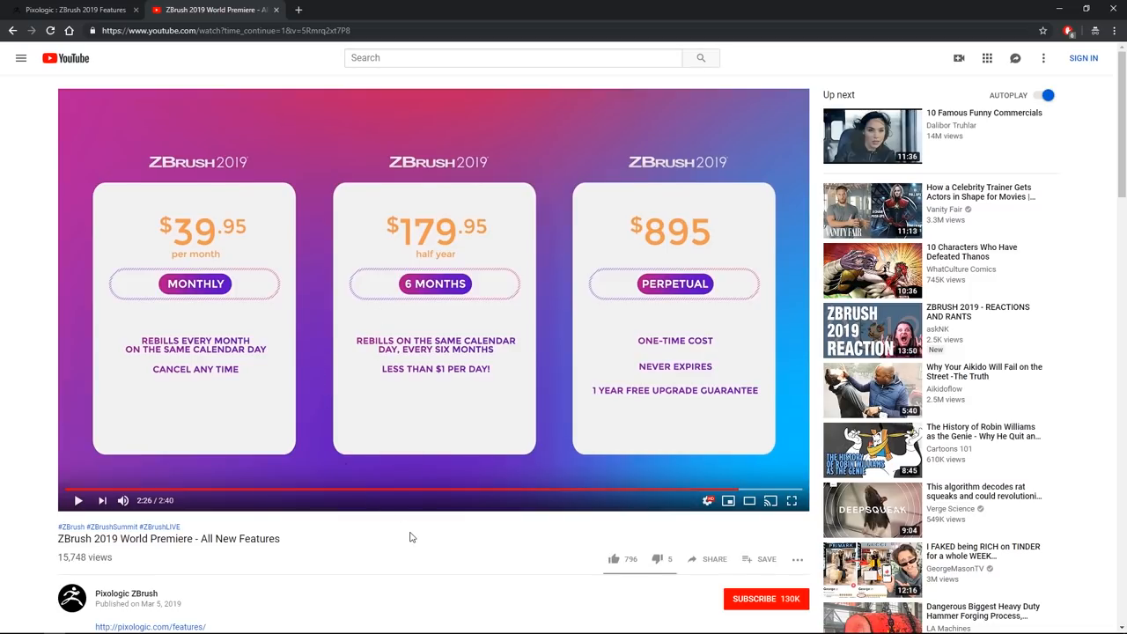
pyautogui.moveTo(443, 540)
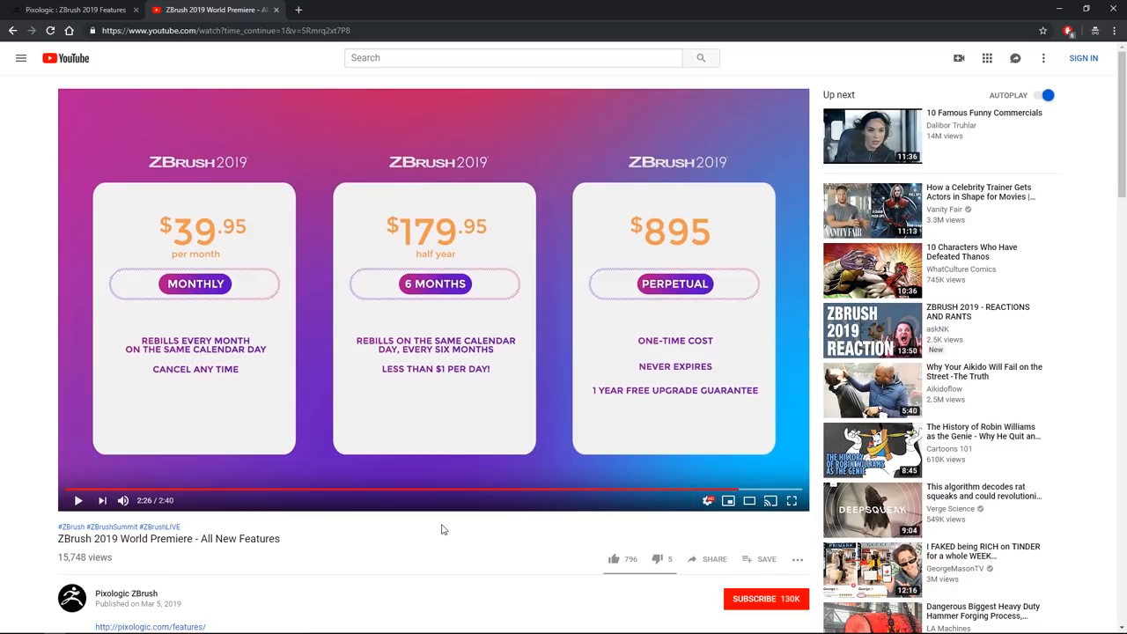
pyautogui.moveTo(668, 260)
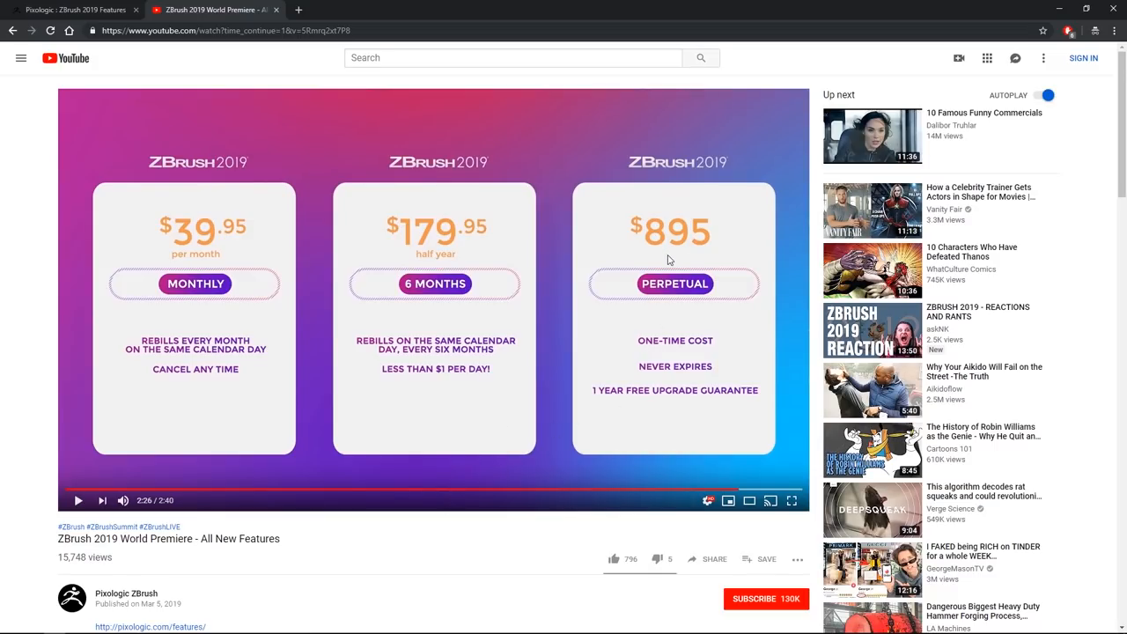
pyautogui.moveTo(623, 359)
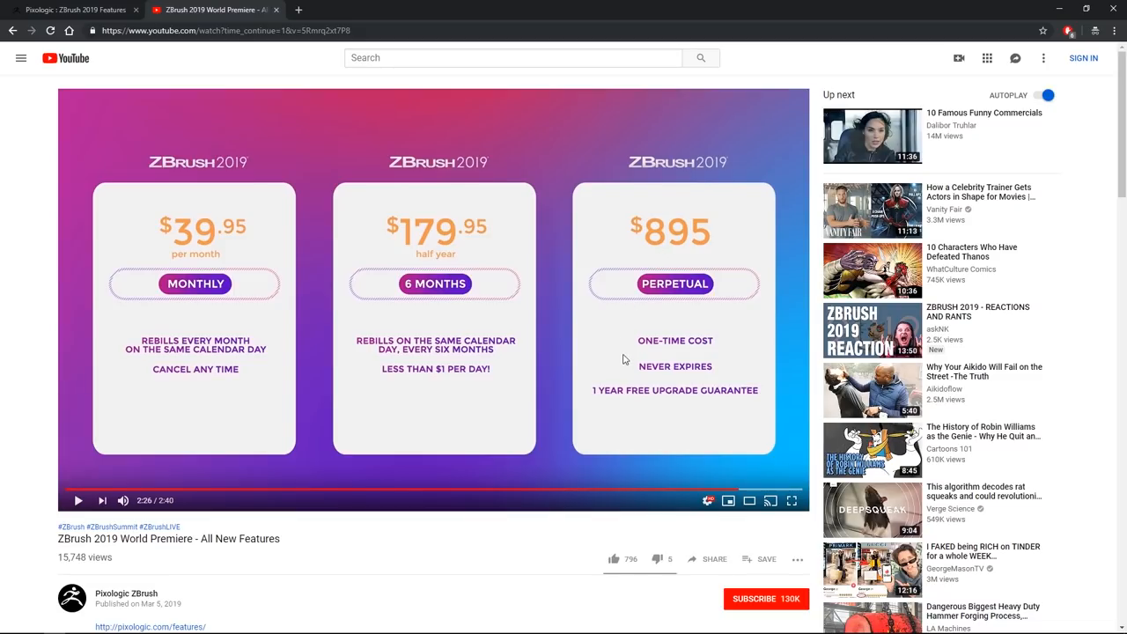
pyautogui.moveTo(641, 403)
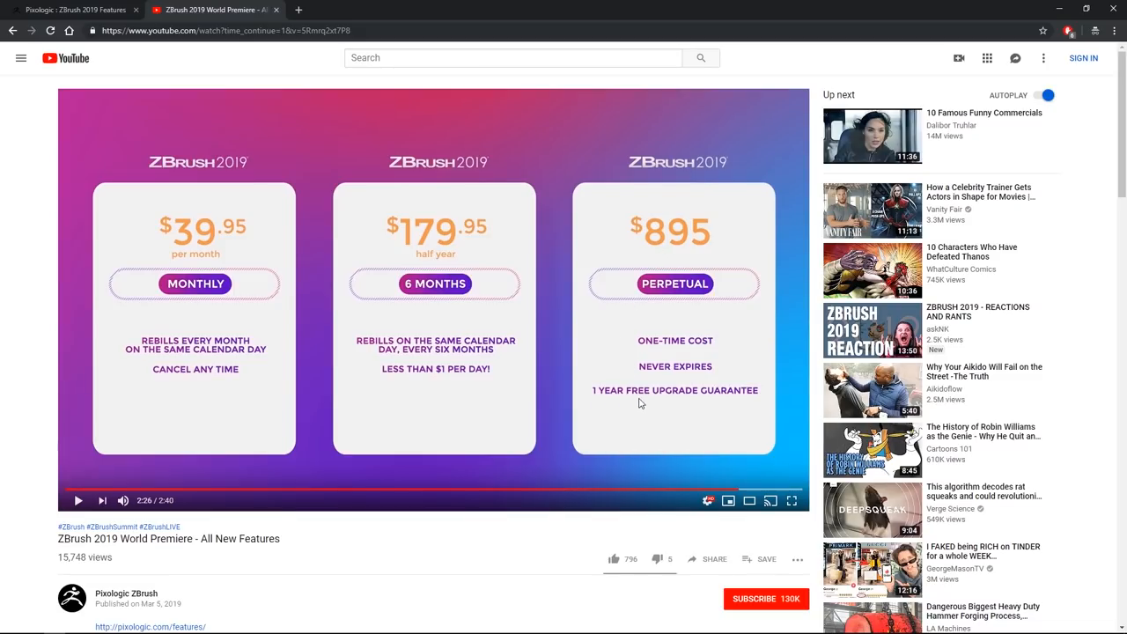
pyautogui.moveTo(724, 406)
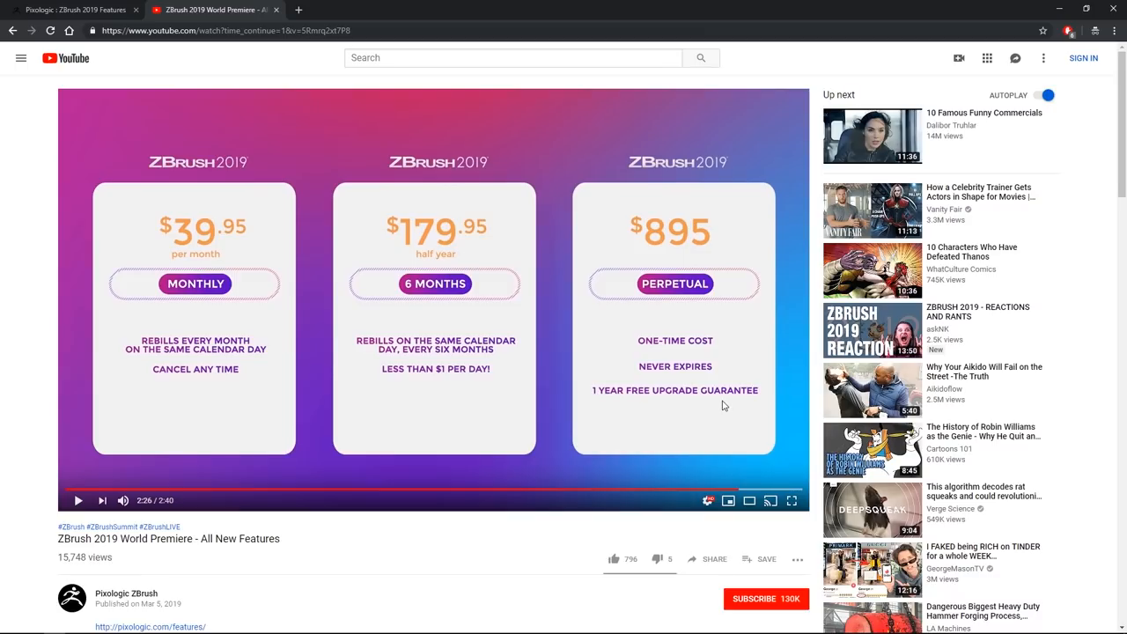
pyautogui.moveTo(616, 414)
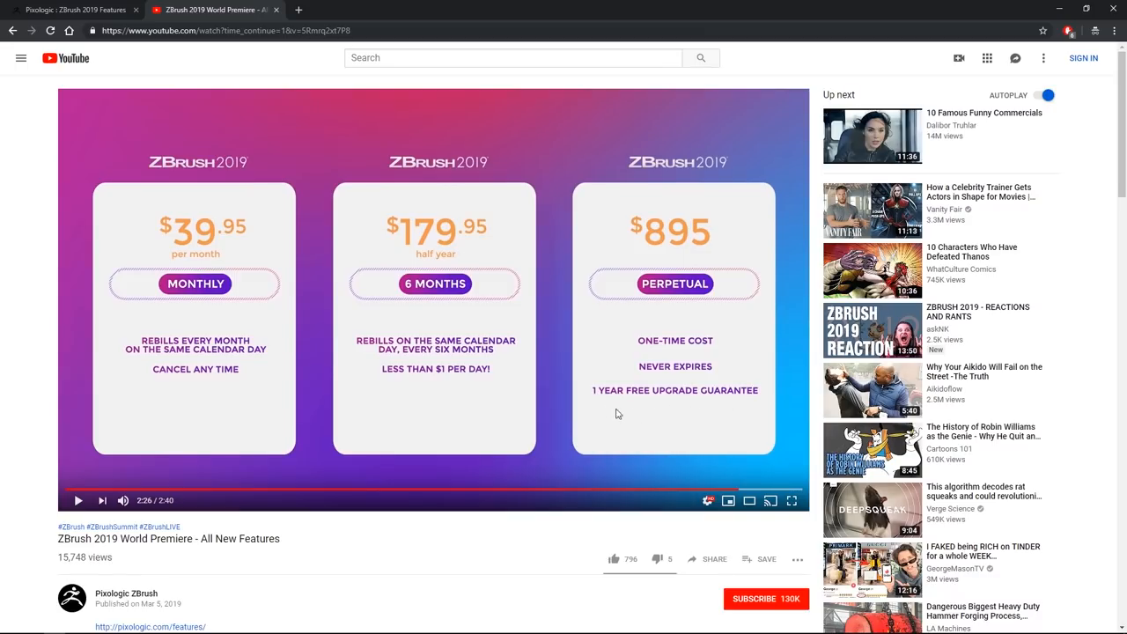
pyautogui.moveTo(613, 421)
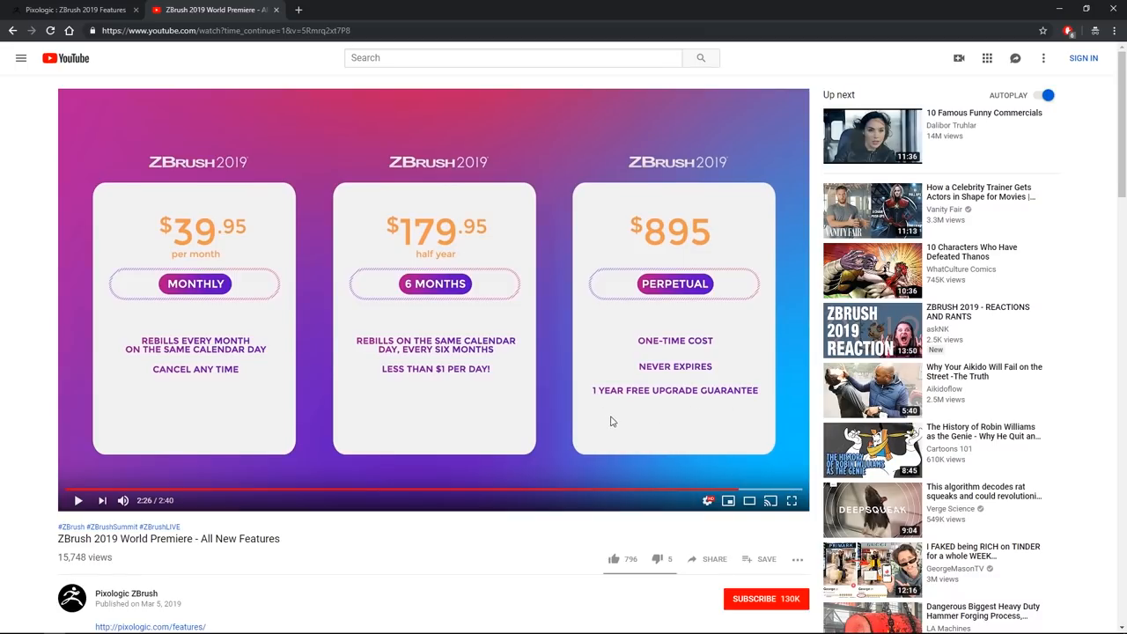
pyautogui.moveTo(419, 547)
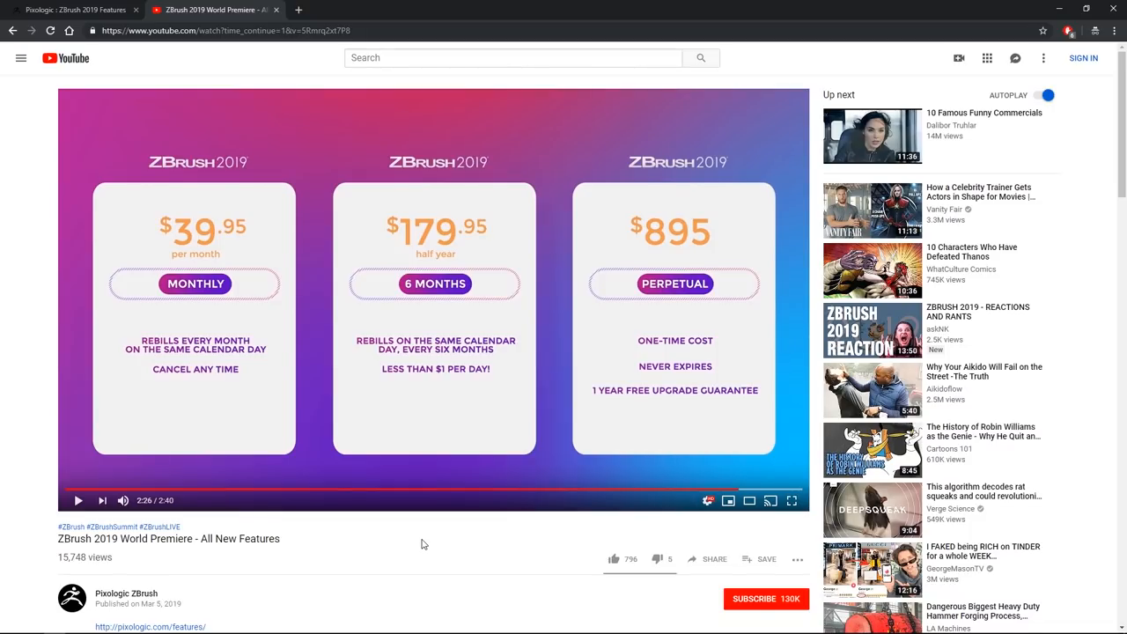
pyautogui.moveTo(432, 544)
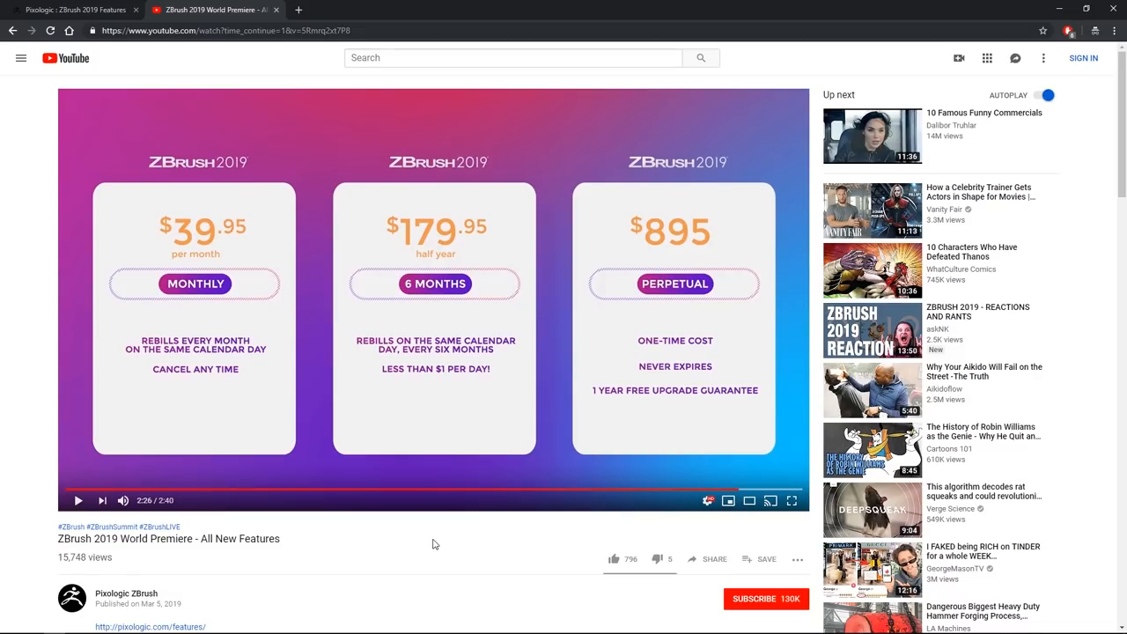
pyautogui.moveTo(480, 538)
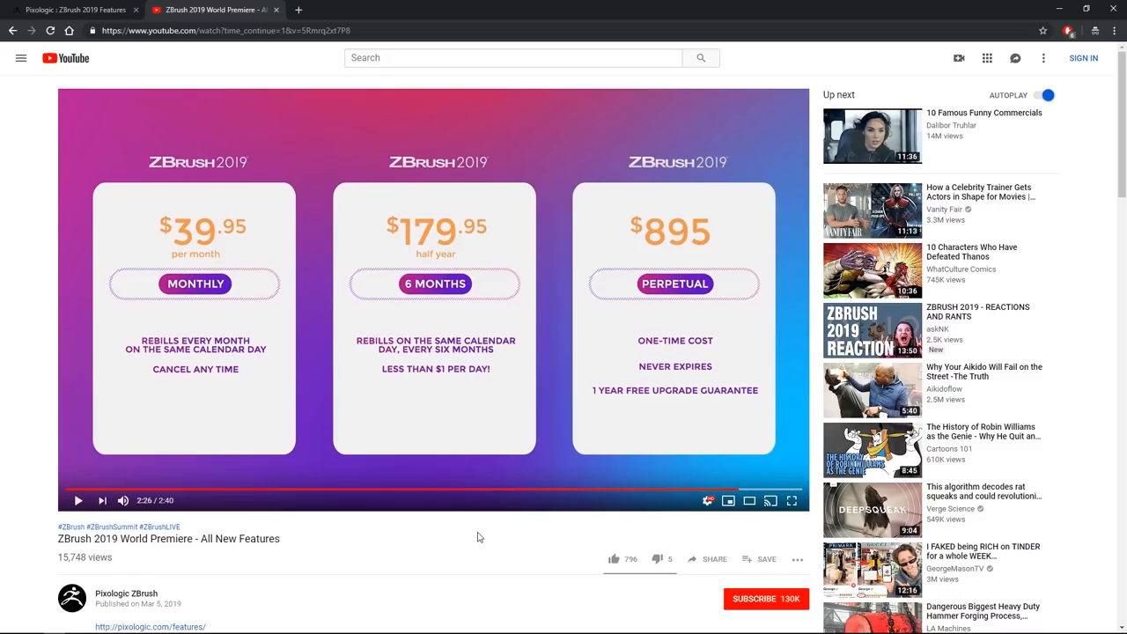
pyautogui.moveTo(621, 448)
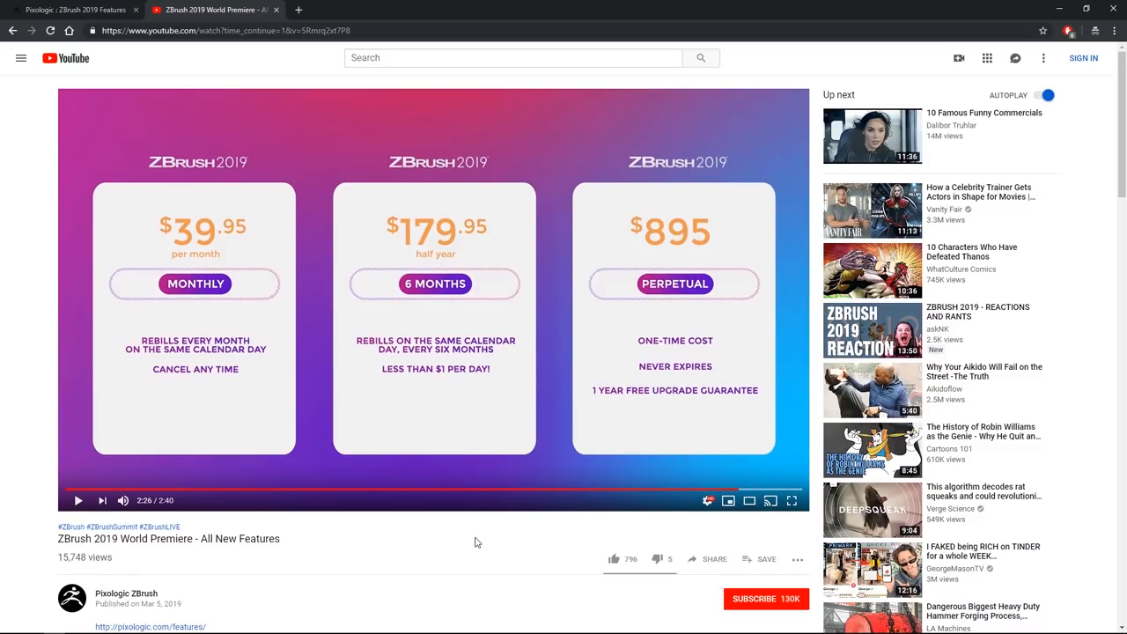
pyautogui.moveTo(559, 542)
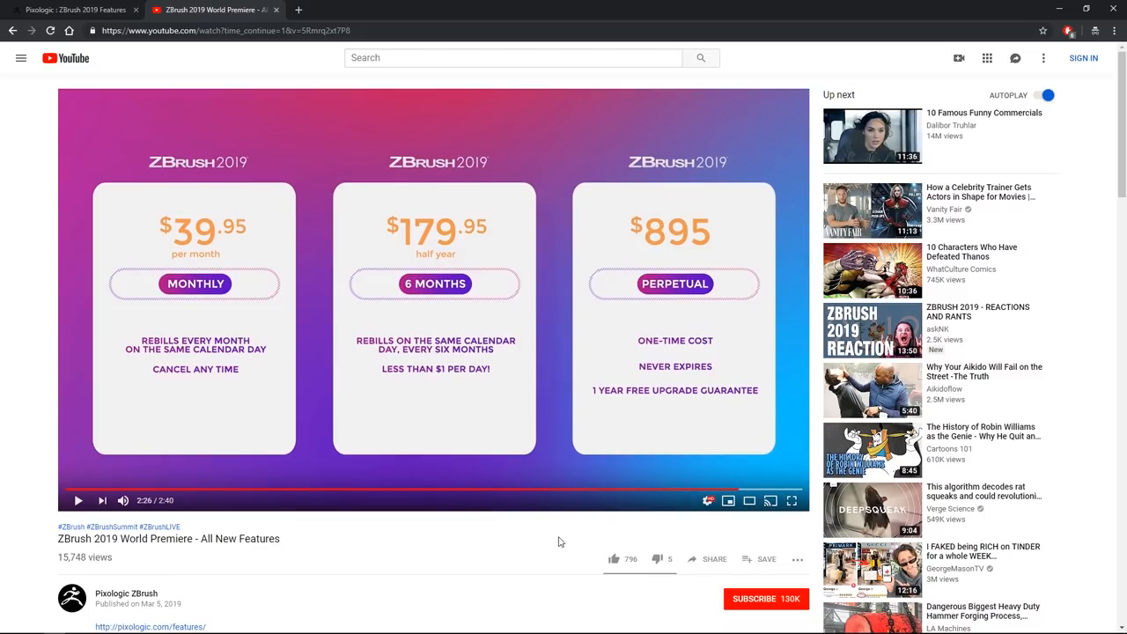
pyautogui.moveTo(459, 549)
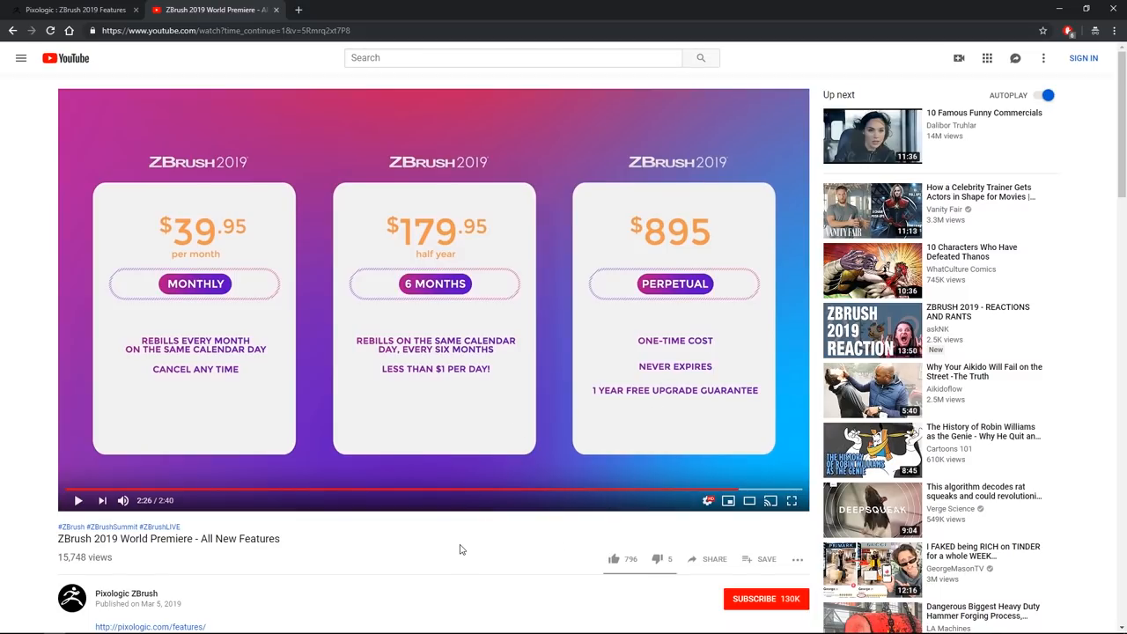
pyautogui.moveTo(442, 528)
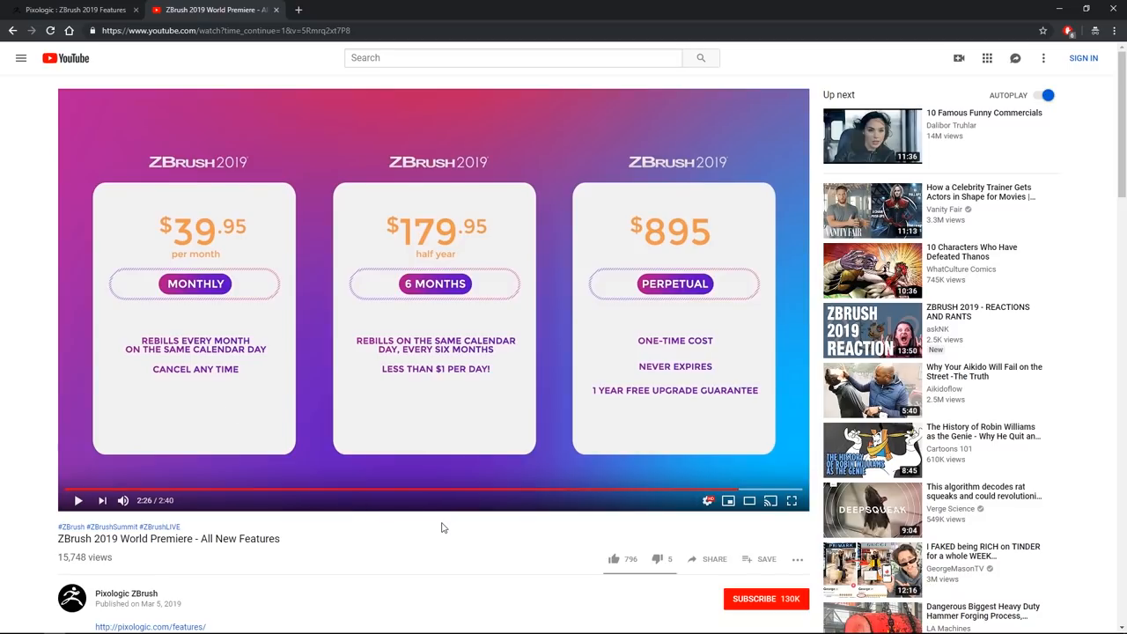
pyautogui.moveTo(301, 283)
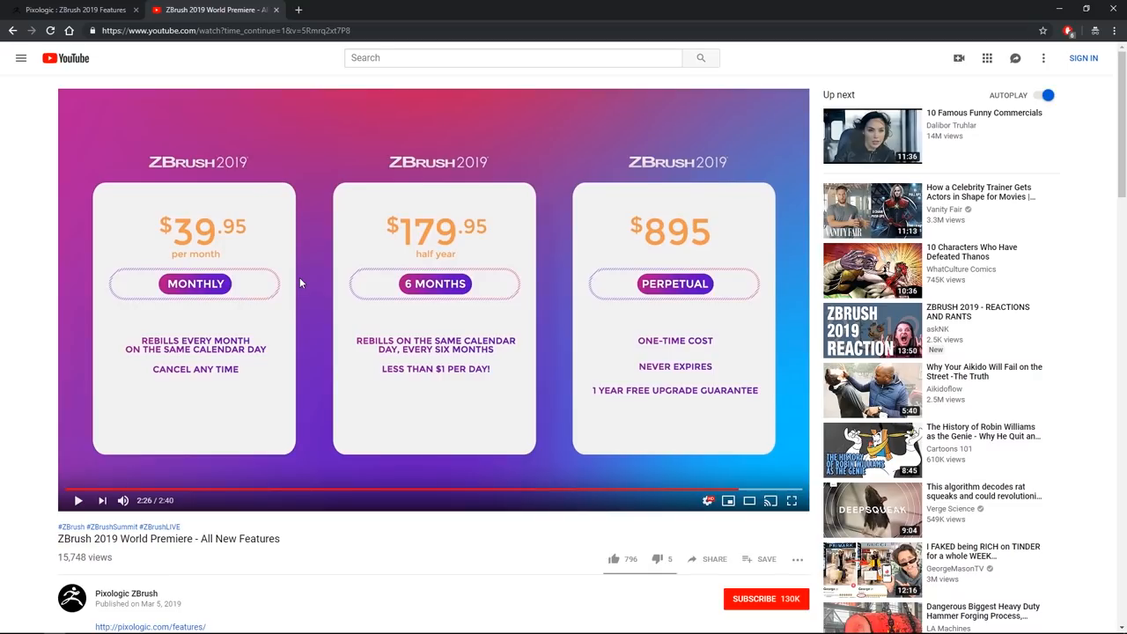
pyautogui.moveTo(221, 264)
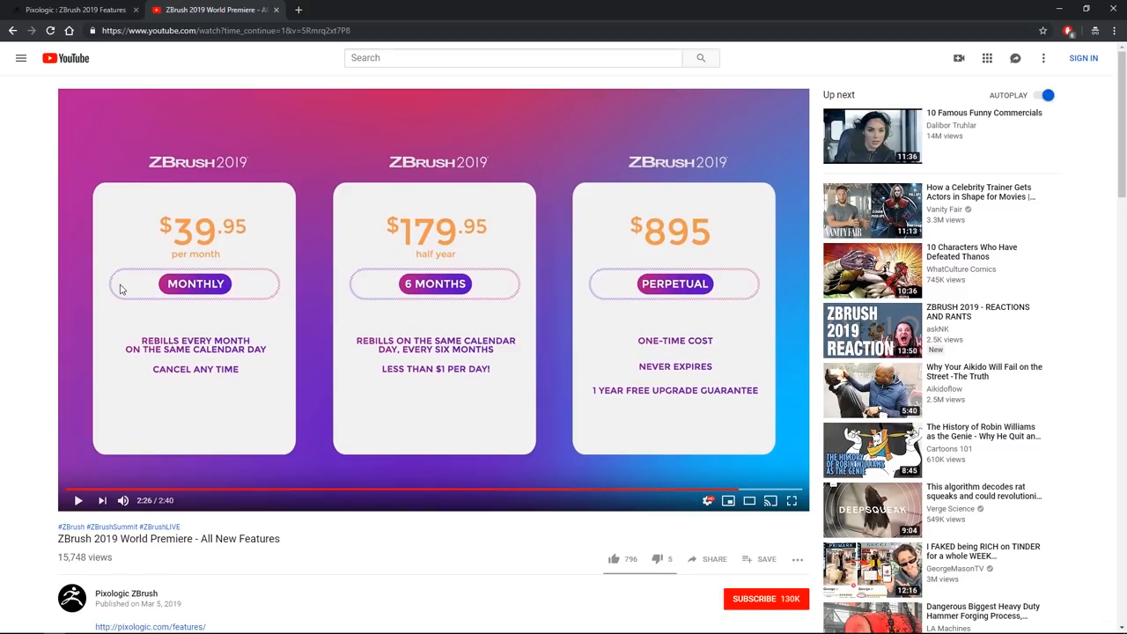
pyautogui.moveTo(126, 297)
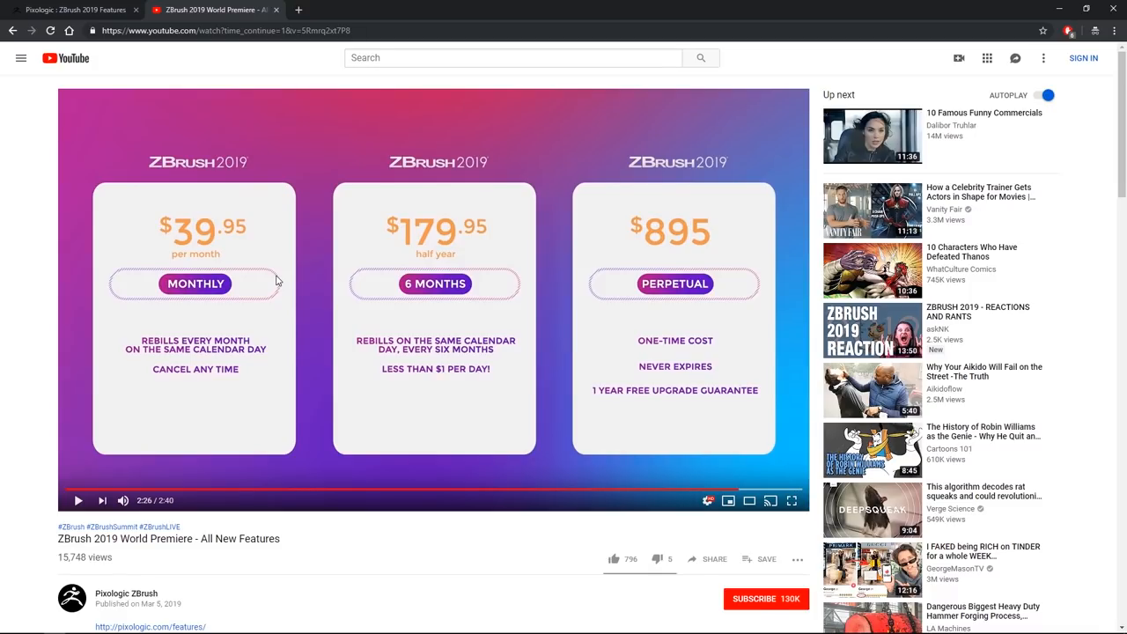
pyautogui.moveTo(433, 543)
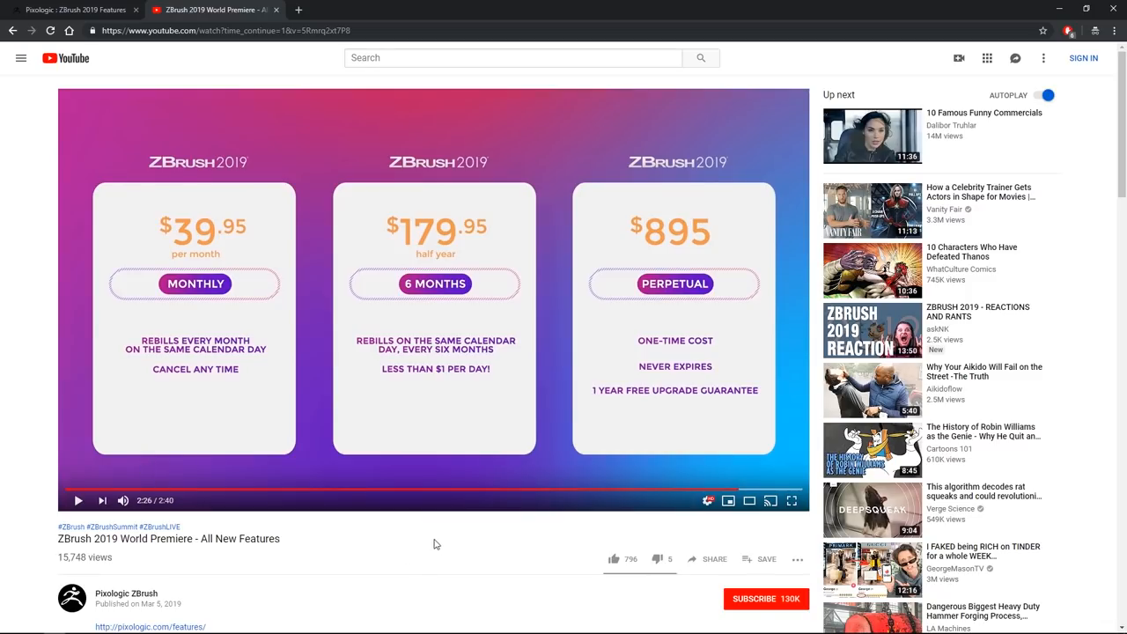
pyautogui.moveTo(444, 530)
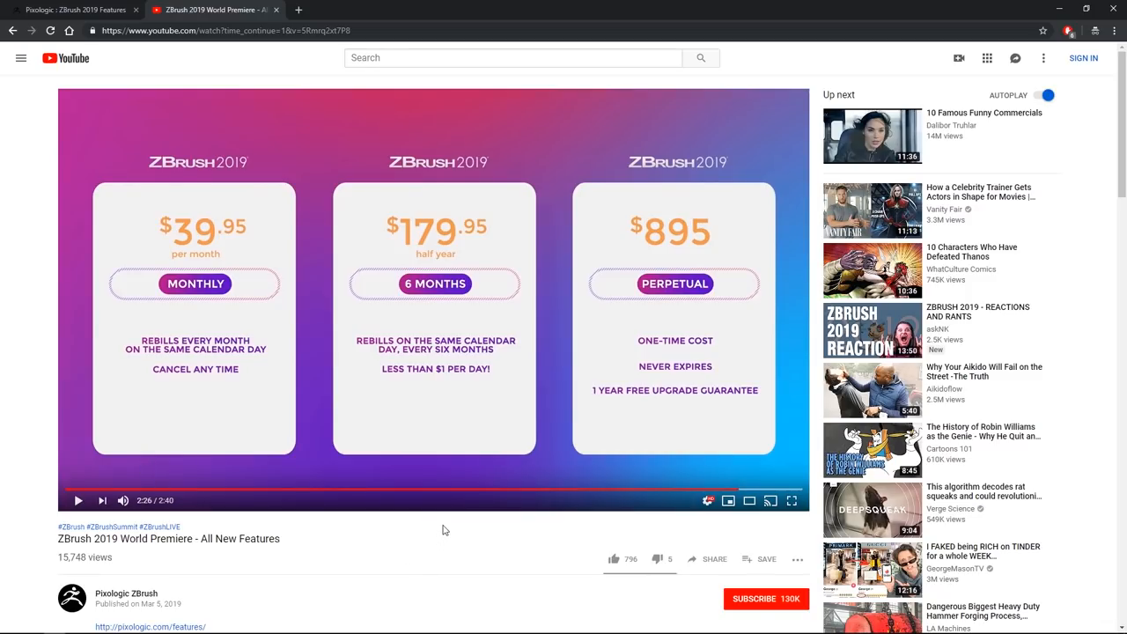